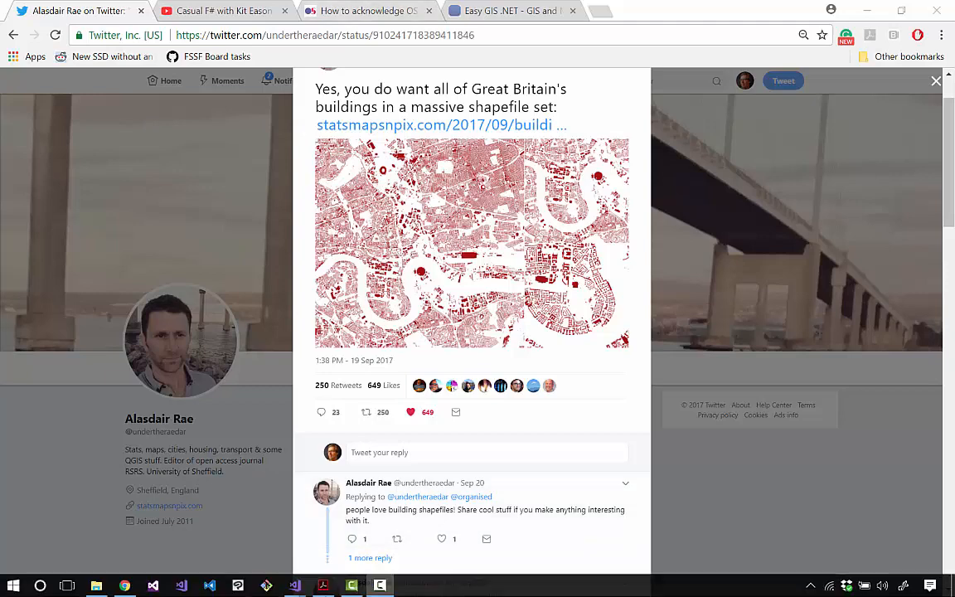
Switch to the OSBuildingsDemo project in Visual Studio and expand its References node
left_click(322, 585)
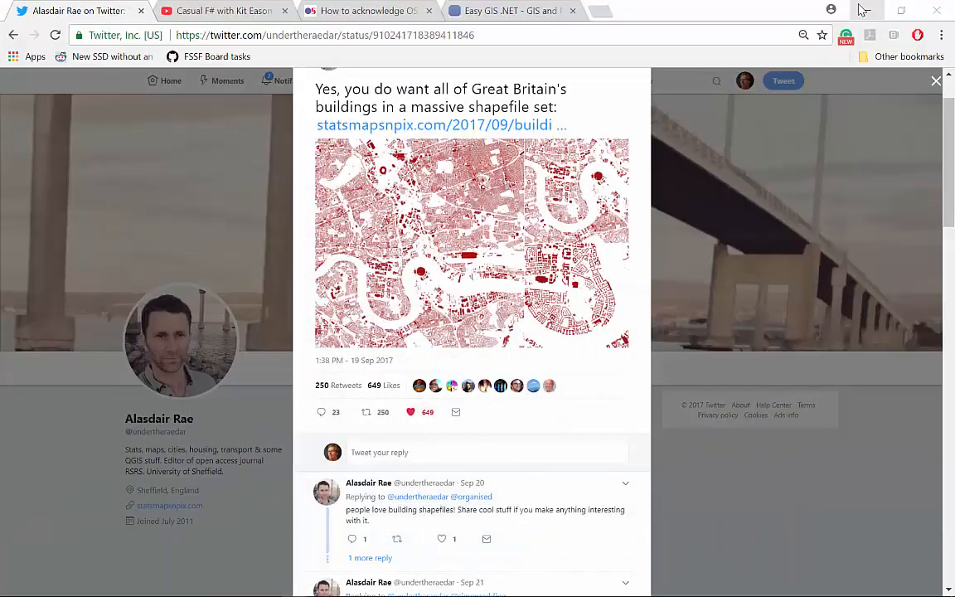
mouse_move(864, 10)
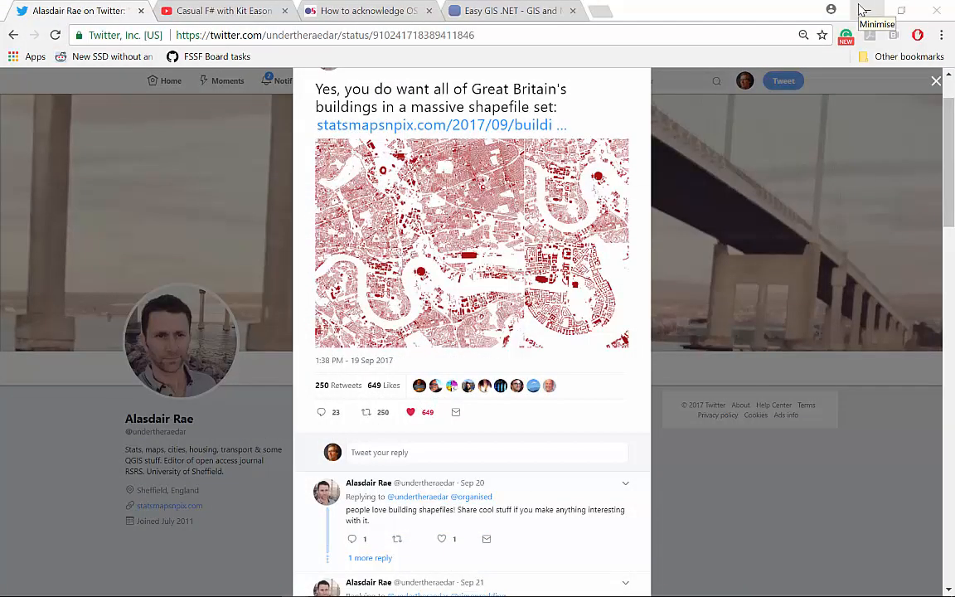
mouse_move(865, 13)
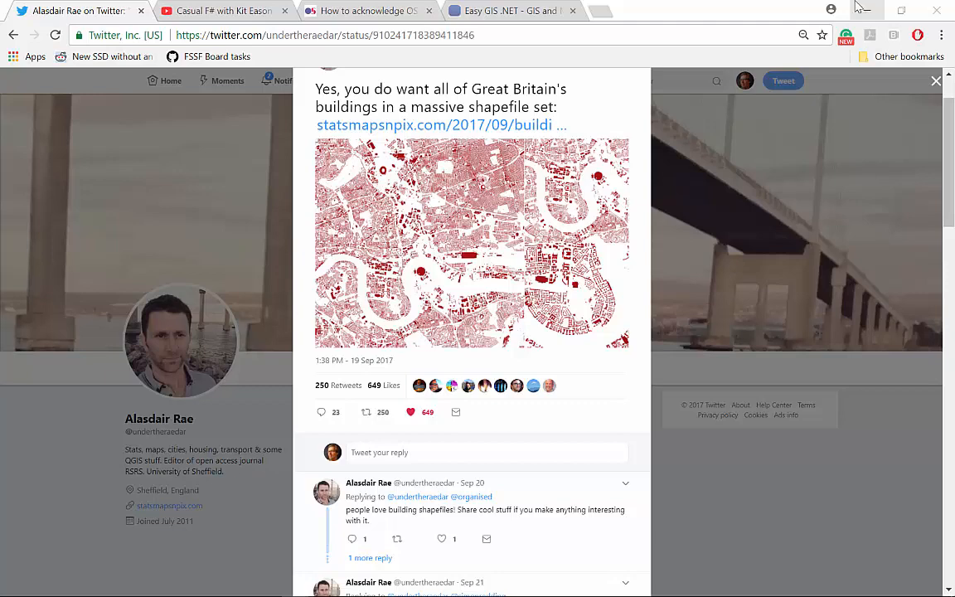
key("alt+tab")
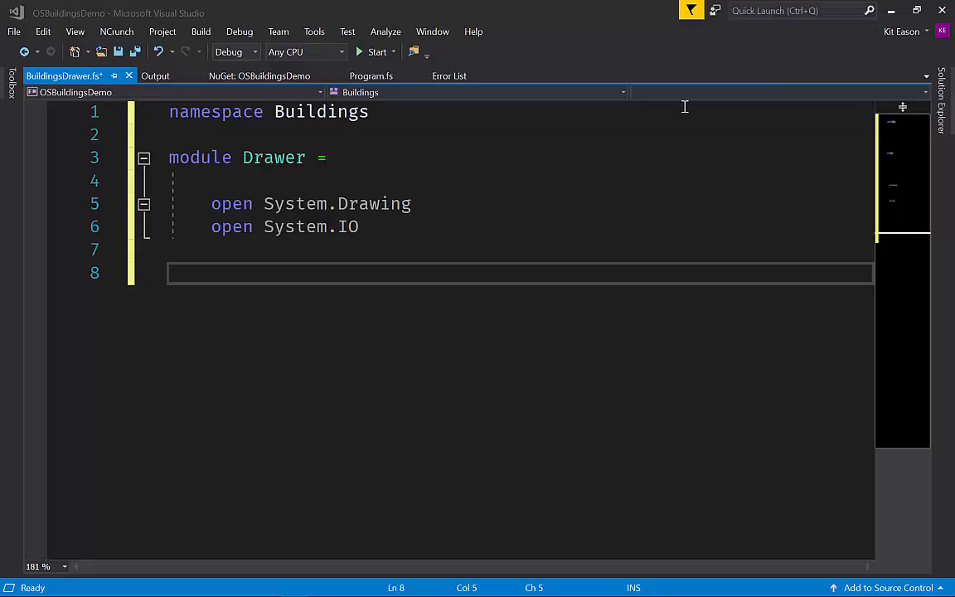
mouse_move(726, 100)
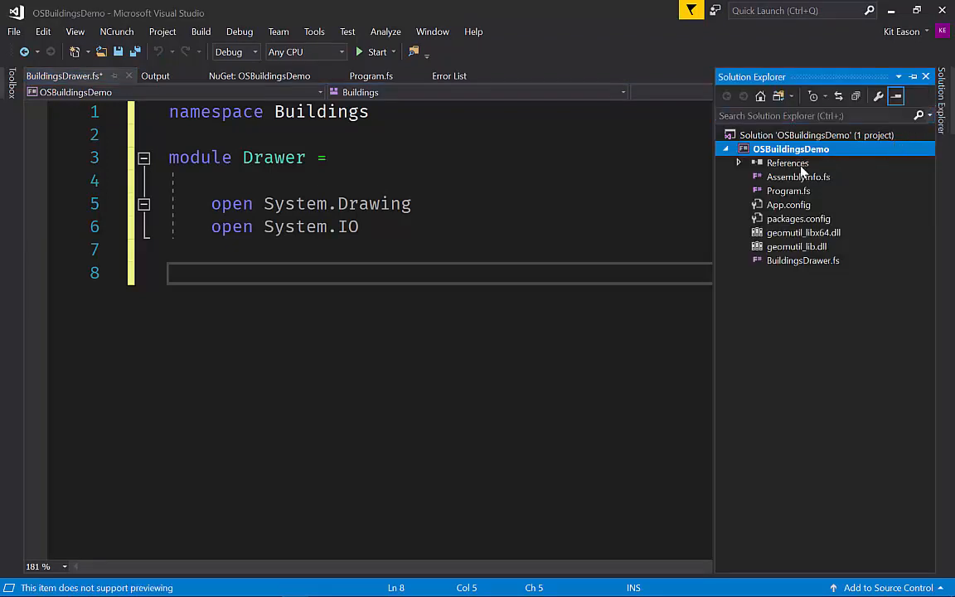
left_click(737, 162)
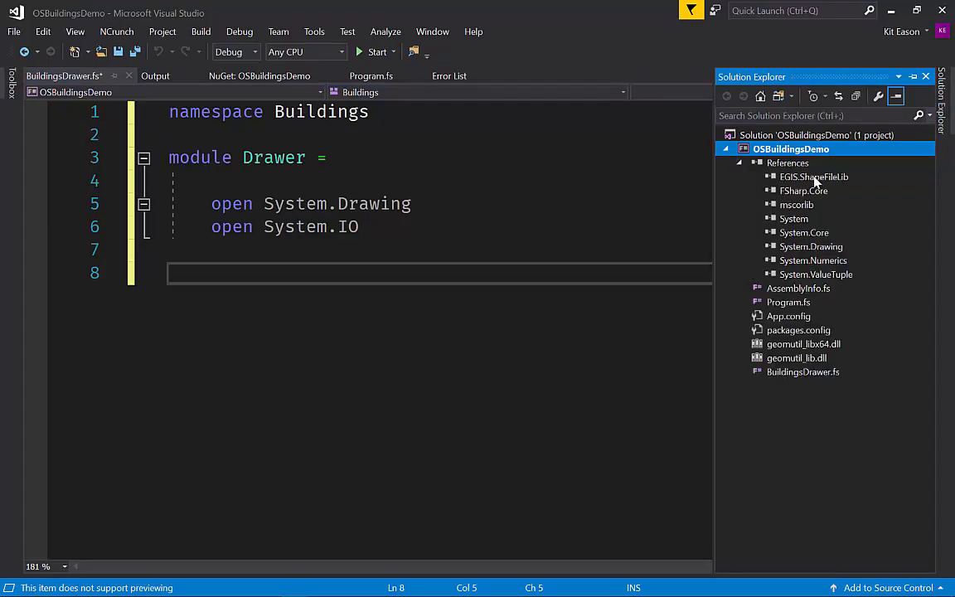
mouse_move(822, 186)
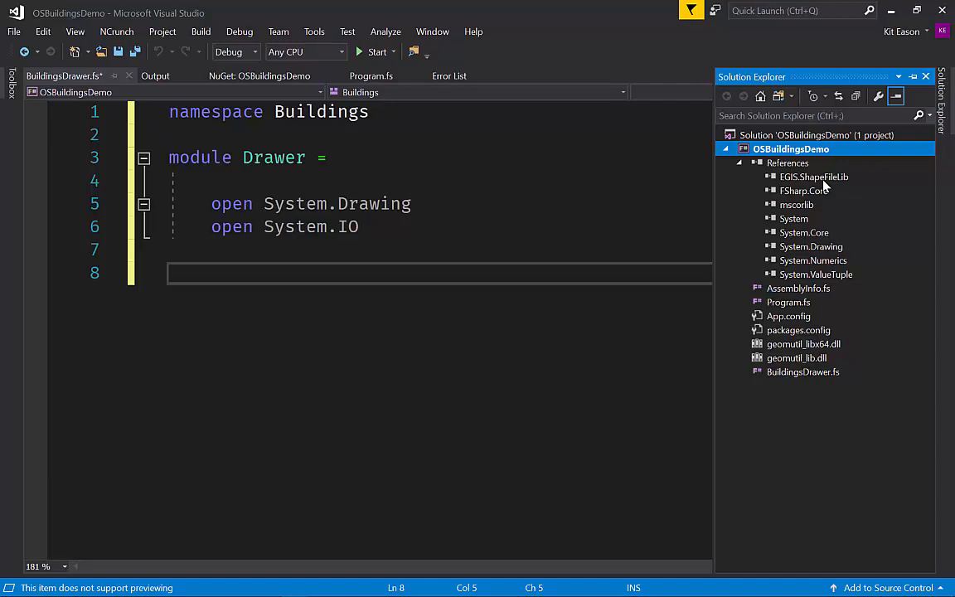
key("alt+tab")
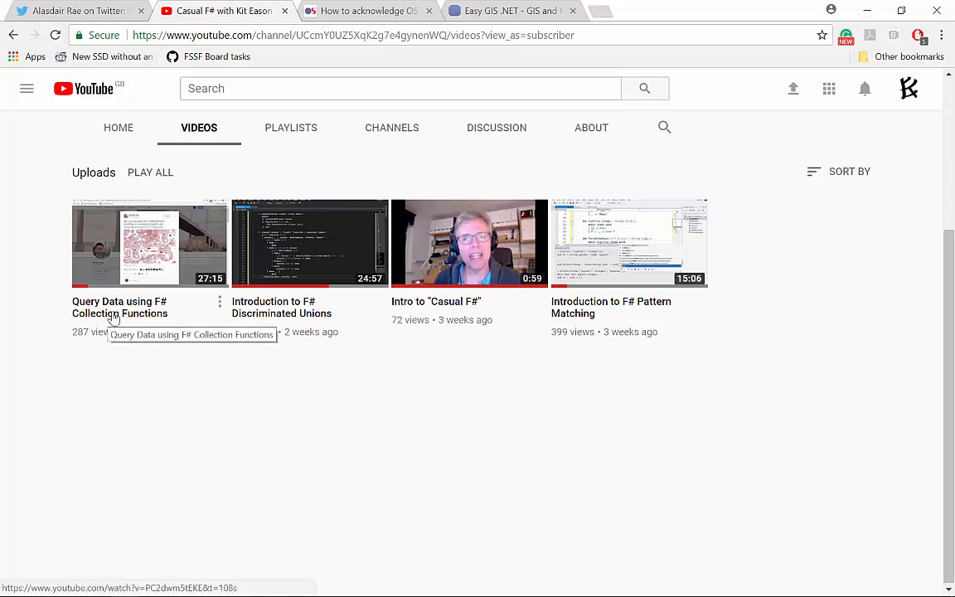
mouse_move(146, 381)
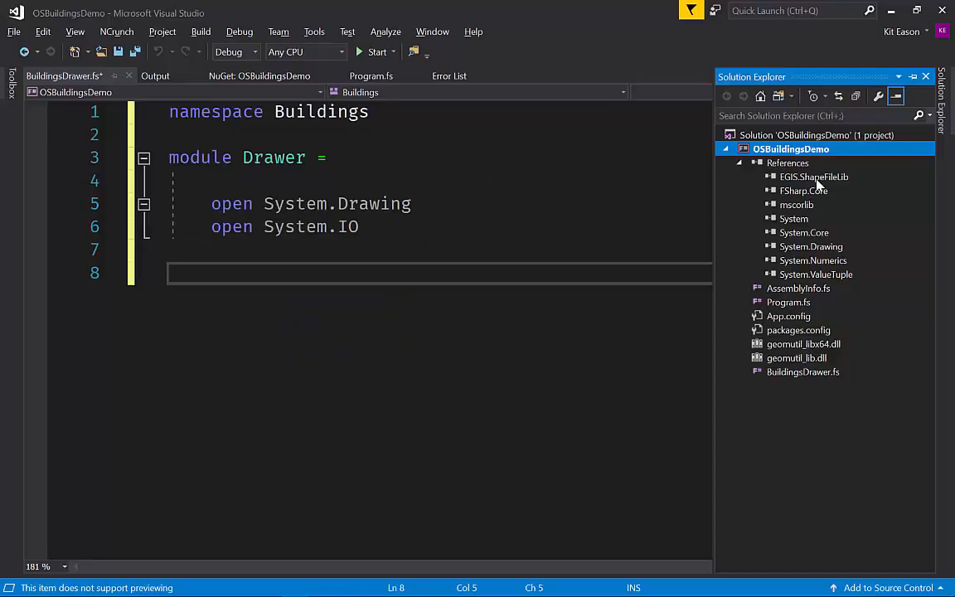
mouse_move(816, 183)
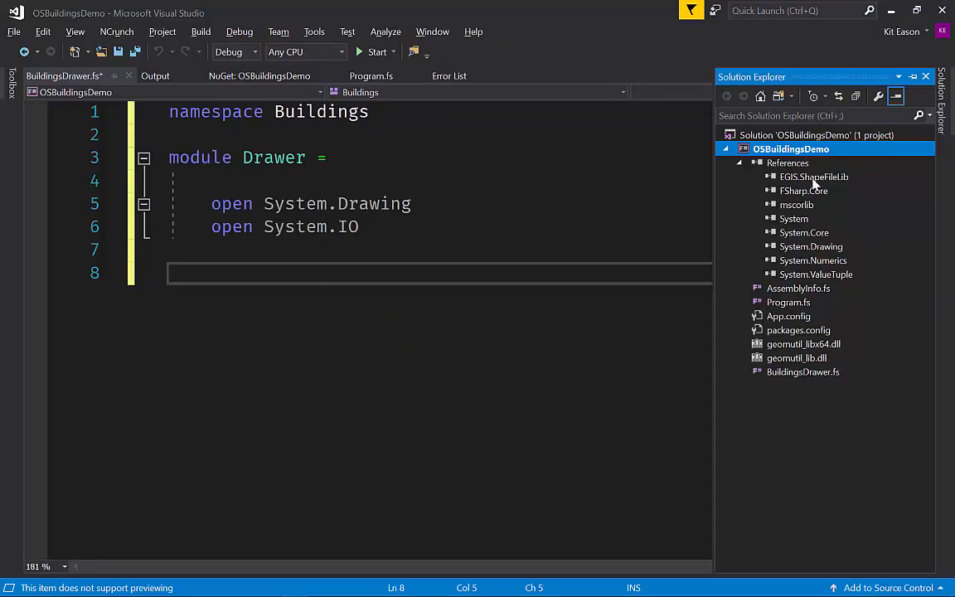
mouse_move(814, 219)
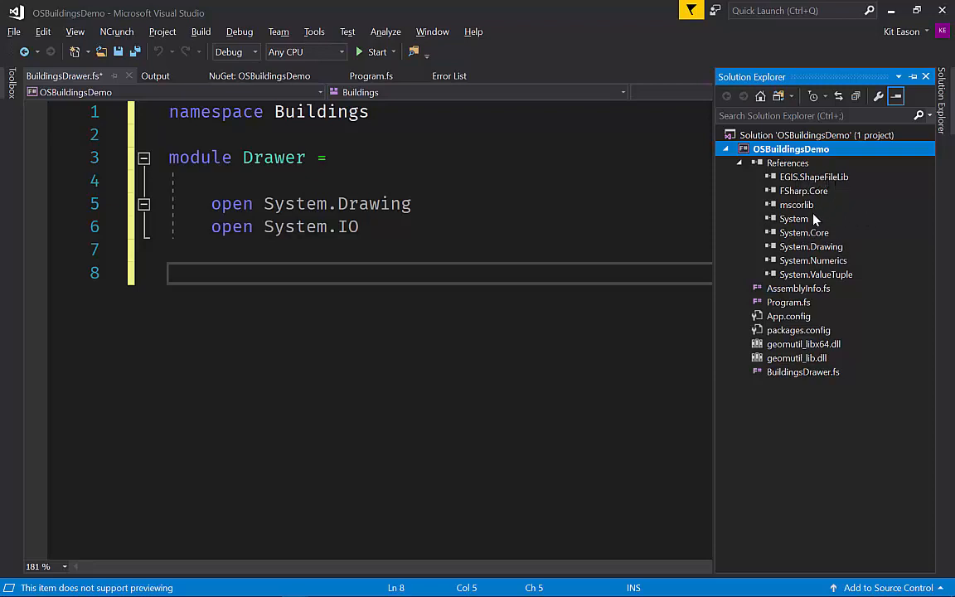
Return focus to the Drawer module code so Solution Explorer auto-hides
left_click(811, 245)
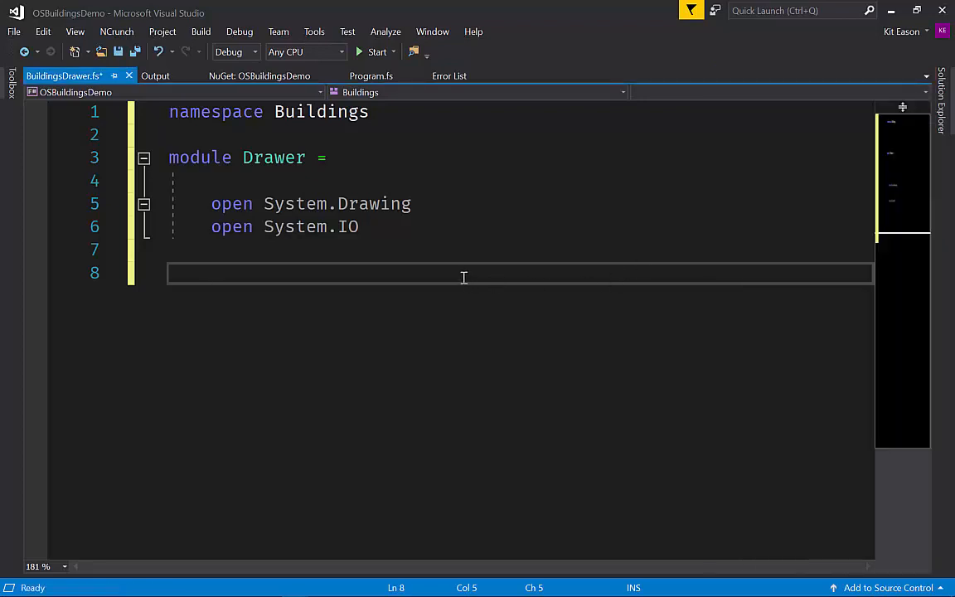
Comment the plan: get the buildings from the shape file set, find buildings in an area
type("//")
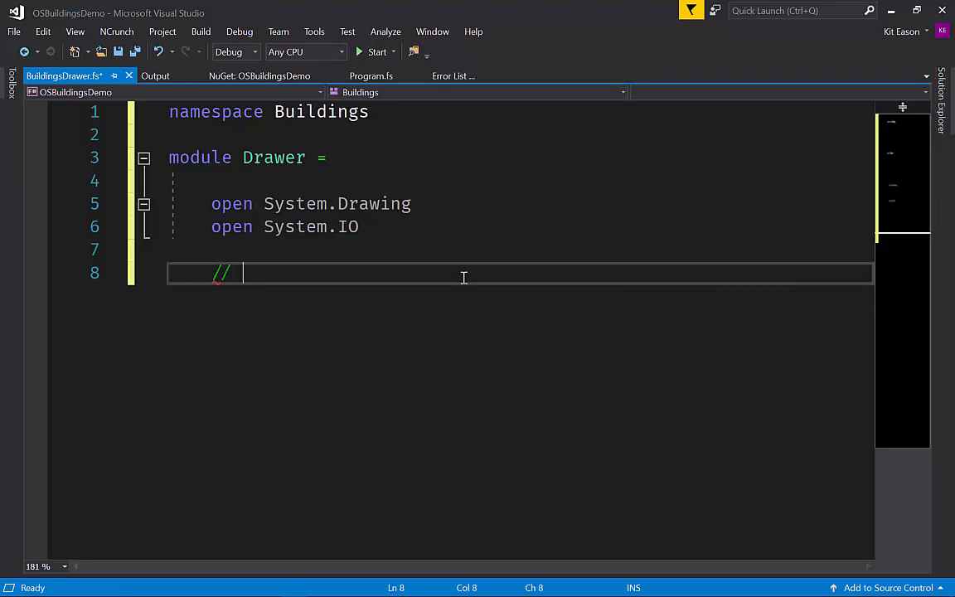
type("G")
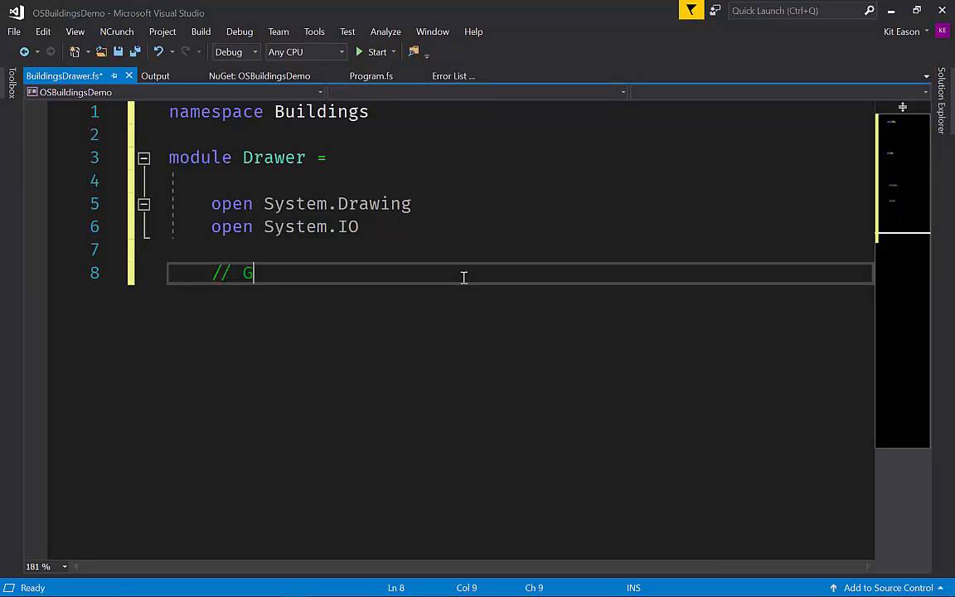
type("et the build")
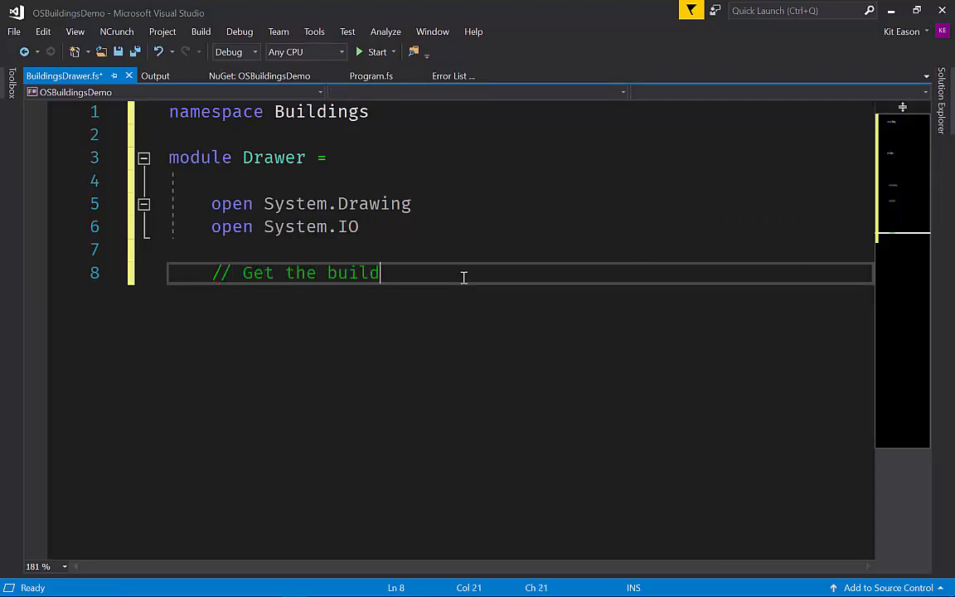
type("ings from the s")
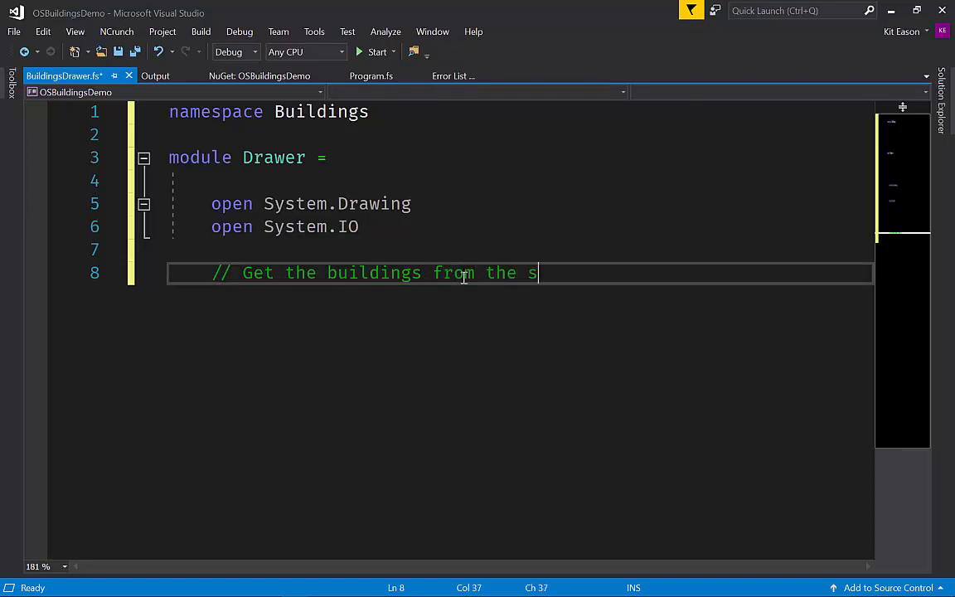
type("hape file set")
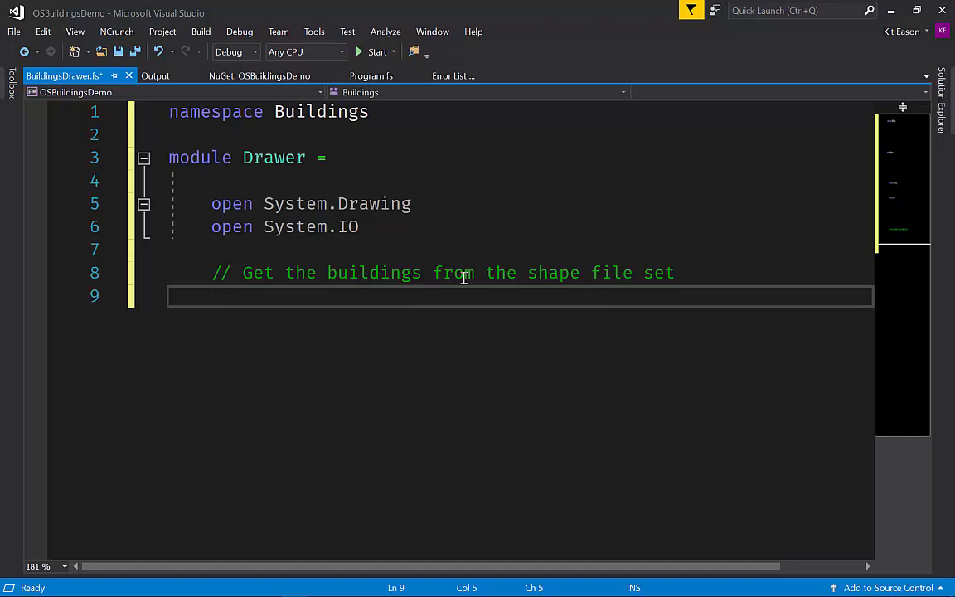
type("// Find")
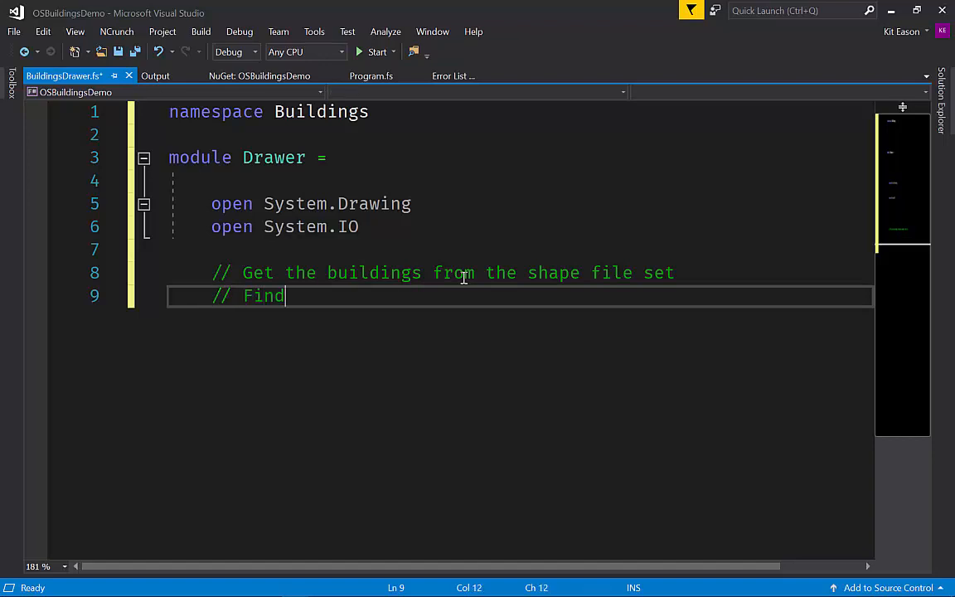
type("buildings in an are")
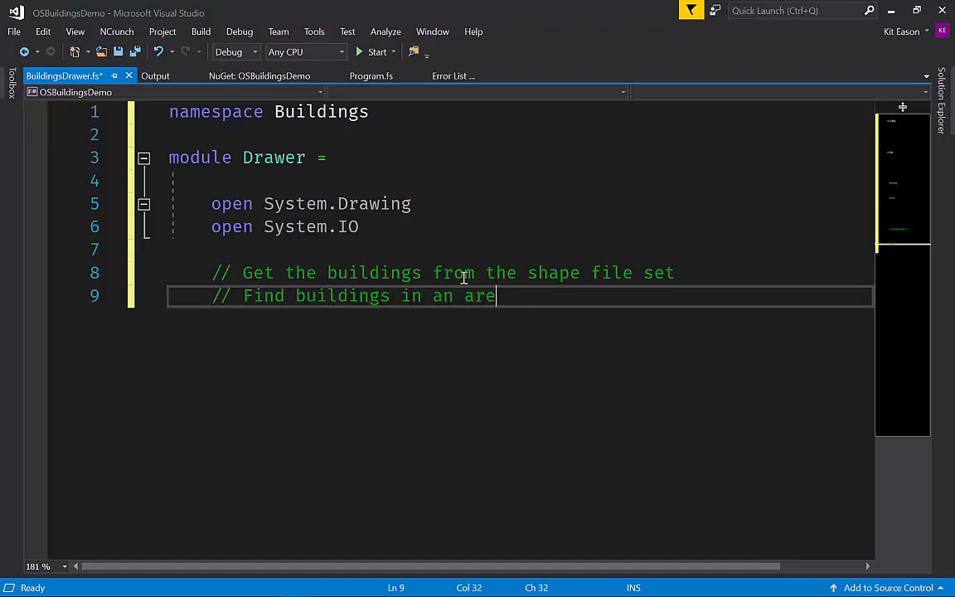
type("a")
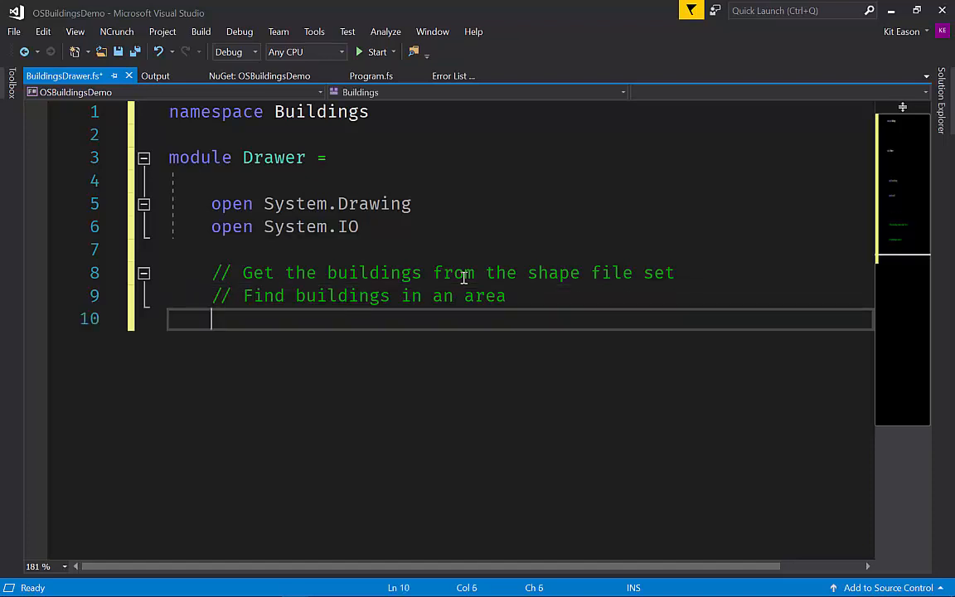
Comment the rest of the plan: render buildings on a bitmap, save the bitmap
type("// Render")
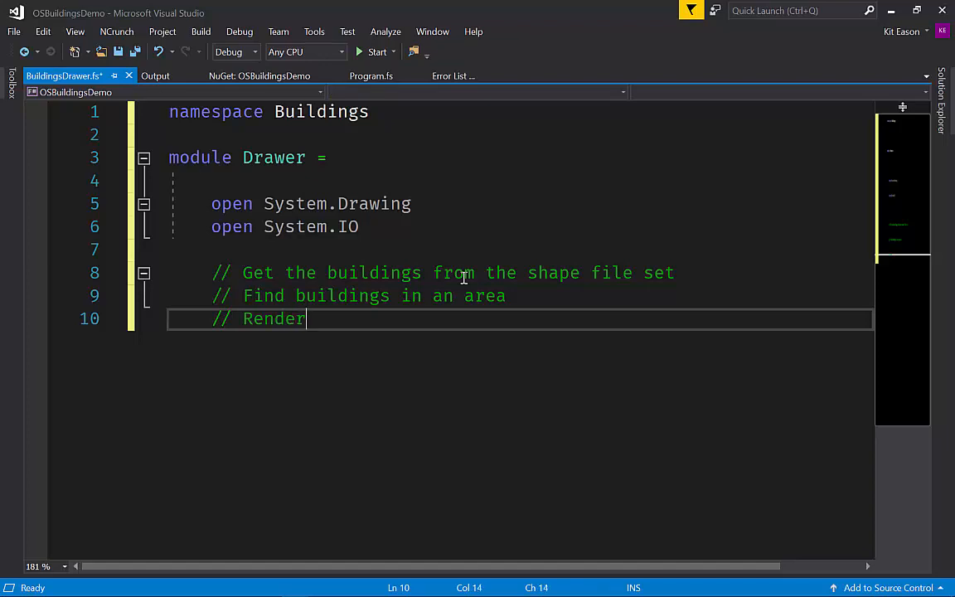
type("buildings on a bitmap")
type("//")
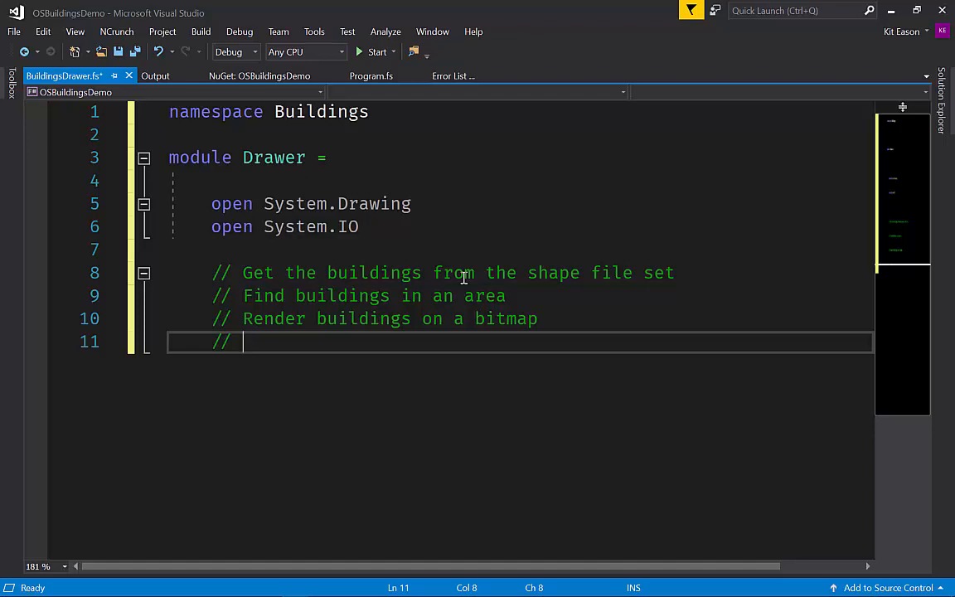
type("Save the b")
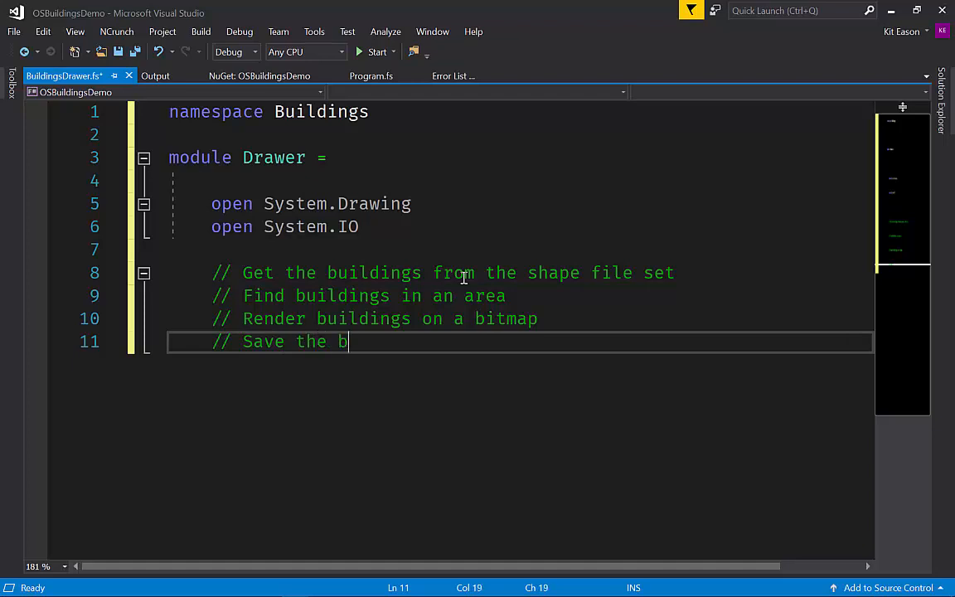
type("itma")
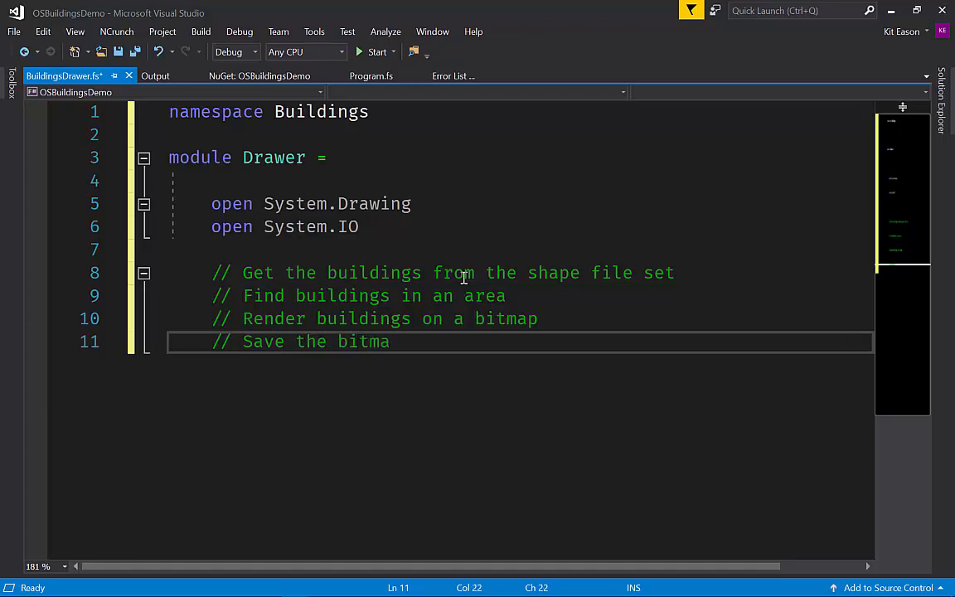
type("p")
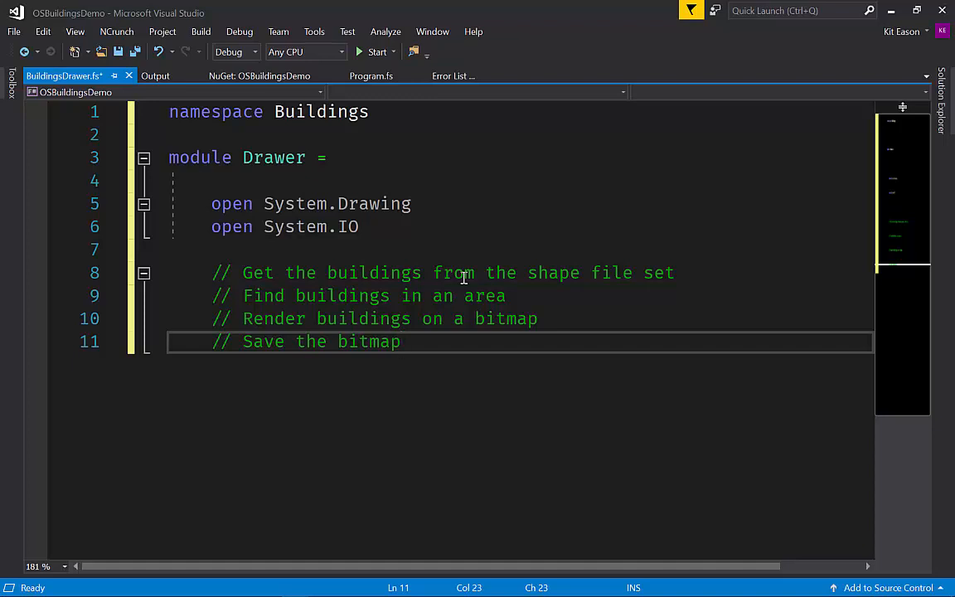
mouse_move(711, 272)
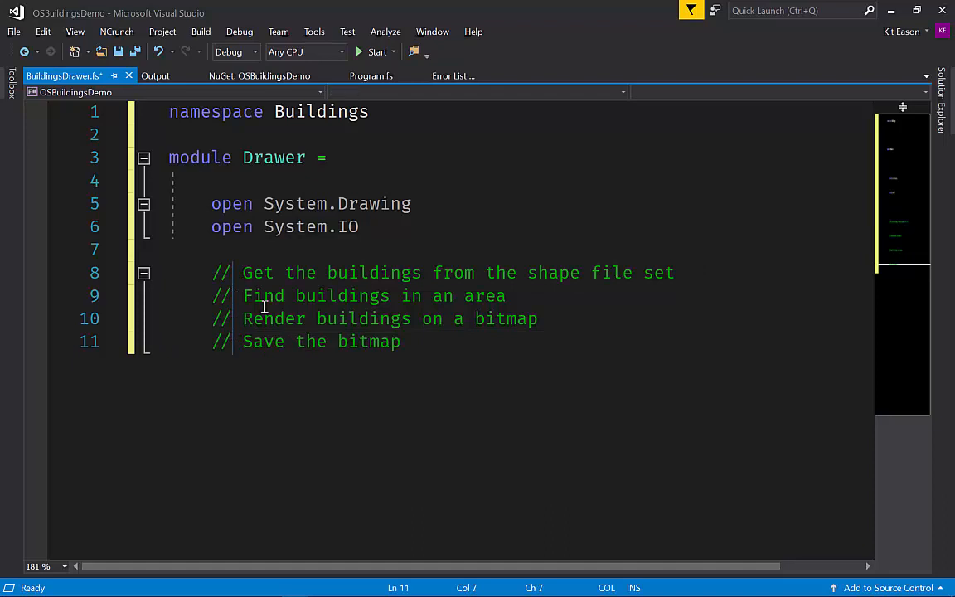
Make the comments /// doc comments and begin 'let loadBuildings' under the first one
type("/")
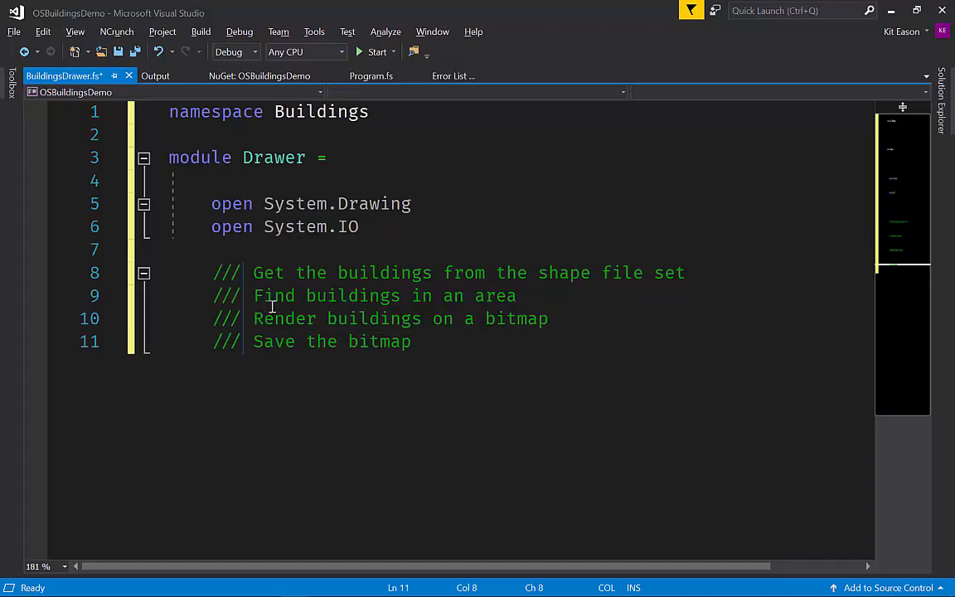
left_click(683, 272)
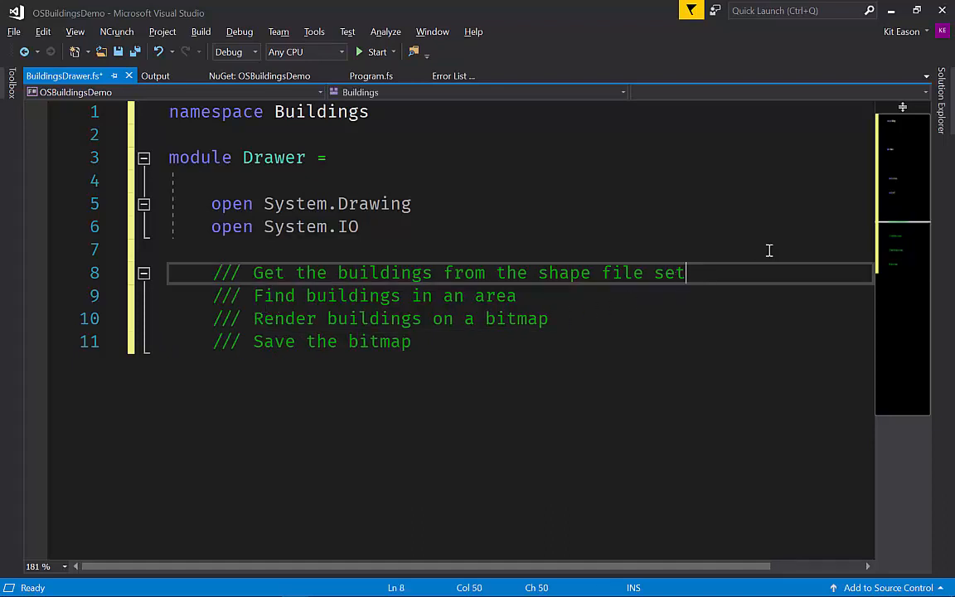
key("enter")
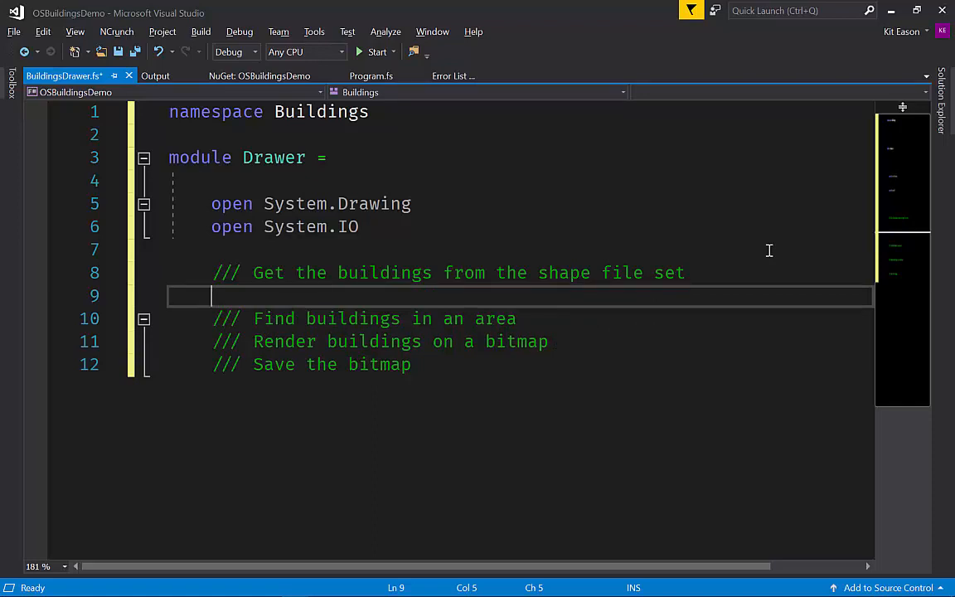
type("let")
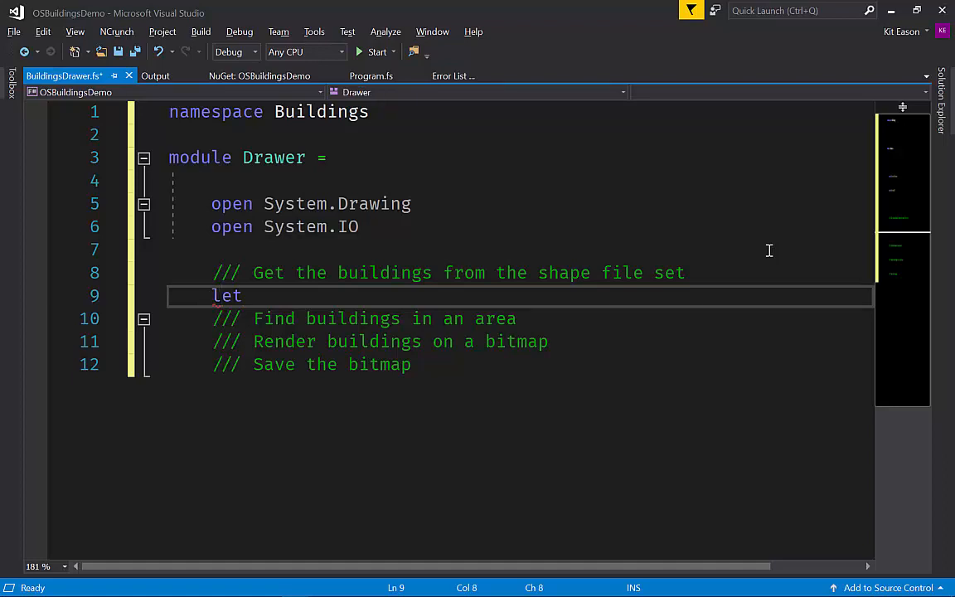
type("loadBuil")
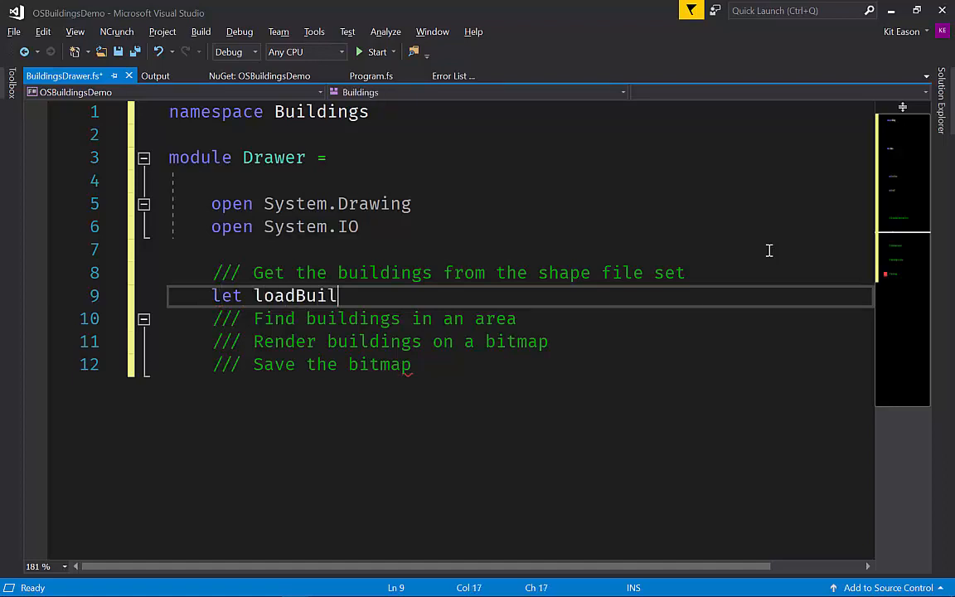
type("dings")
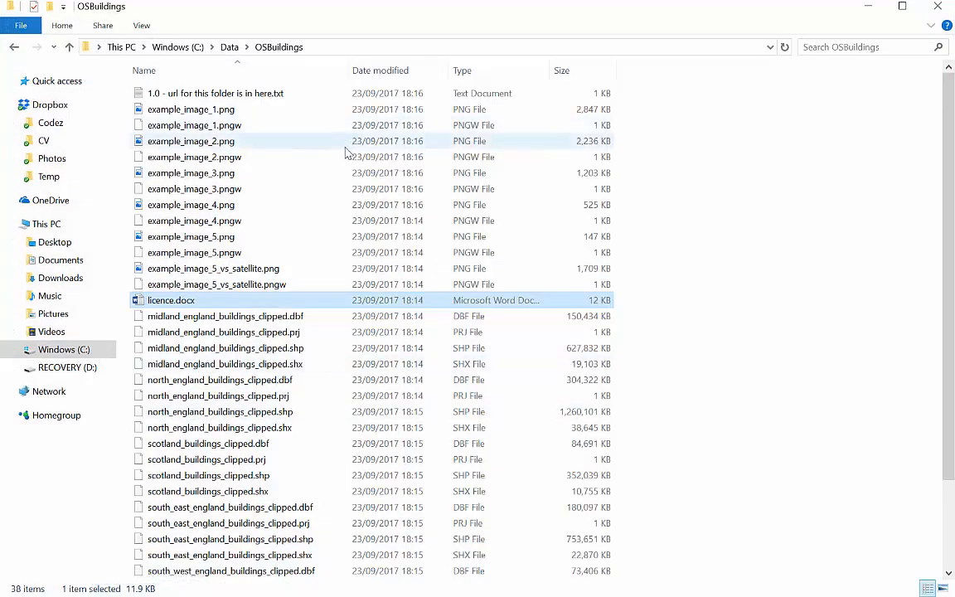
left_click(226, 348)
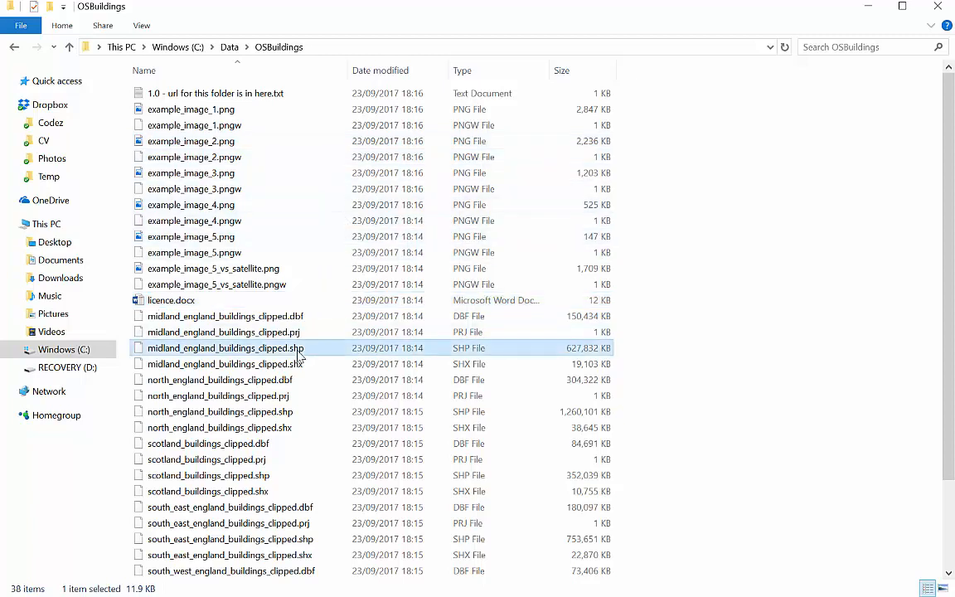
left_click(219, 411)
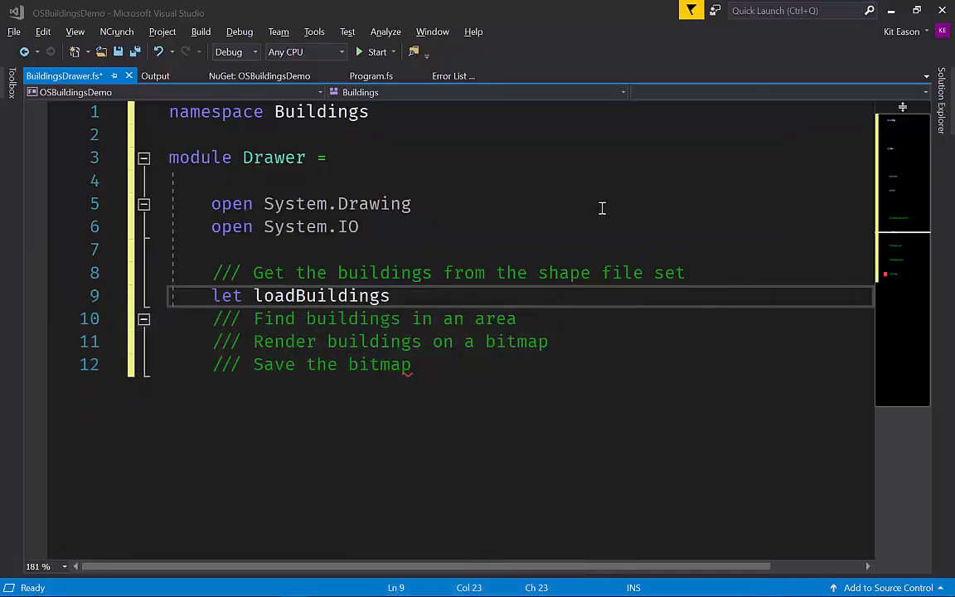
Give loadBuildings parameters (directoryPath : string) (filePattern : string)
type("(")
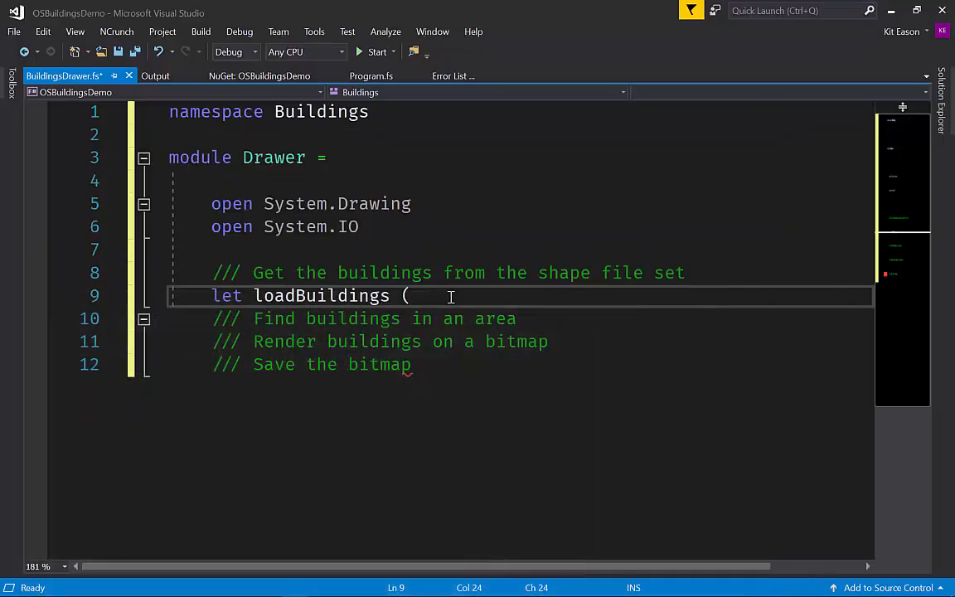
type("direc")
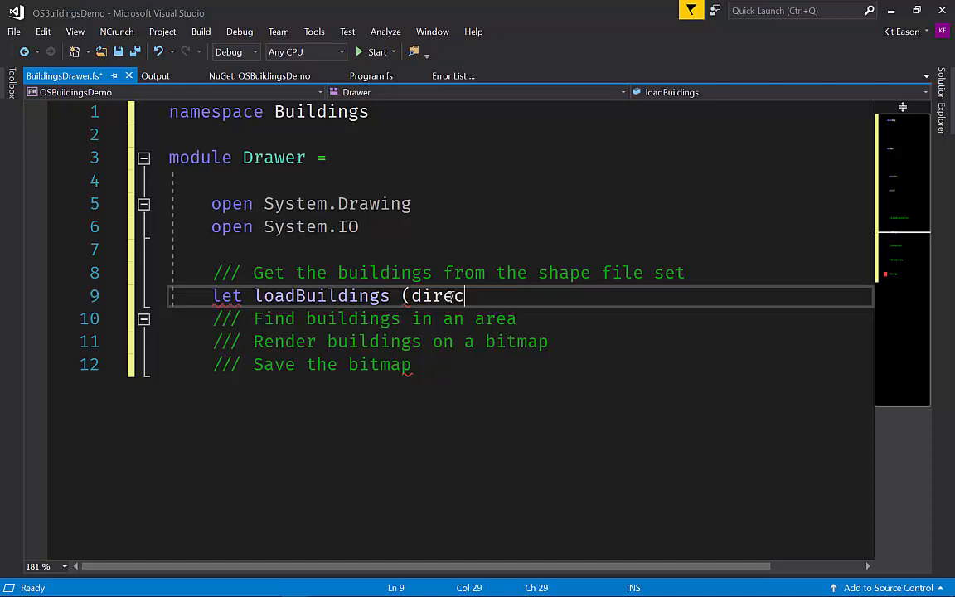
type("toryPath:")
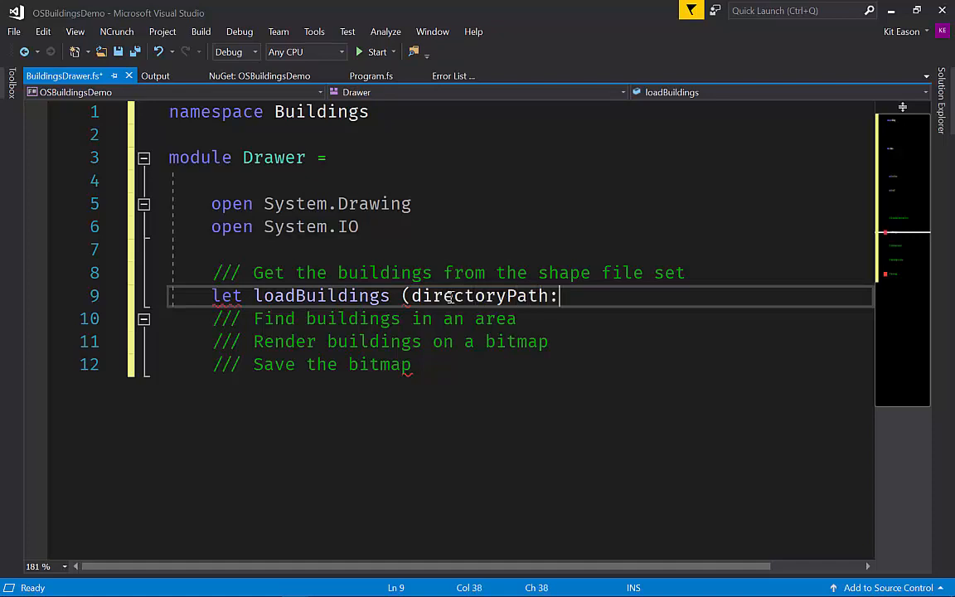
type("\" \"")
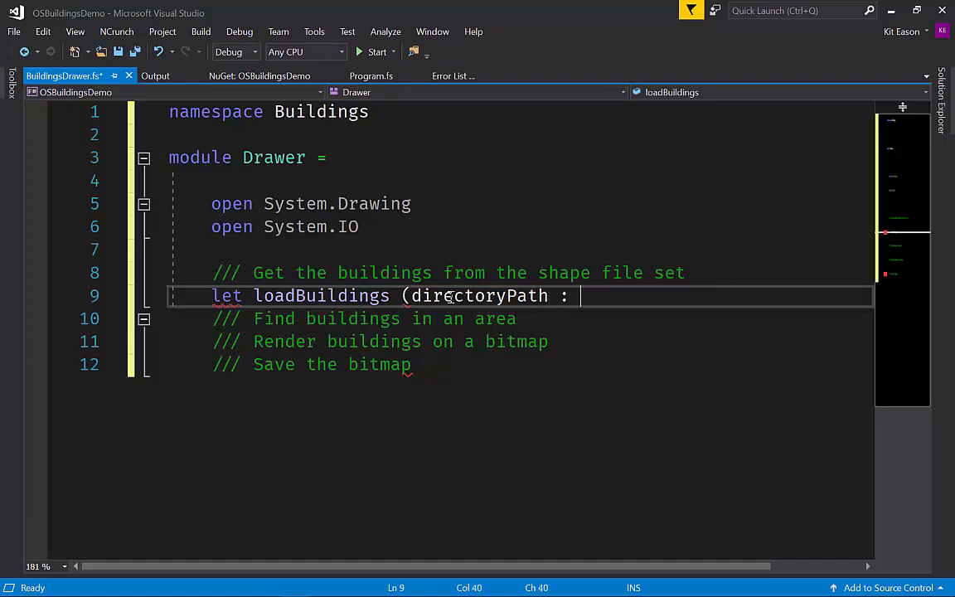
type("string)")
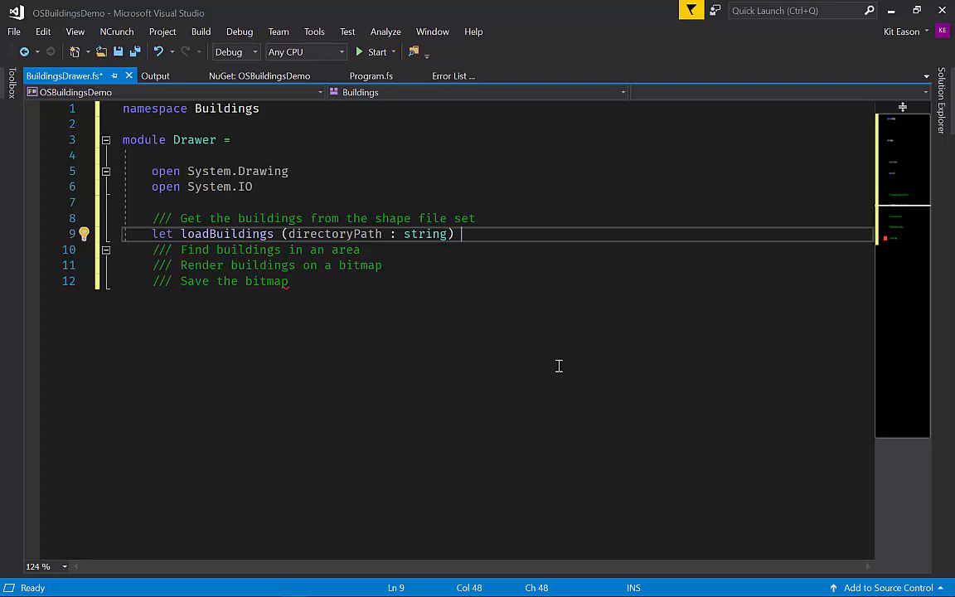
type("(filePatt")
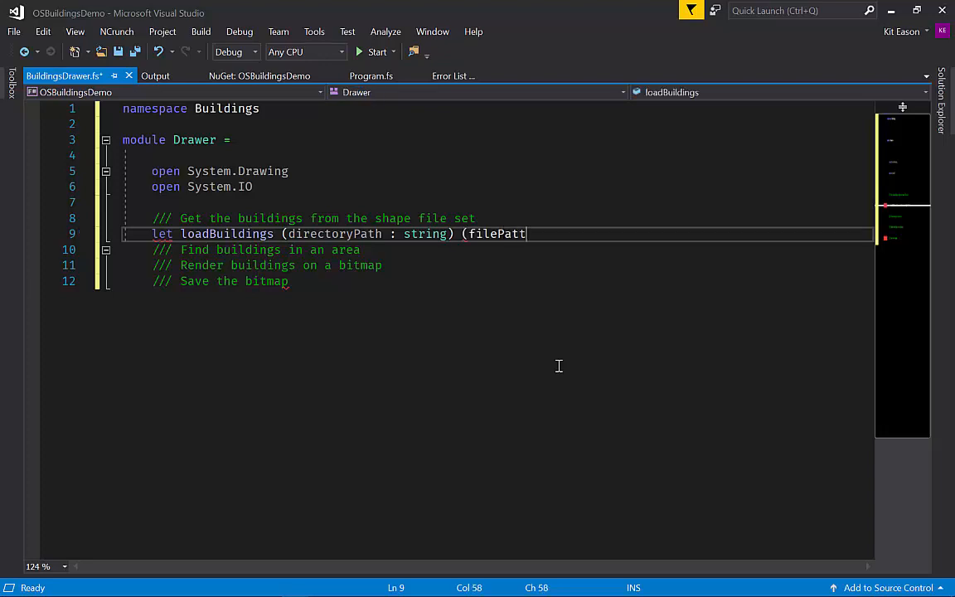
type("ern : string")
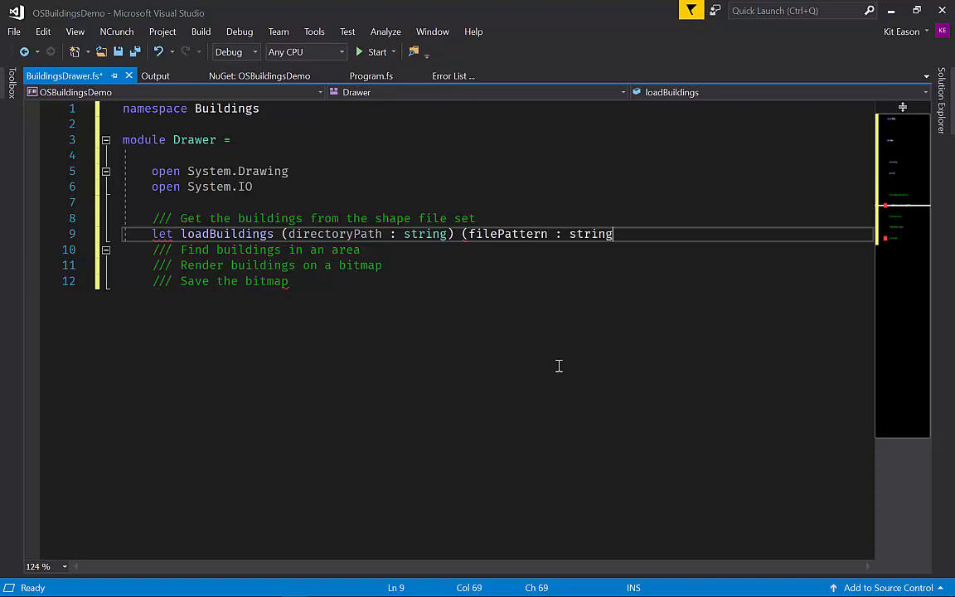
type(")")
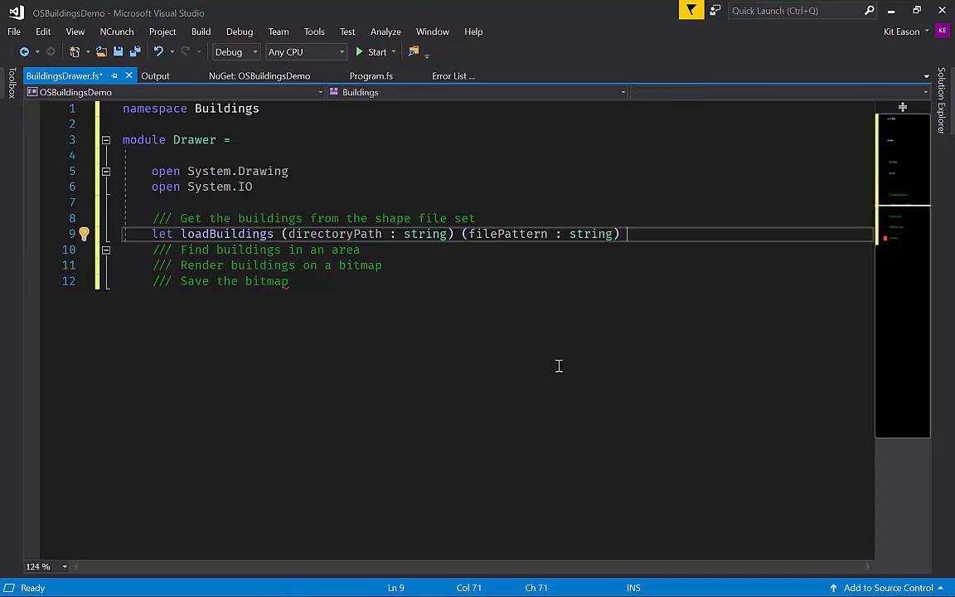
type(":")
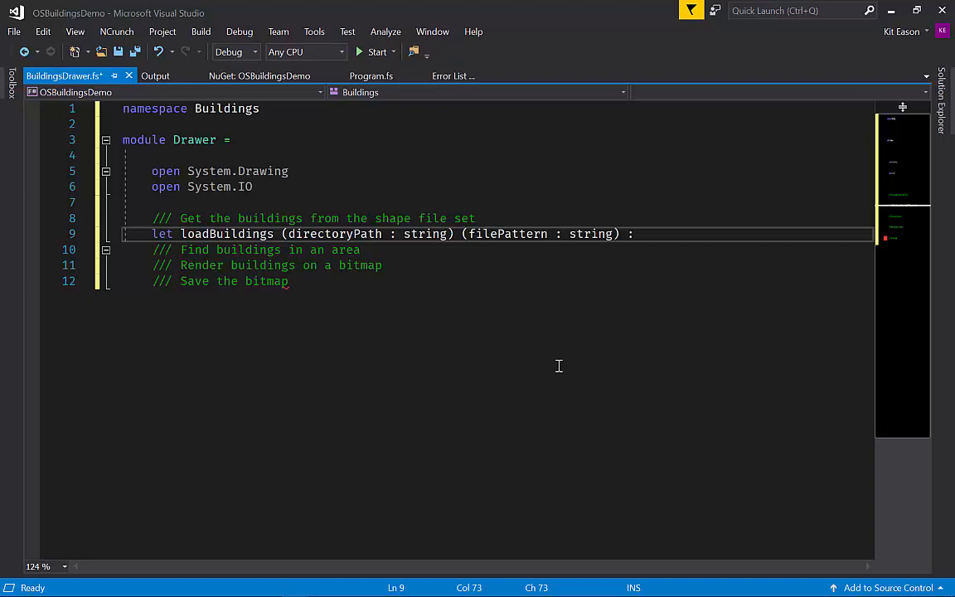
mouse_move(573, 282)
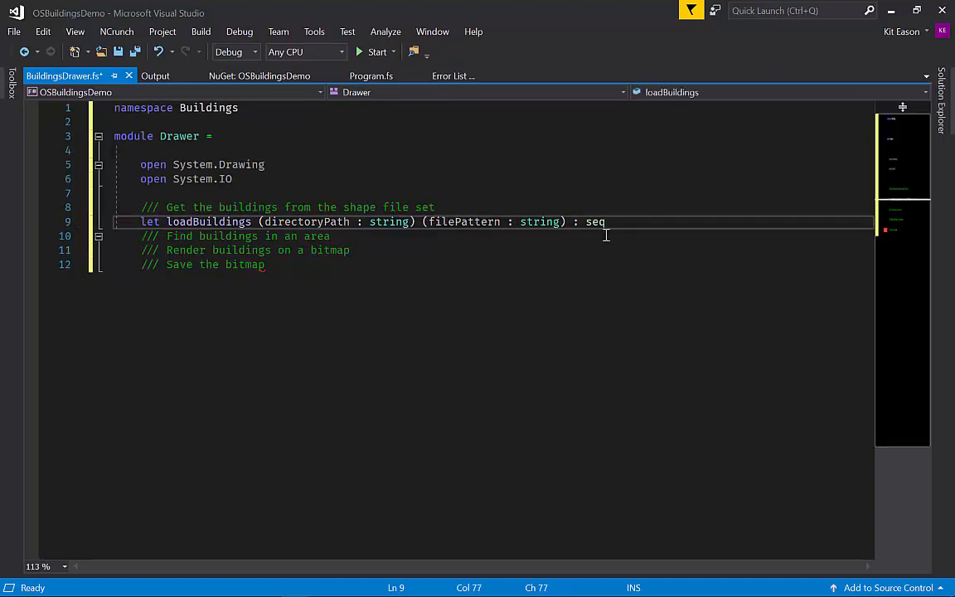
Annotate loadBuildings' return type as seq<seq<PointF>>
key("Backspace")
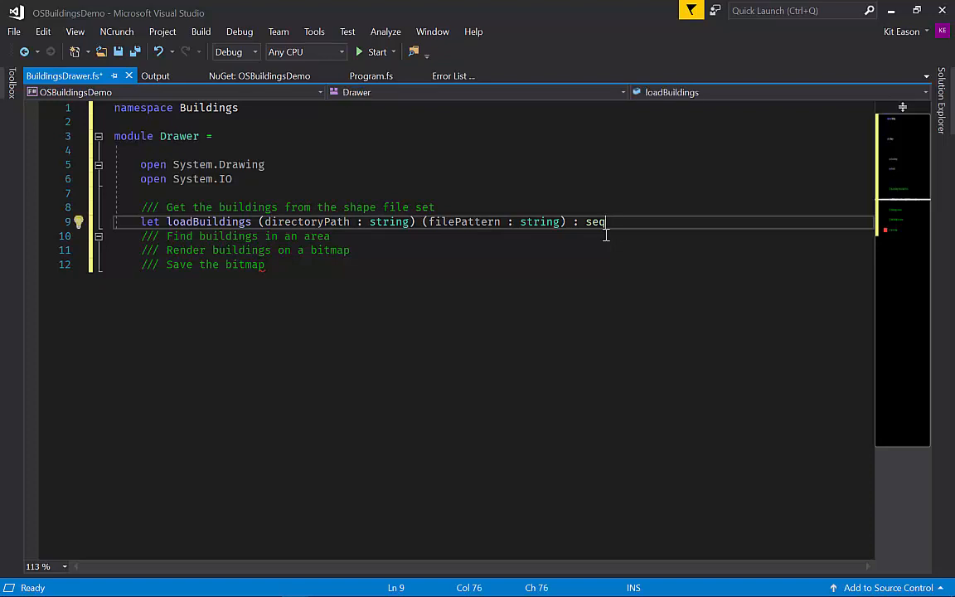
type("<seq")
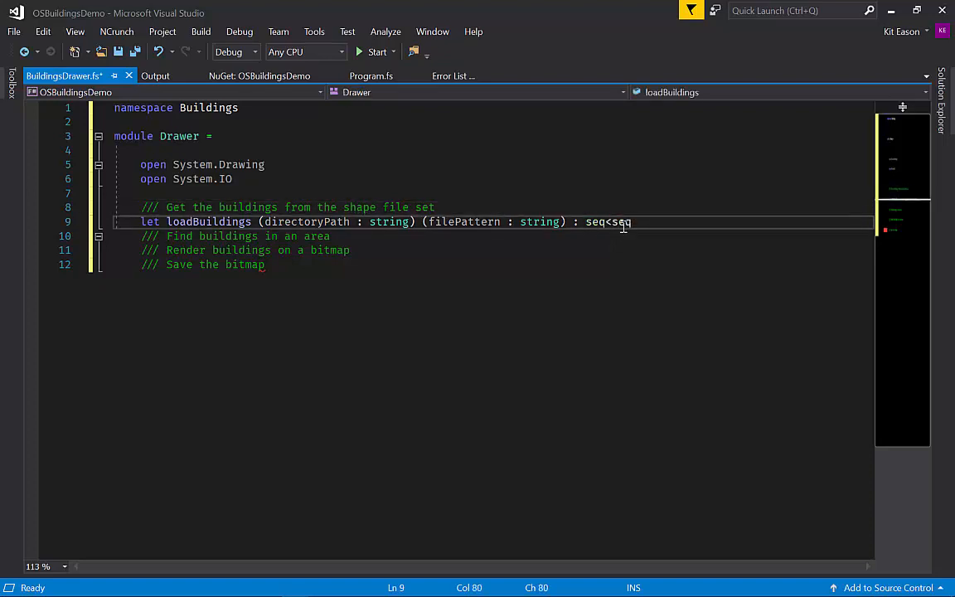
type("<")
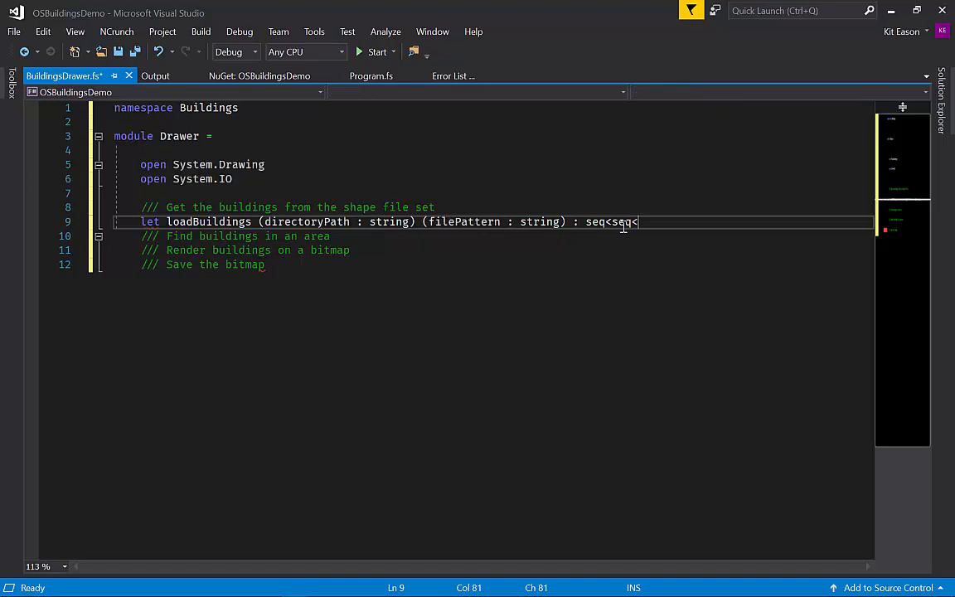
type("Po")
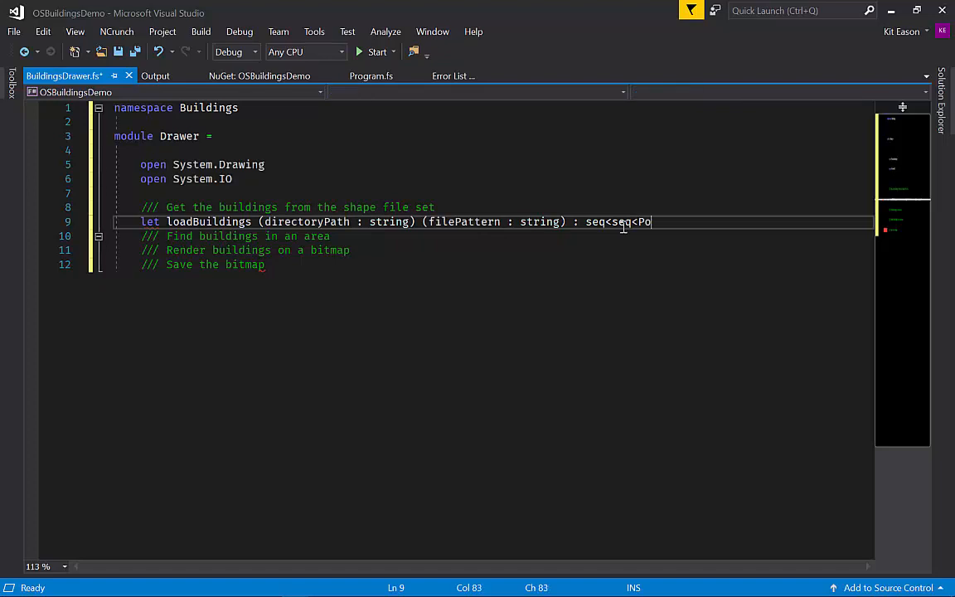
type("int")
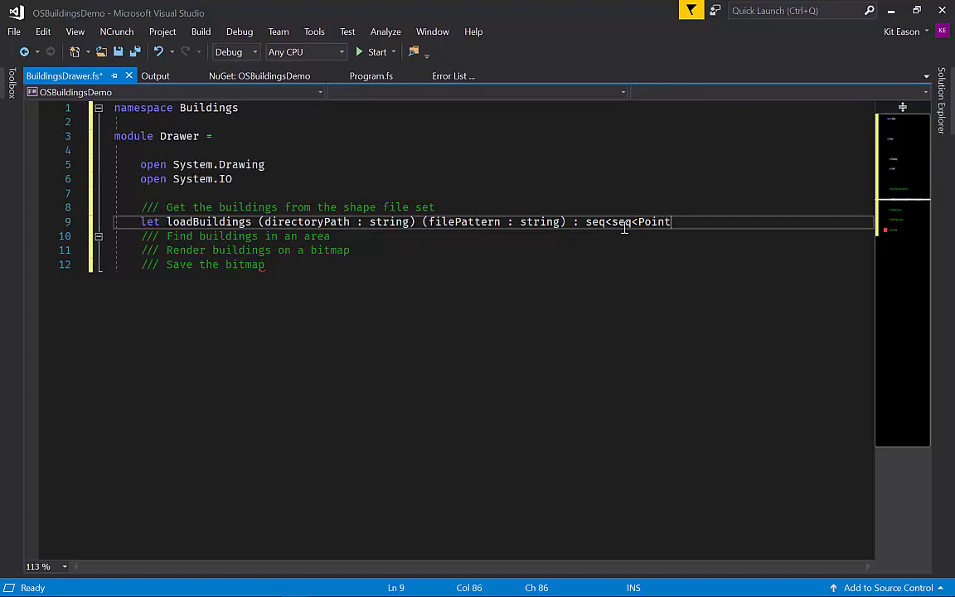
type("F")
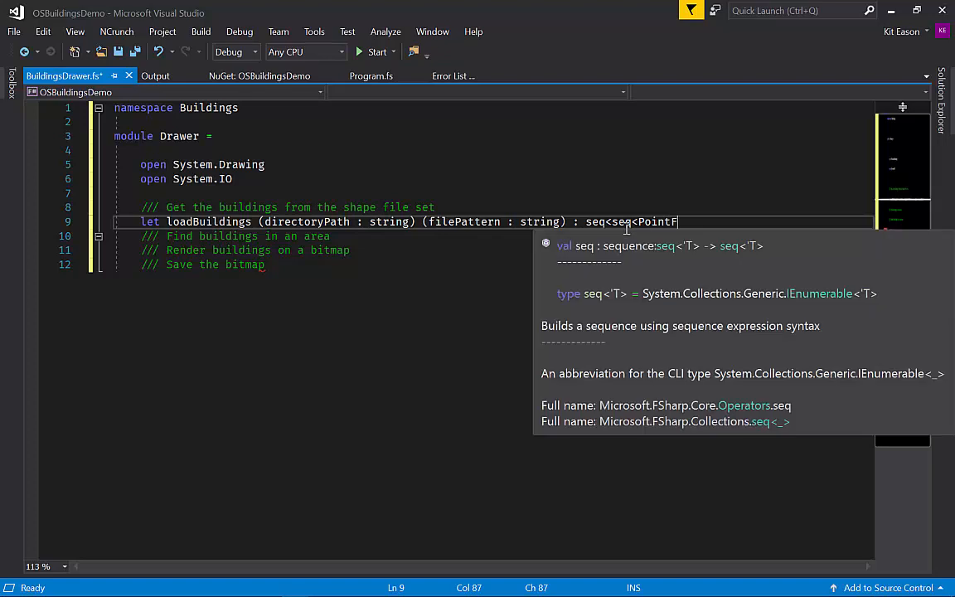
type(">>")
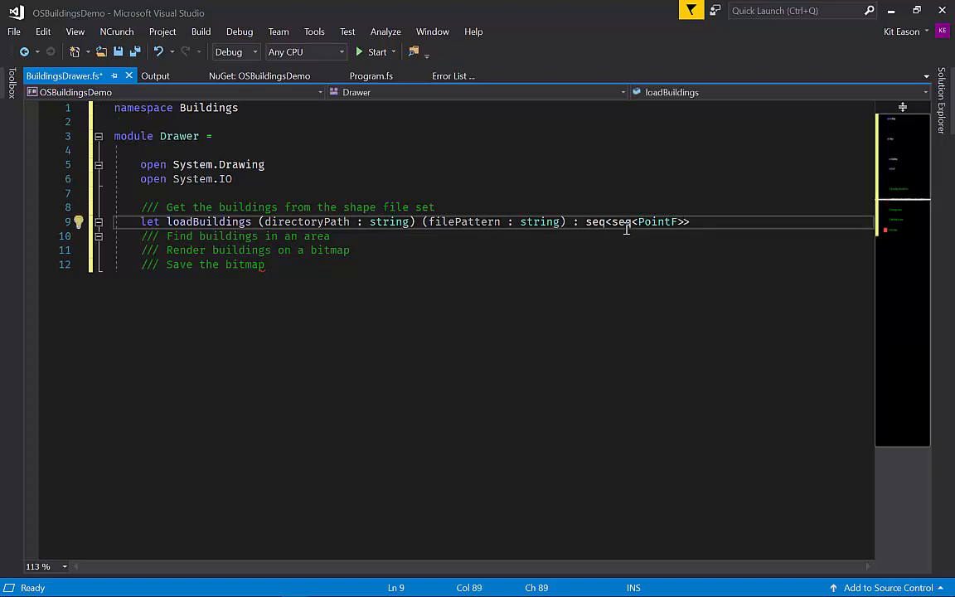
mouse_move(640, 278)
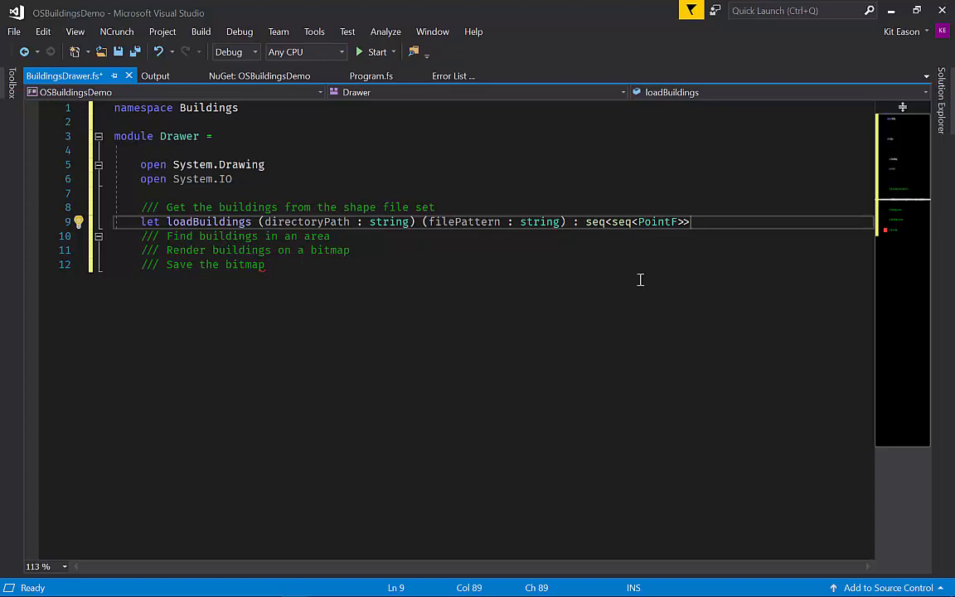
mouse_move(563, 209)
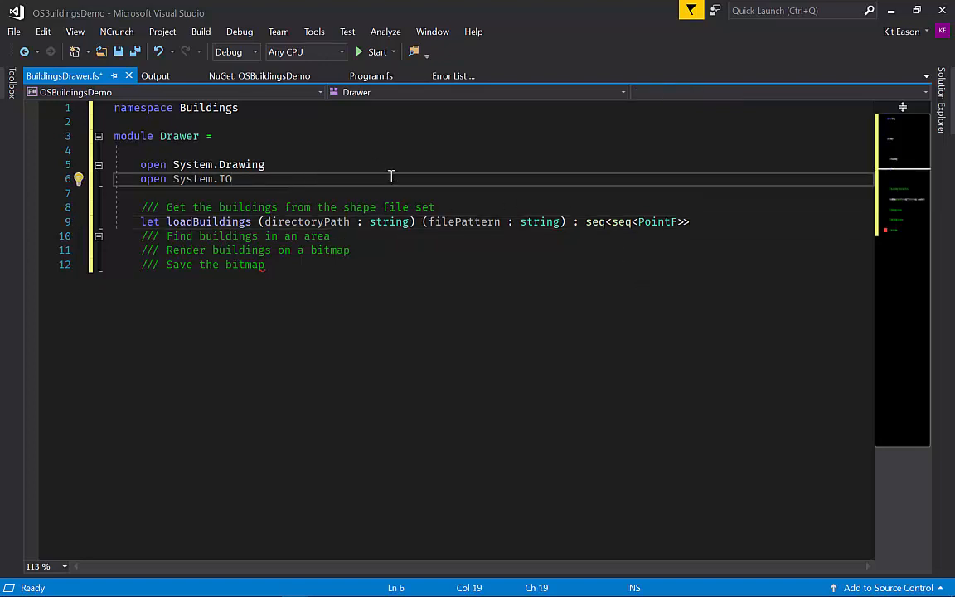
Define type PolyLine = seq<PointF> and type Building = seq<PolyLine> below the opens
key("Enter")
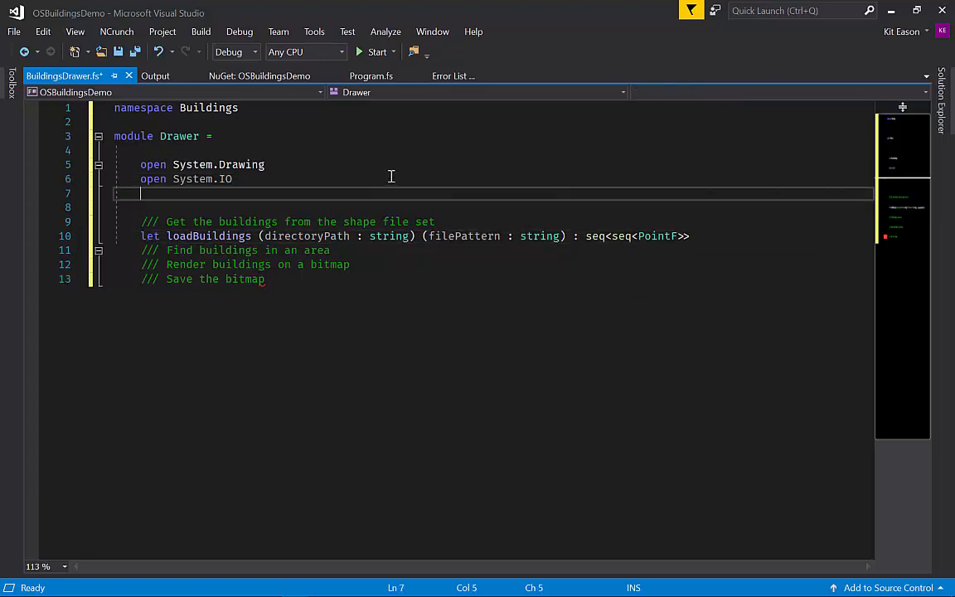
key("enter")
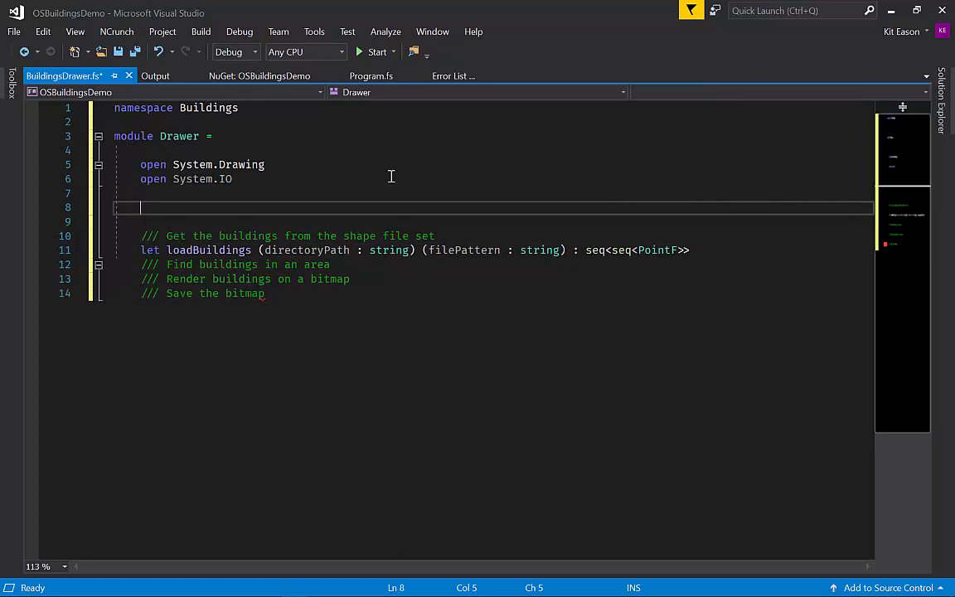
type("type")
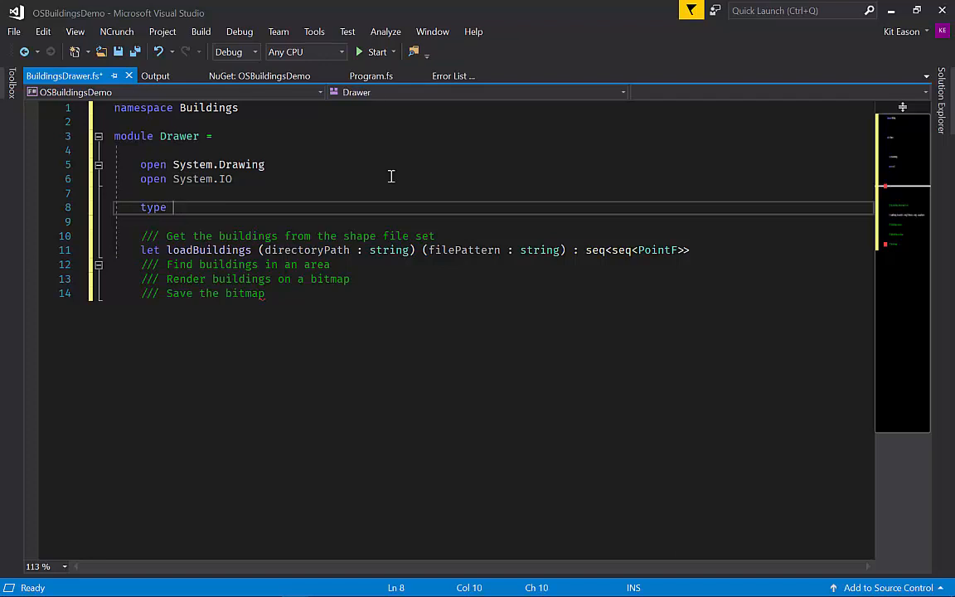
type("PolyLine = seq<PointF>")
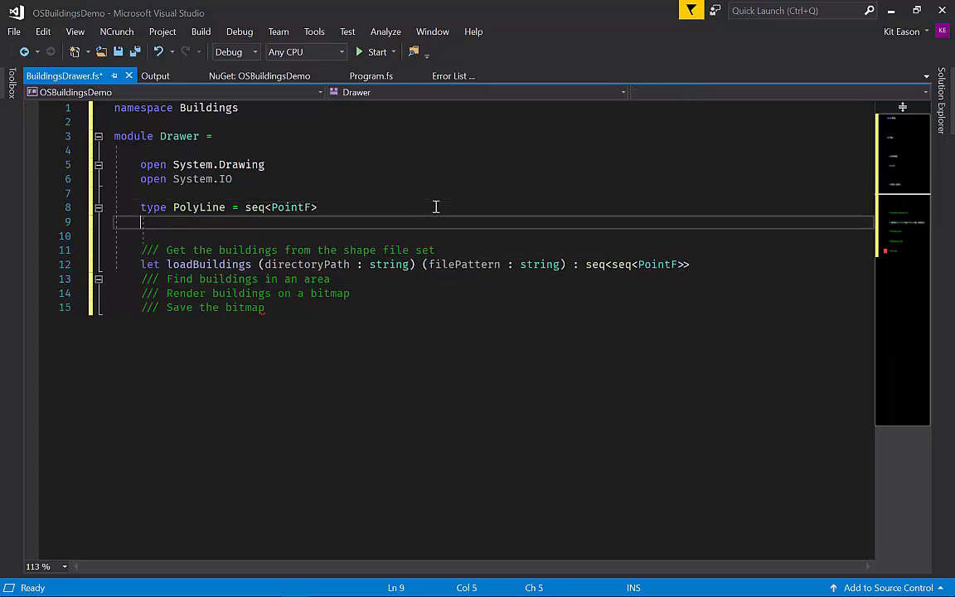
type("type B")
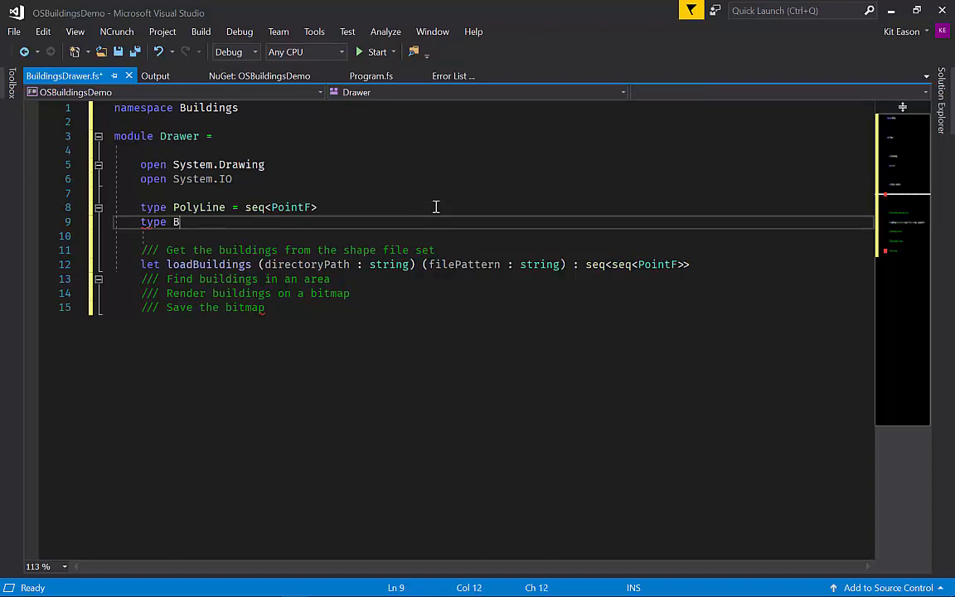
type("uilding =")
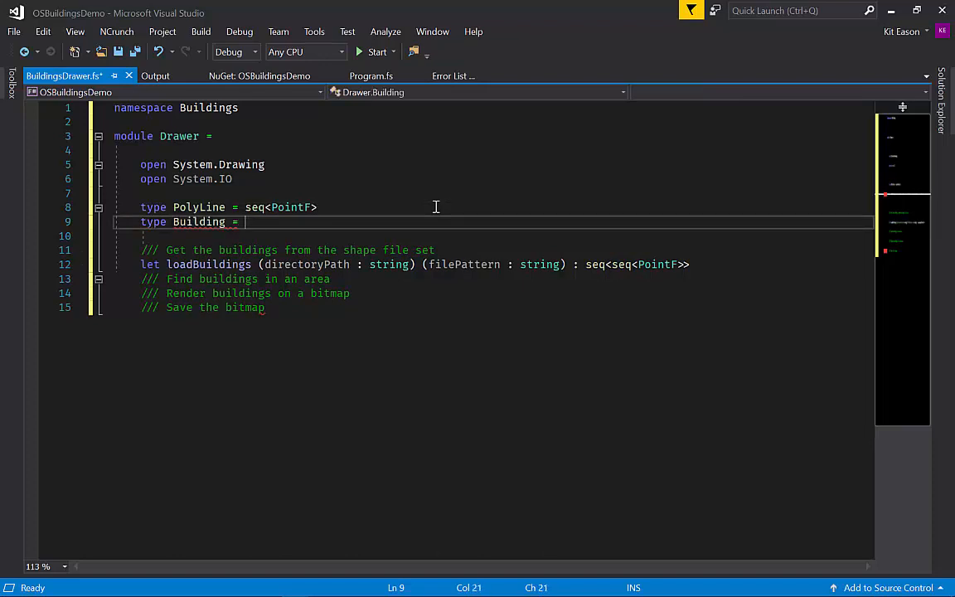
type("seq<Po")
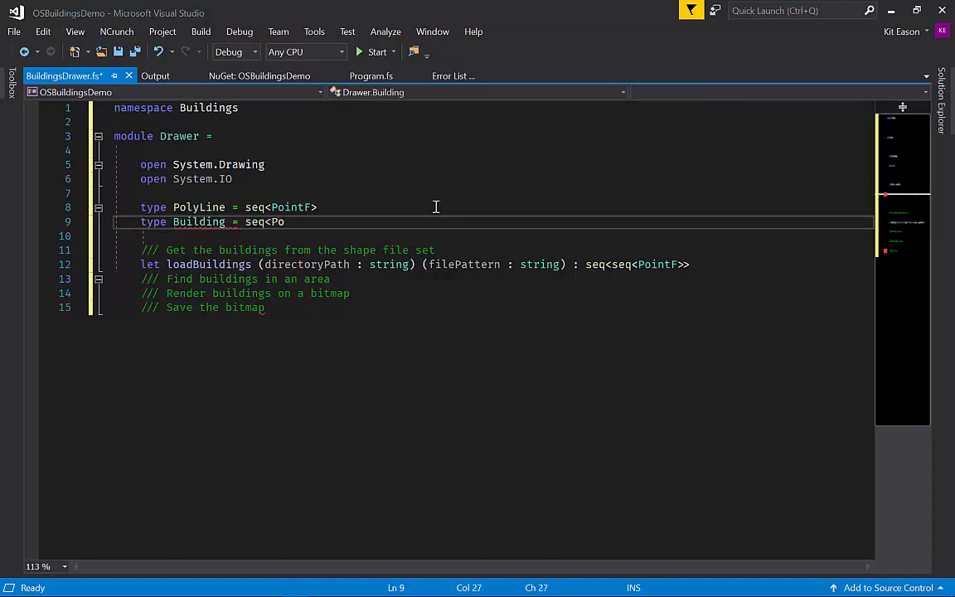
type("lyLin")
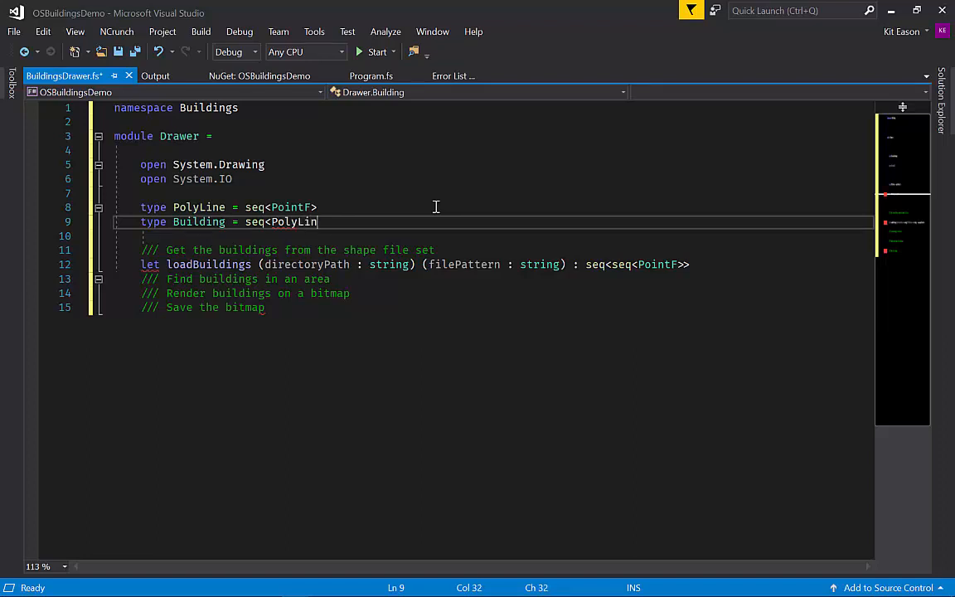
type("e>")
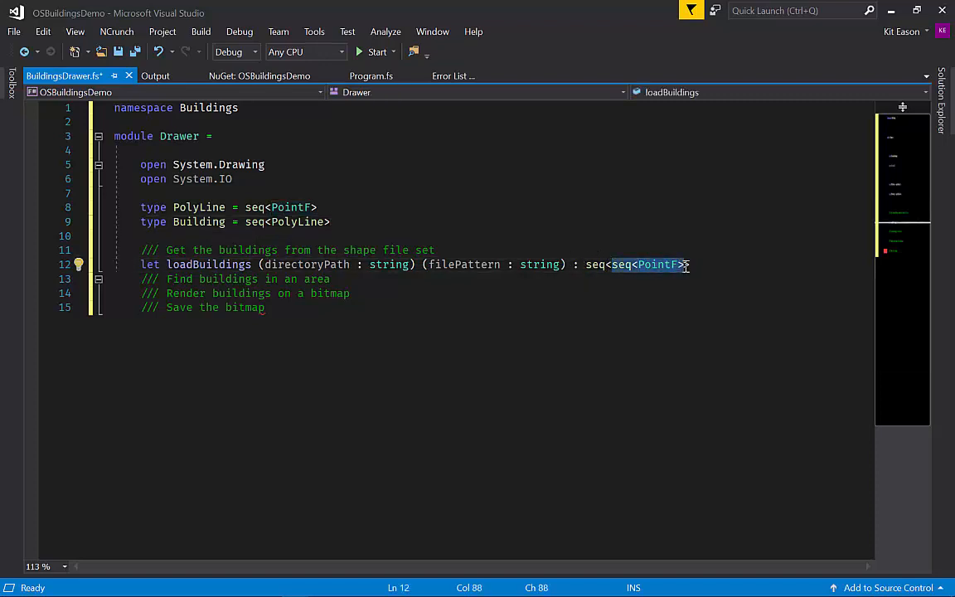
Make loadBuildings return seq<Building> with placeholder body [] |> Seq.ofList
type("B")
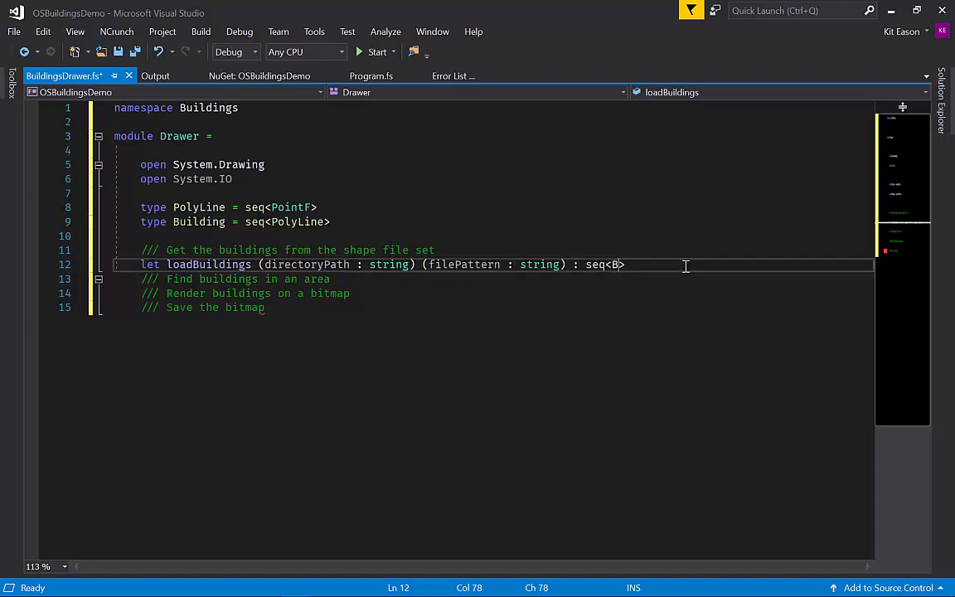
type("uildings")
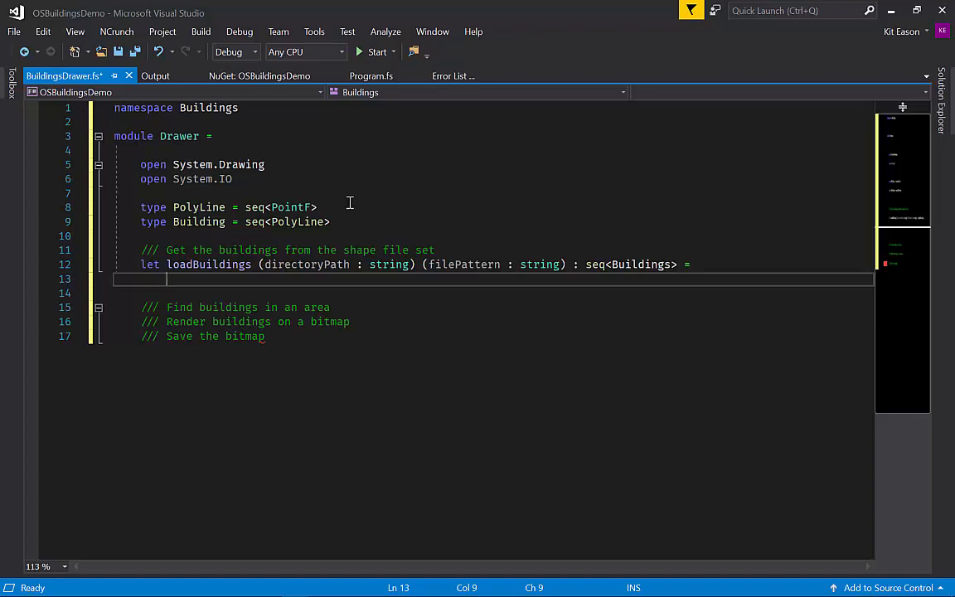
type("[]")
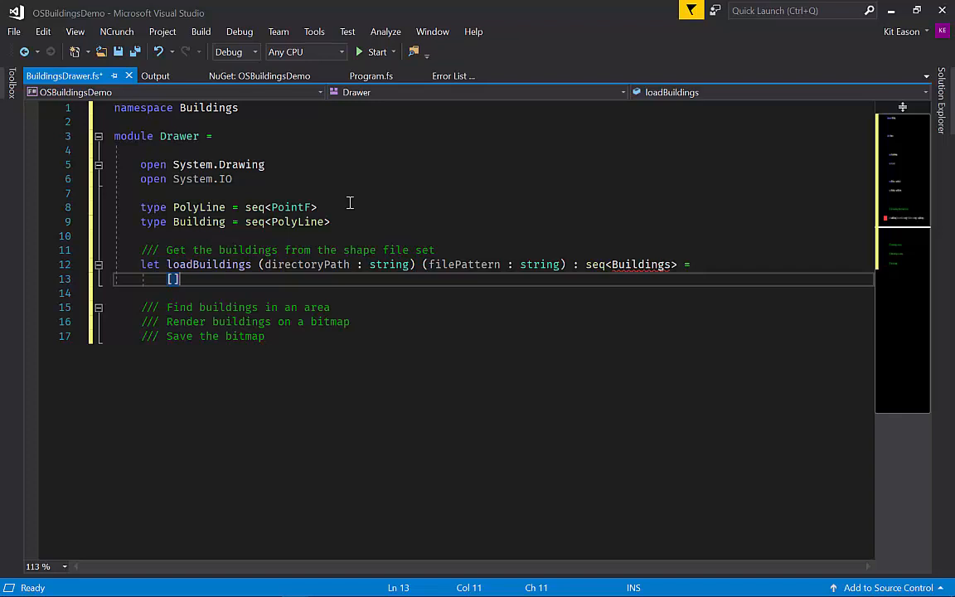
type("|> s")
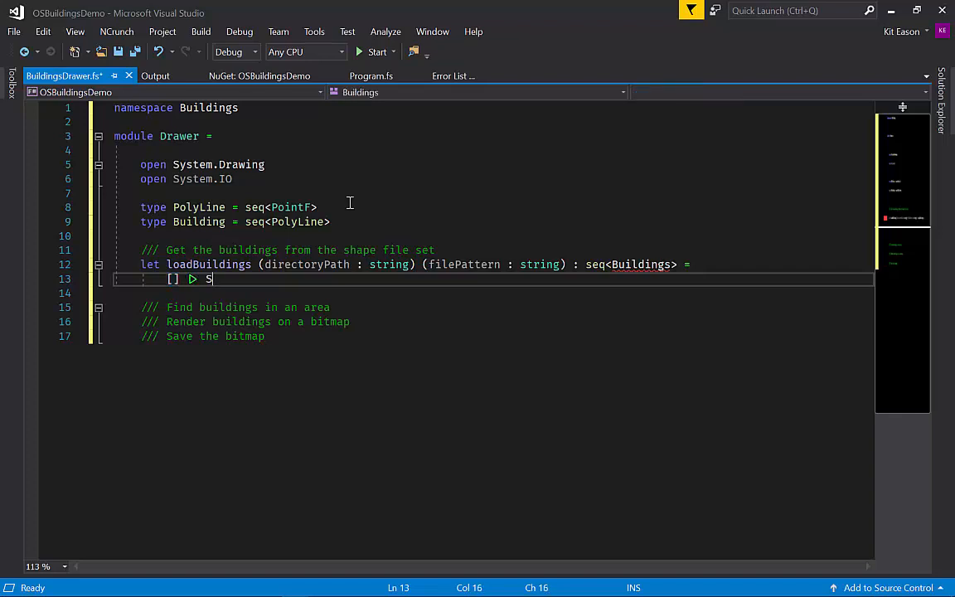
type("eq.ofList")
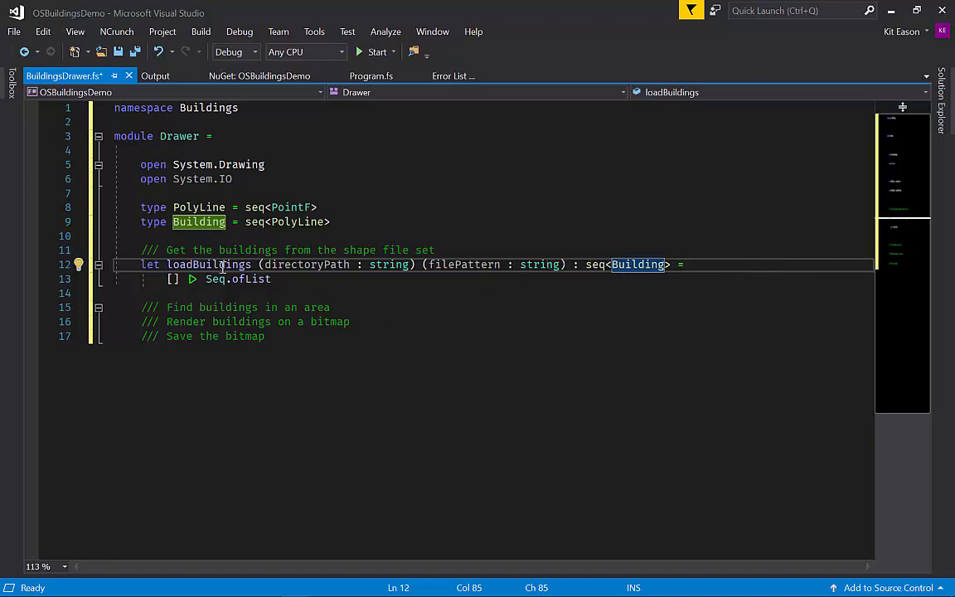
mouse_move(208, 264)
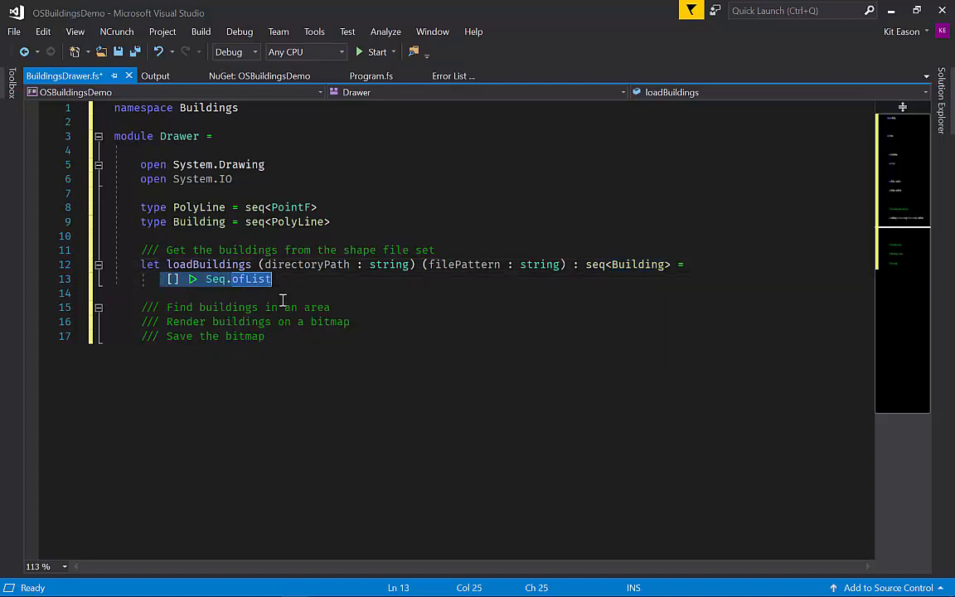
mouse_move(335, 285)
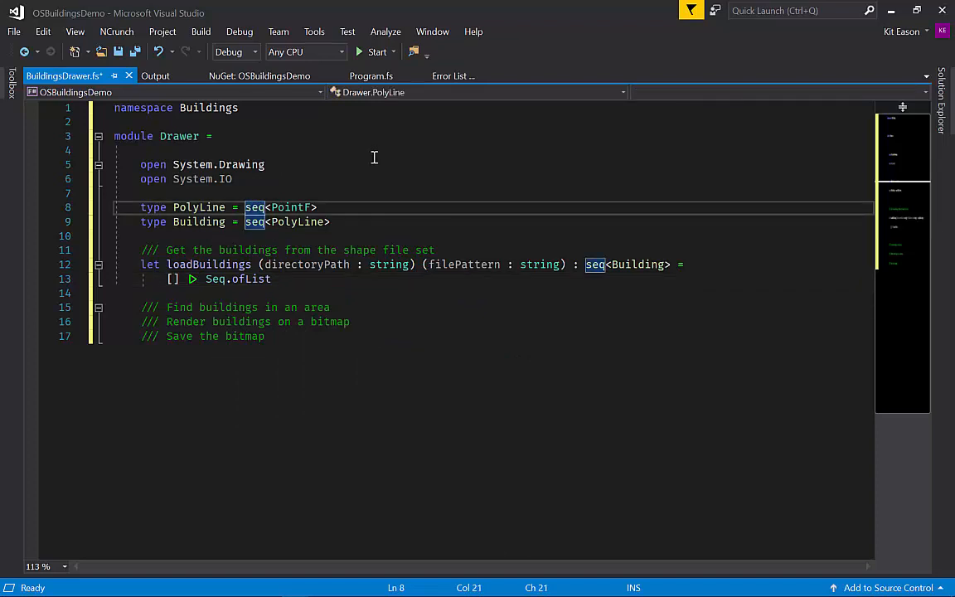
Rewrite the types as PolyLine of seq<PointF> and Building of seq<PolyLine>
type("PolyLine of")
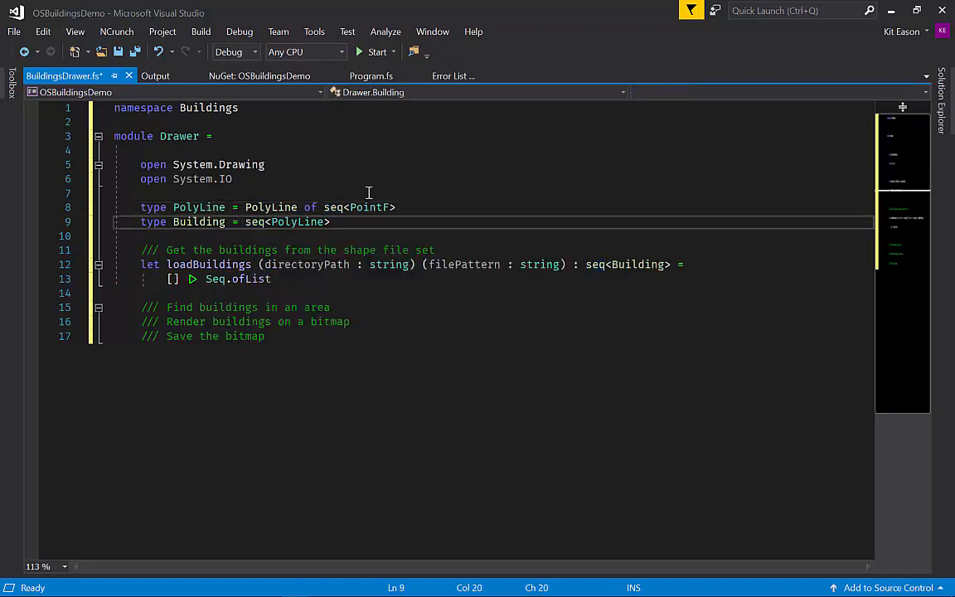
type("Building of")
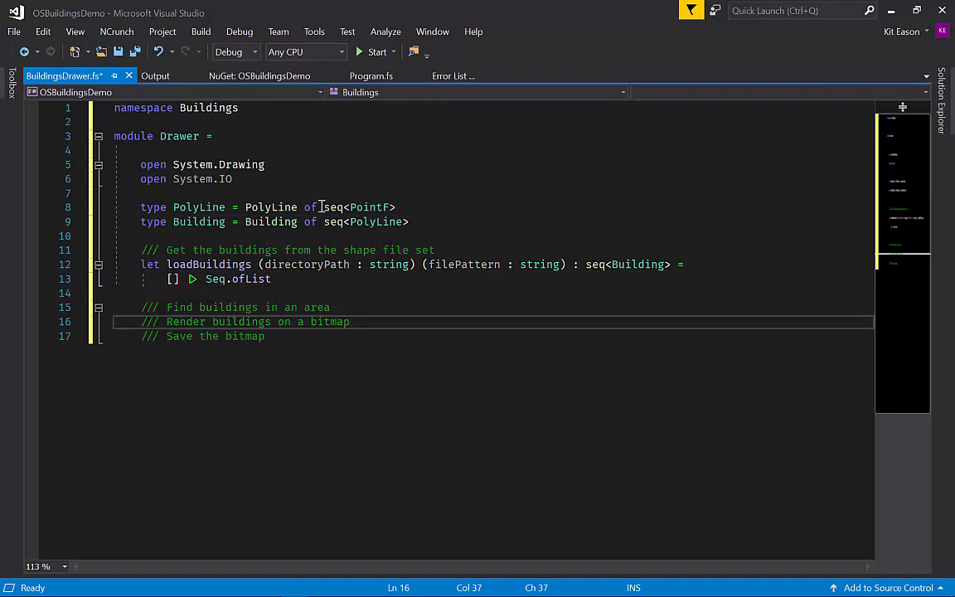
double_click(357, 207)
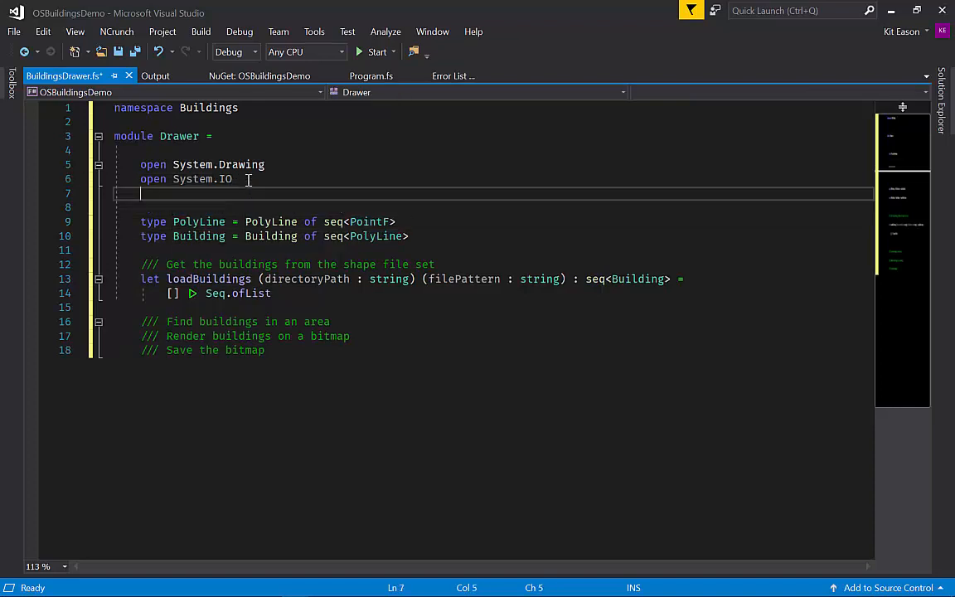
Try a sample Shape union with Rectangle of float cases, then move to the Building case for a leading bar
type("typ")
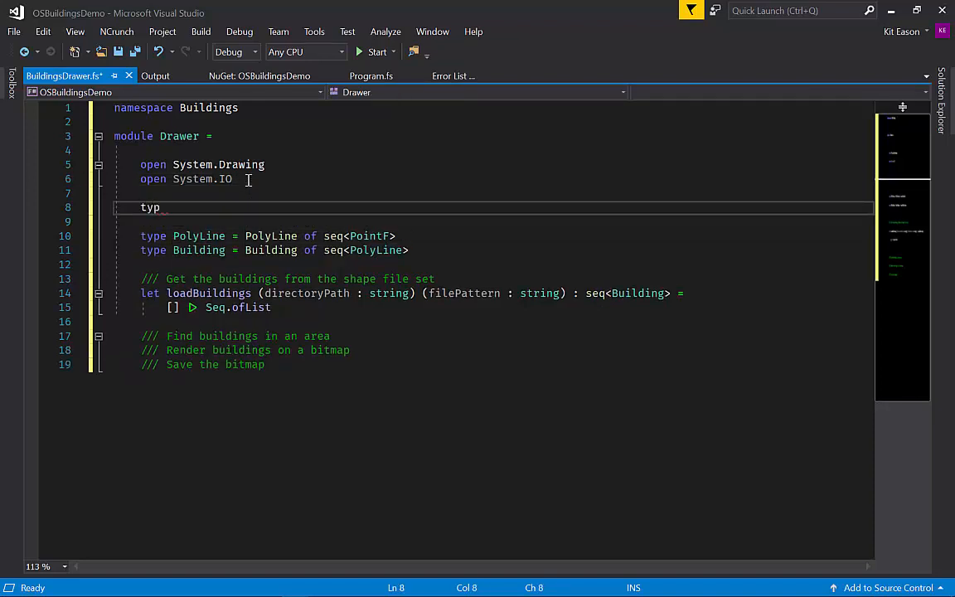
type("e Shape =")
type("| Square of ")
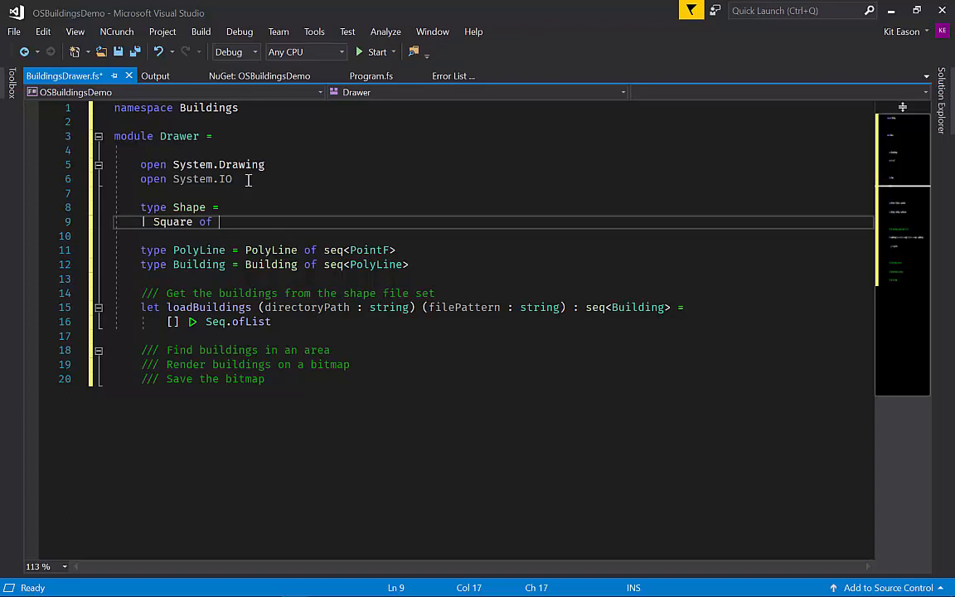
type("float")
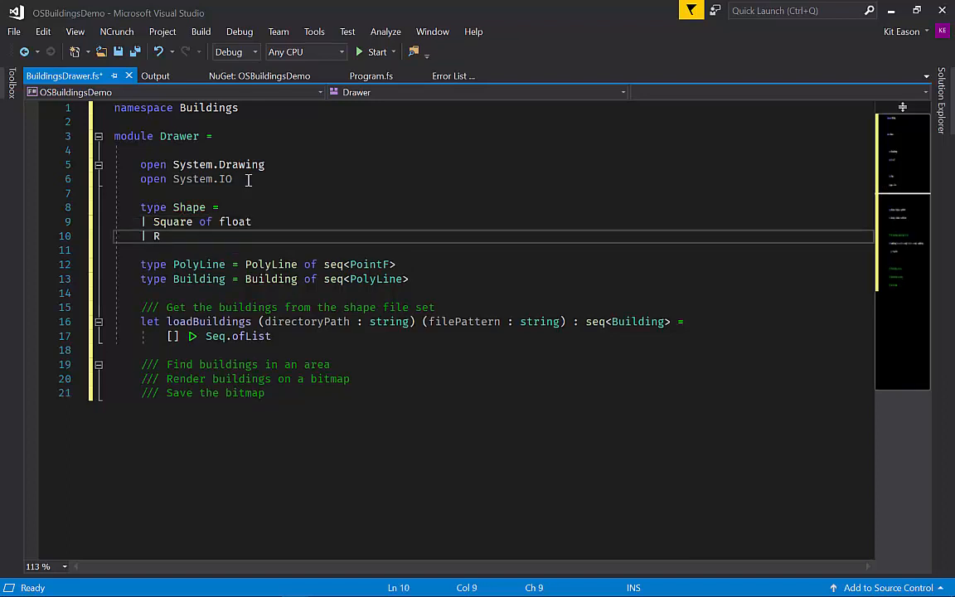
type("ectangle of float * float")
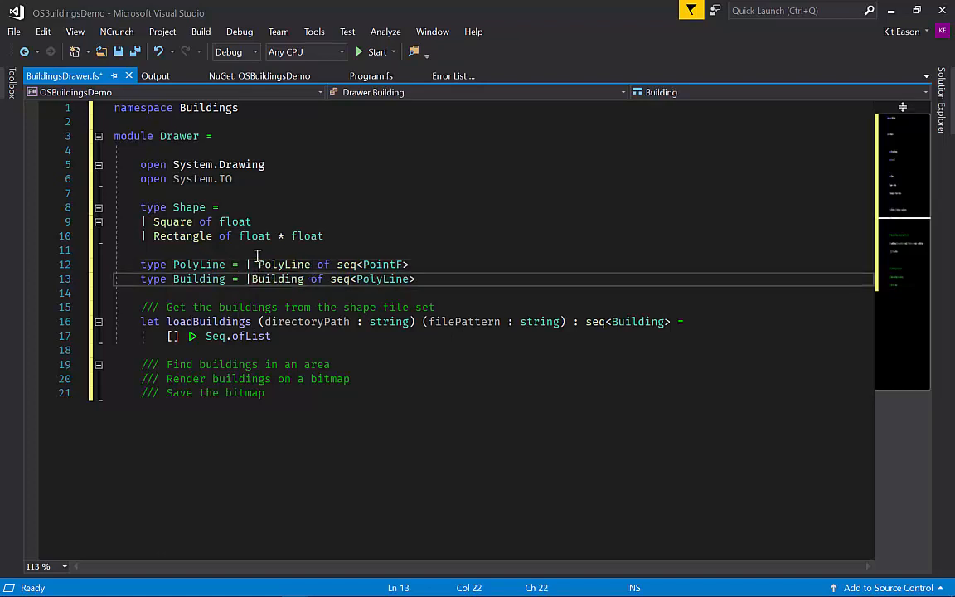
left_click(271, 263)
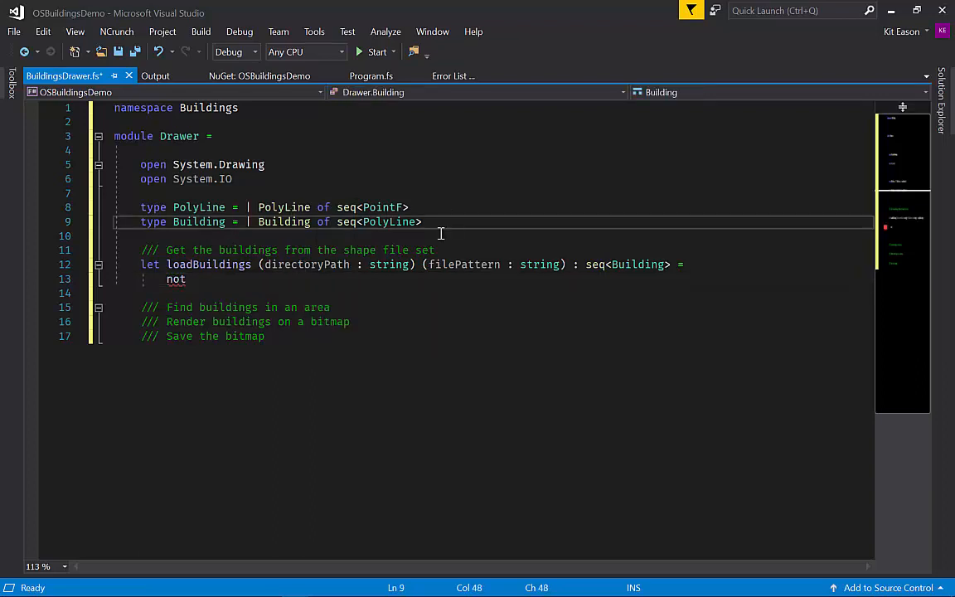
Define notImplemented() = raise <| System.NotImplementedException() and call it from loadBuildings
key("enter")
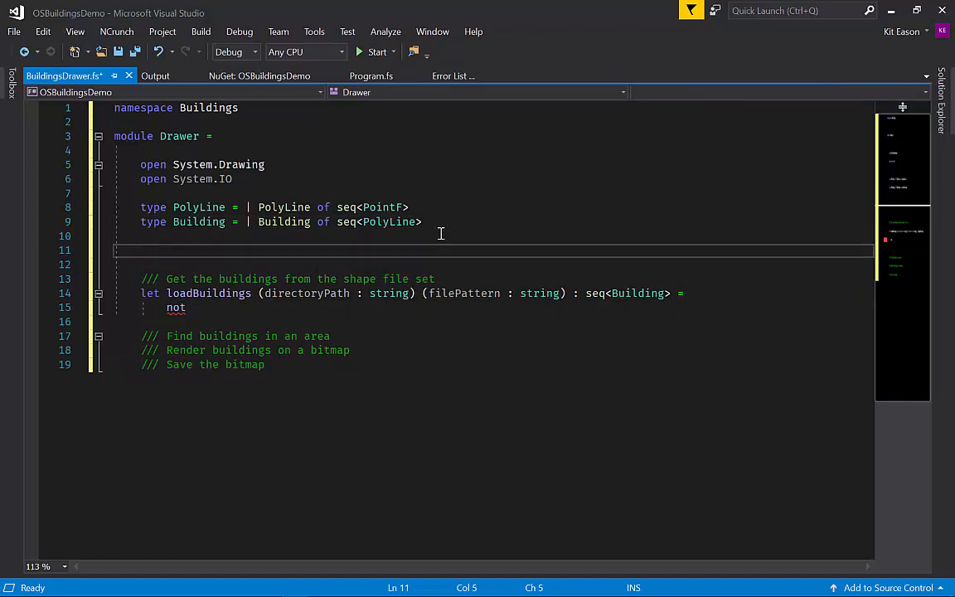
type("l")
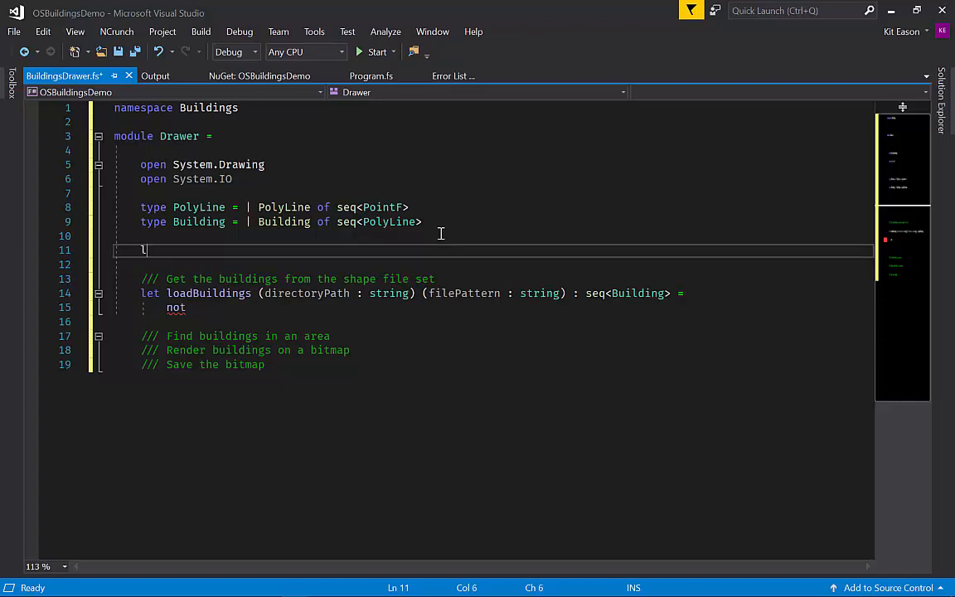
type("et notI")
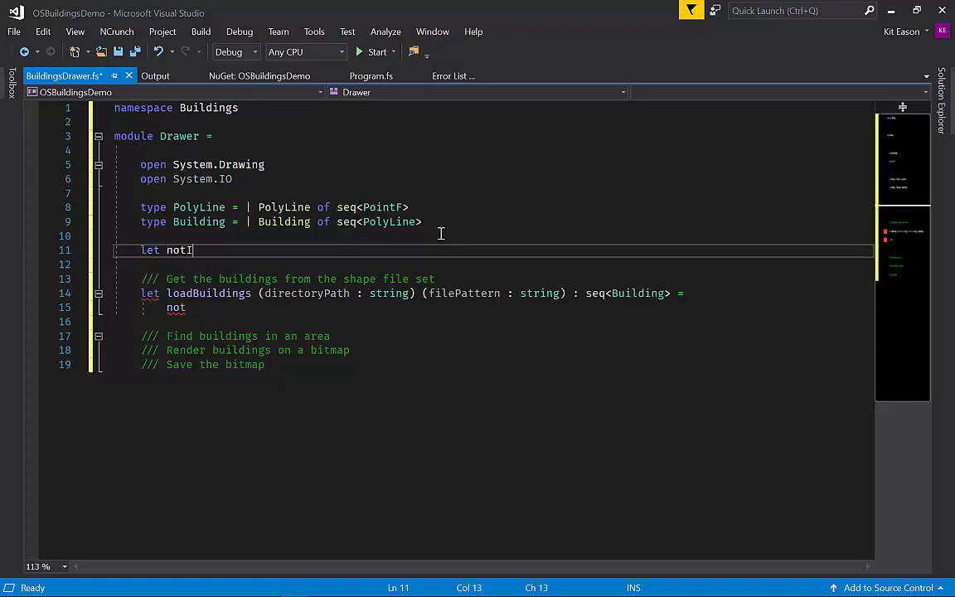
type("mplemented() =")
type("ra")
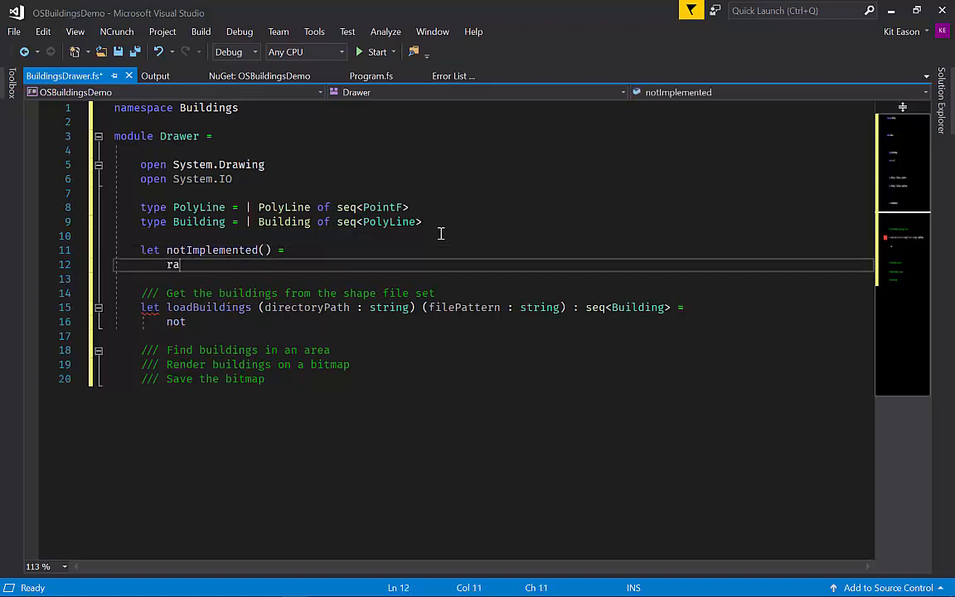
type("ise")
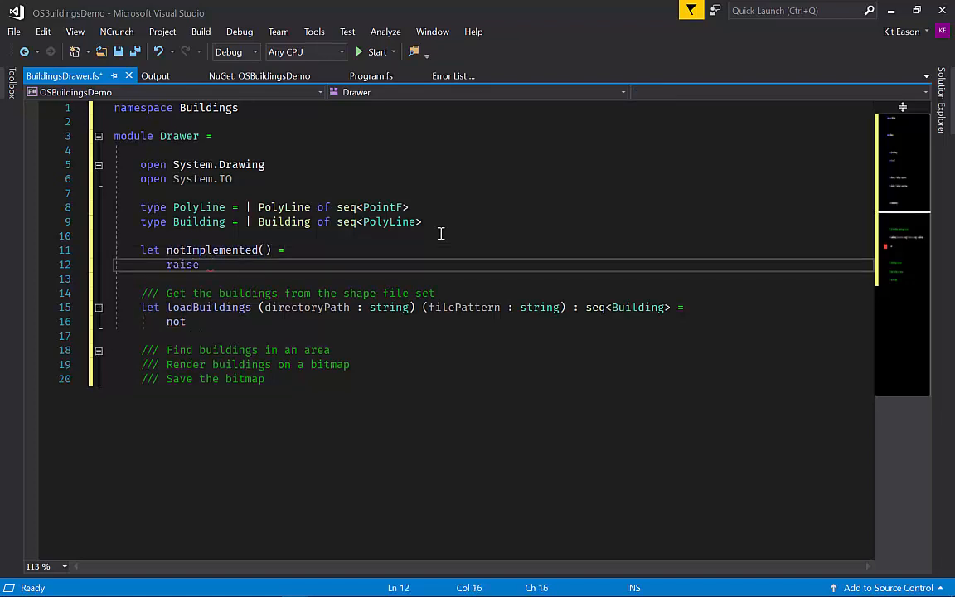
type("notimp")
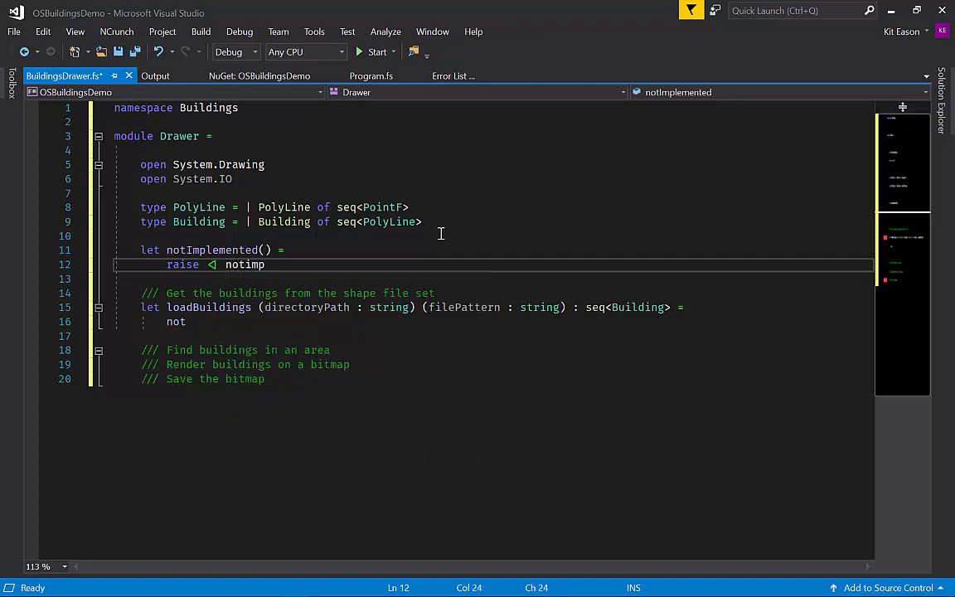
type("System.NotImplementedException()")
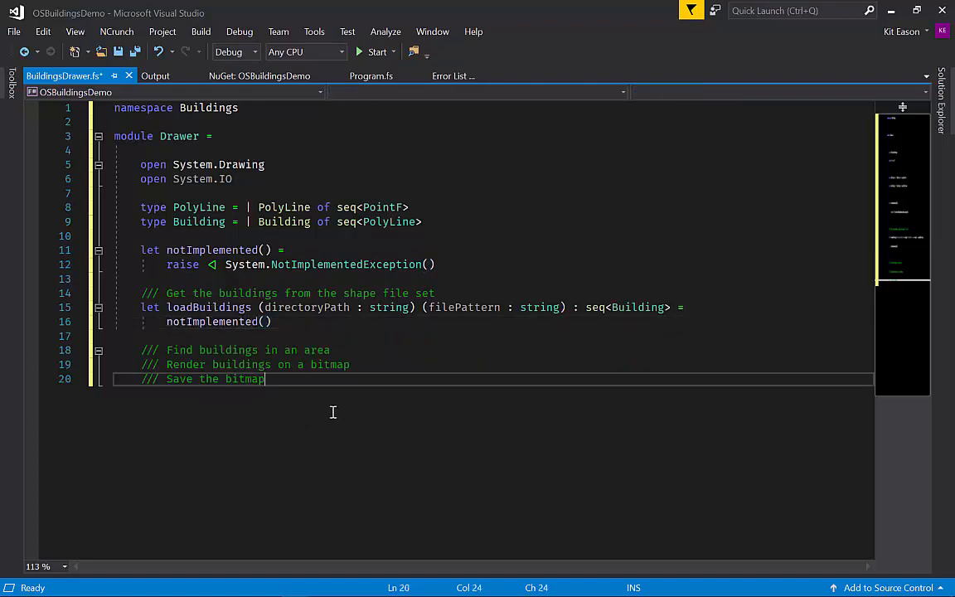
mouse_move(208, 307)
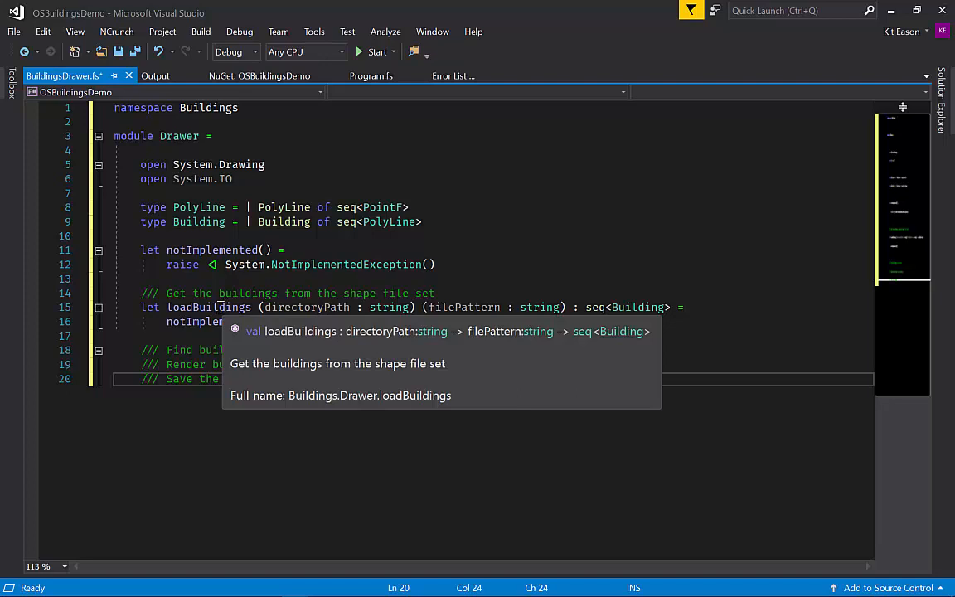
mouse_move(217, 306)
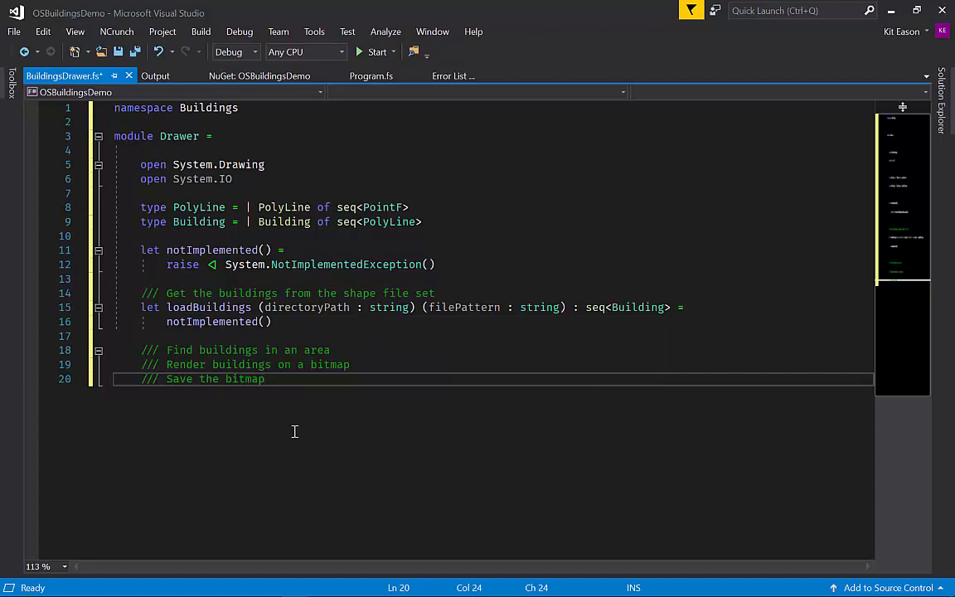
mouse_move(348, 343)
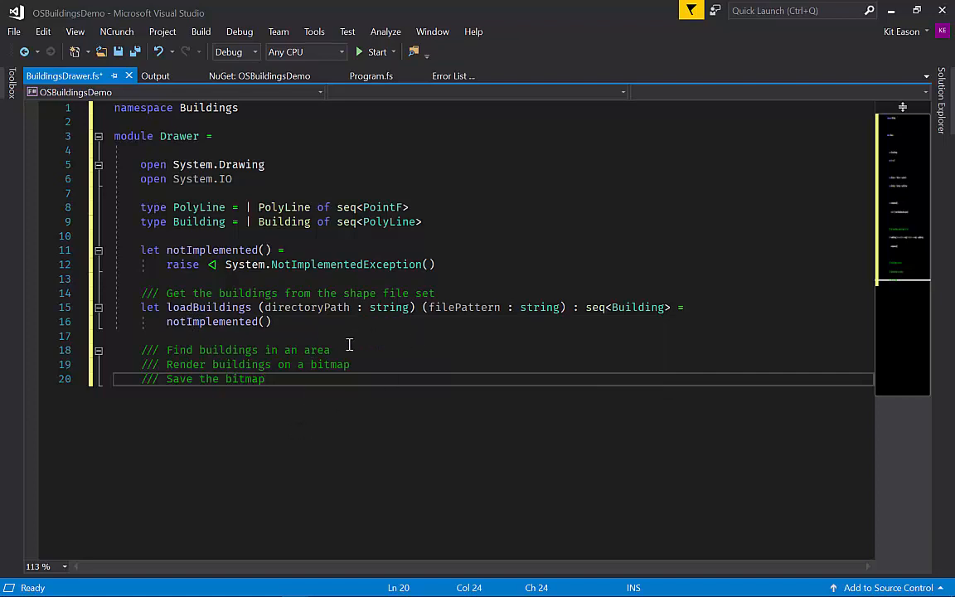
Start findBuildings below its comment with corner parameters p1 and p2 of type PointF
left_click(328, 348)
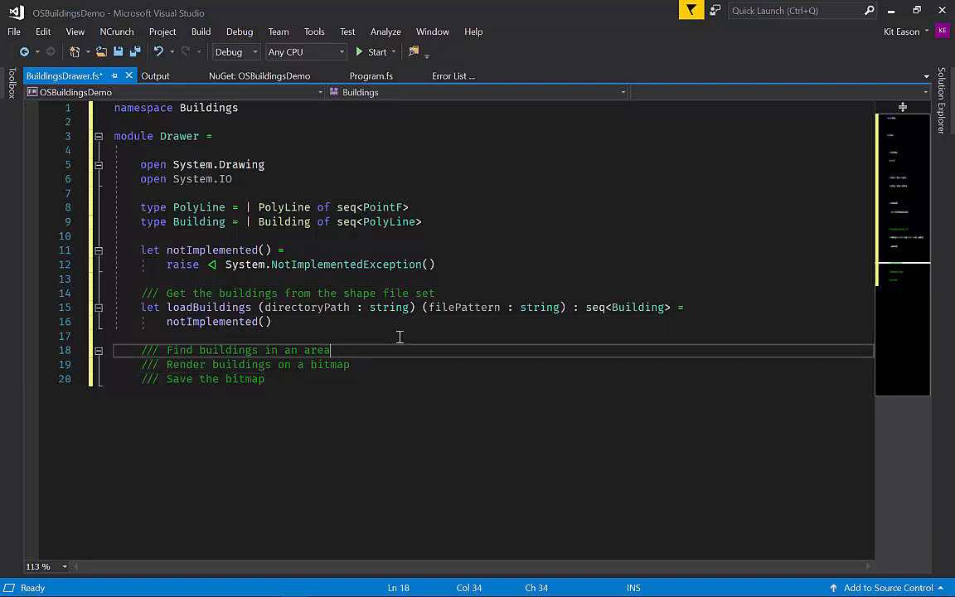
key("Enter")
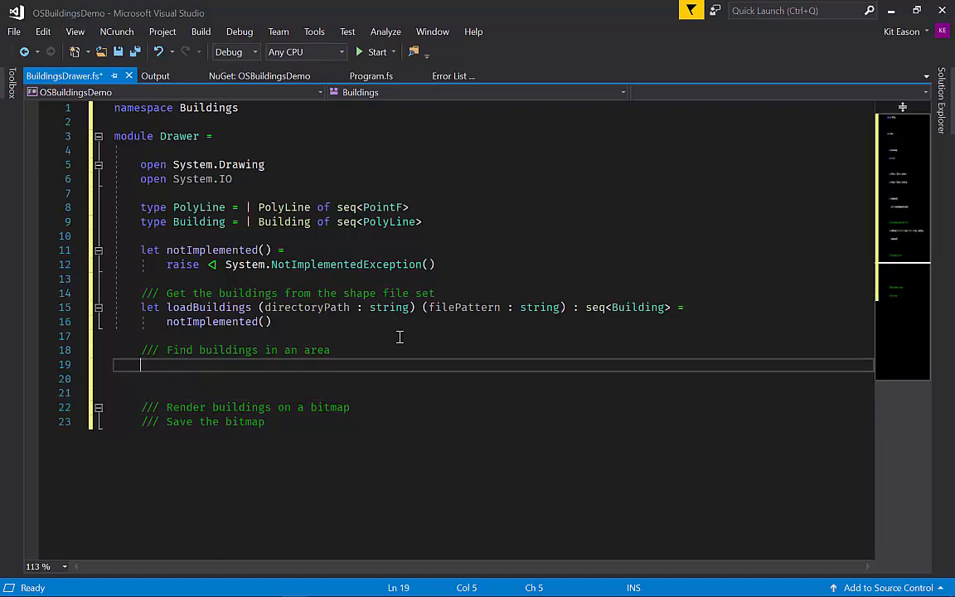
type("let fin")
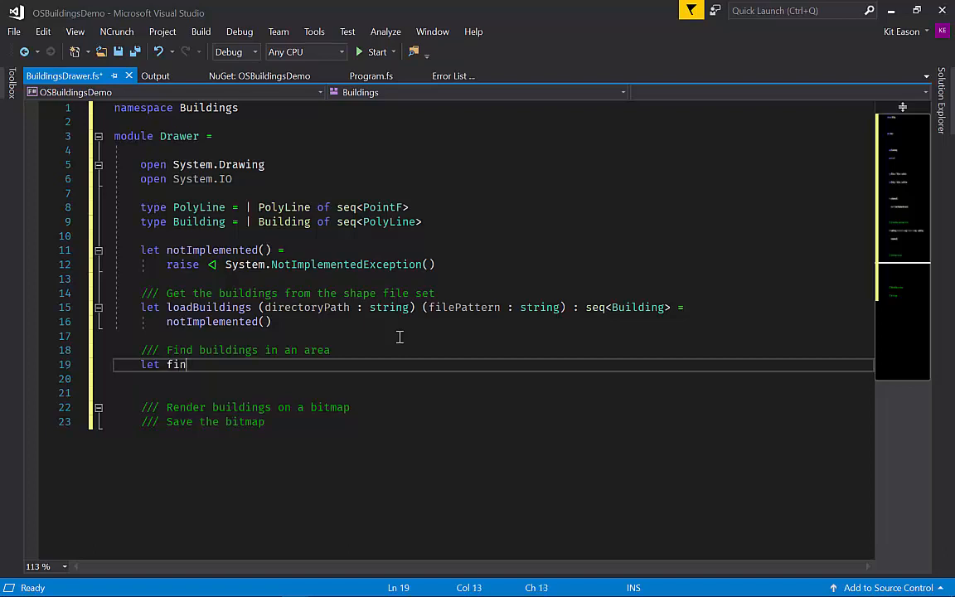
type("dBuildings")
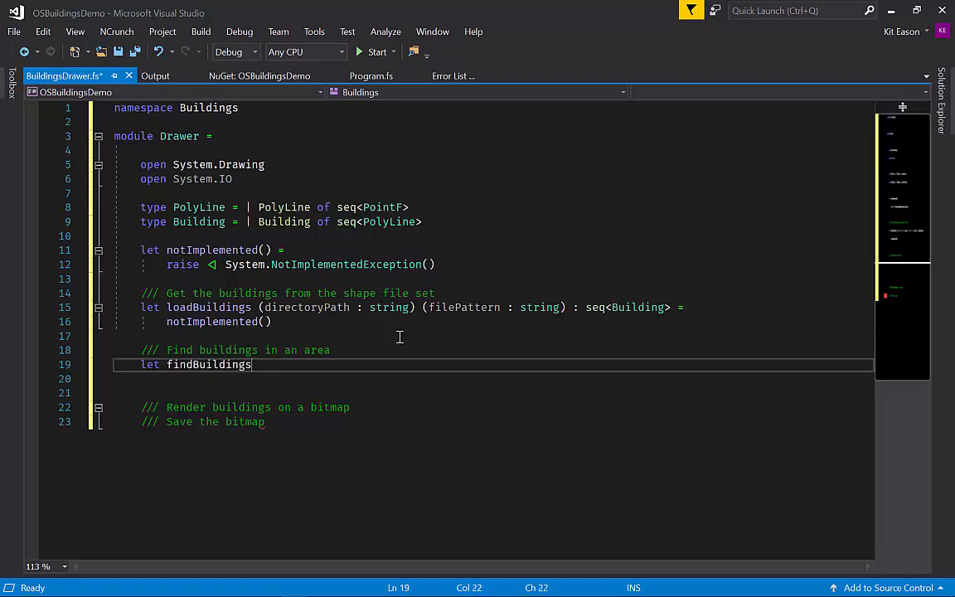
type("(")
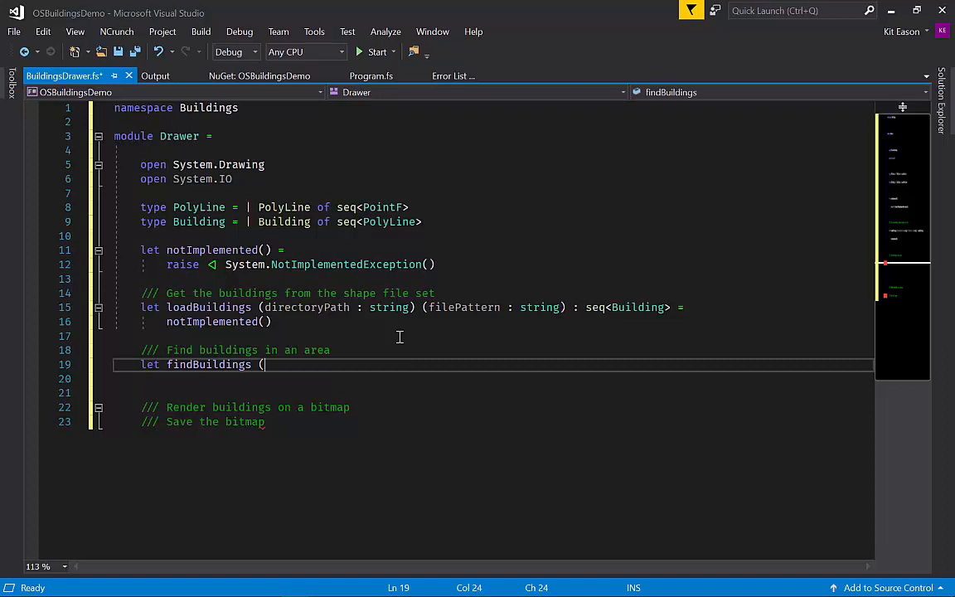
type("p1")
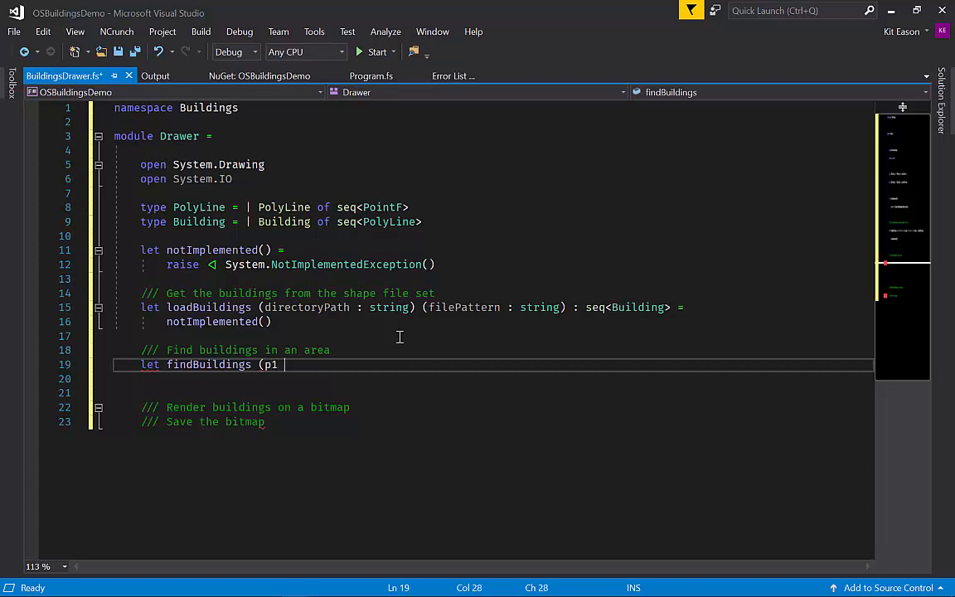
type(": Point")
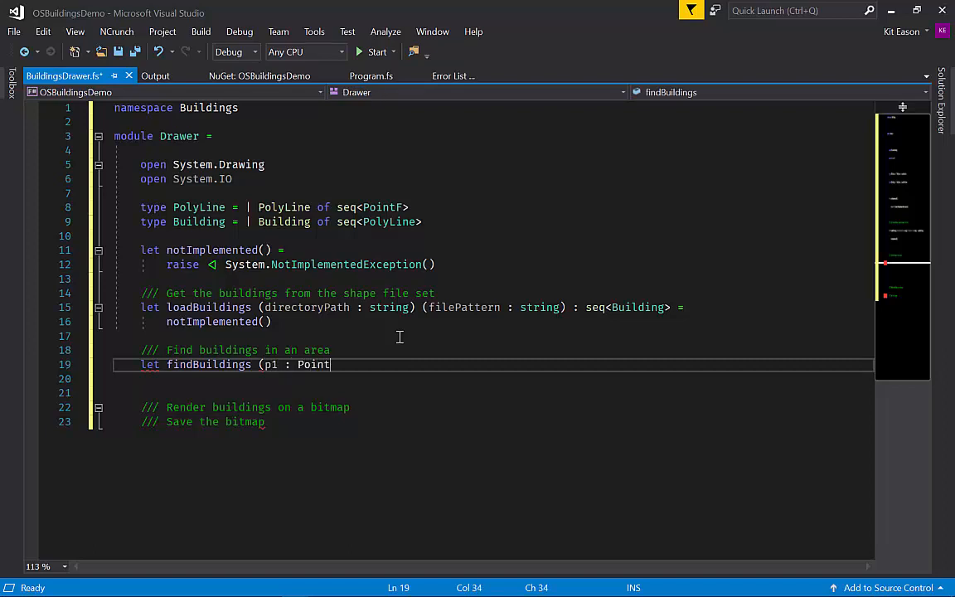
type("F")
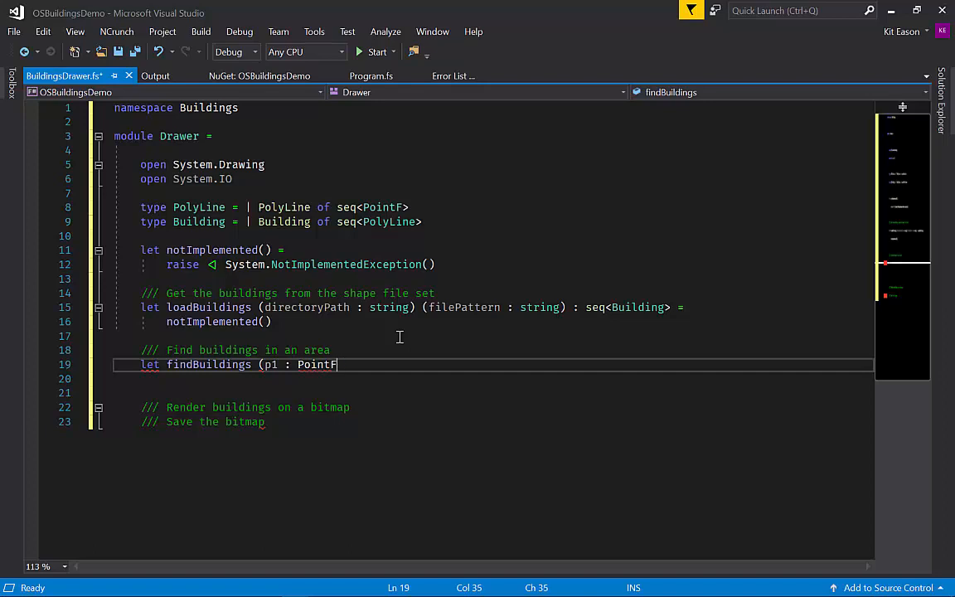
type(") (p2 :")
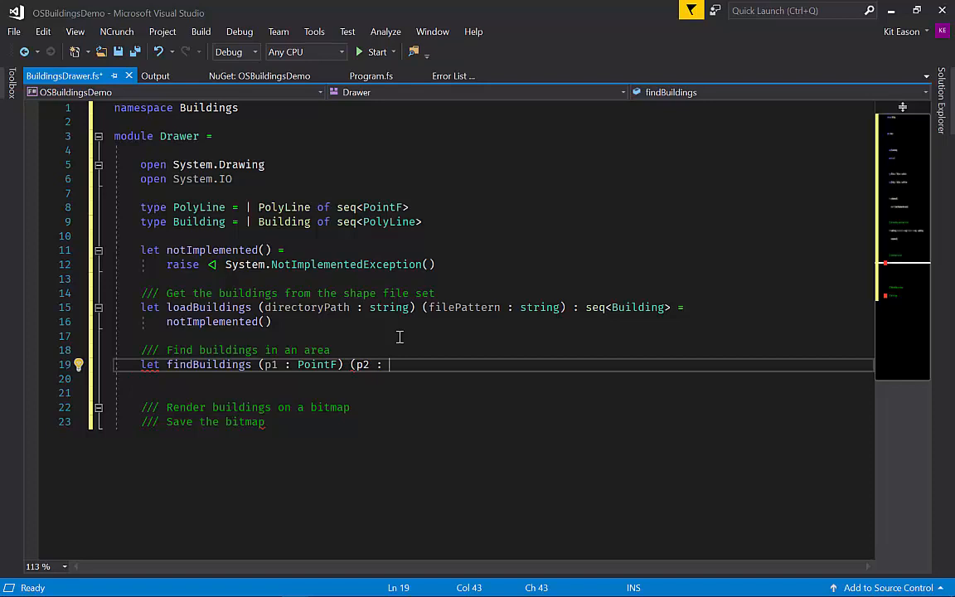
type("Poin")
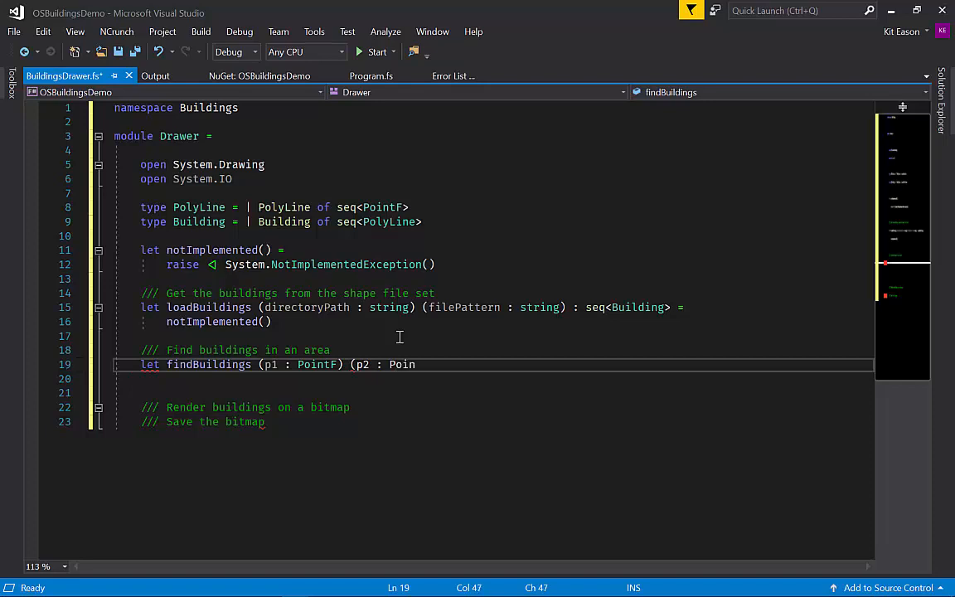
type("tF")
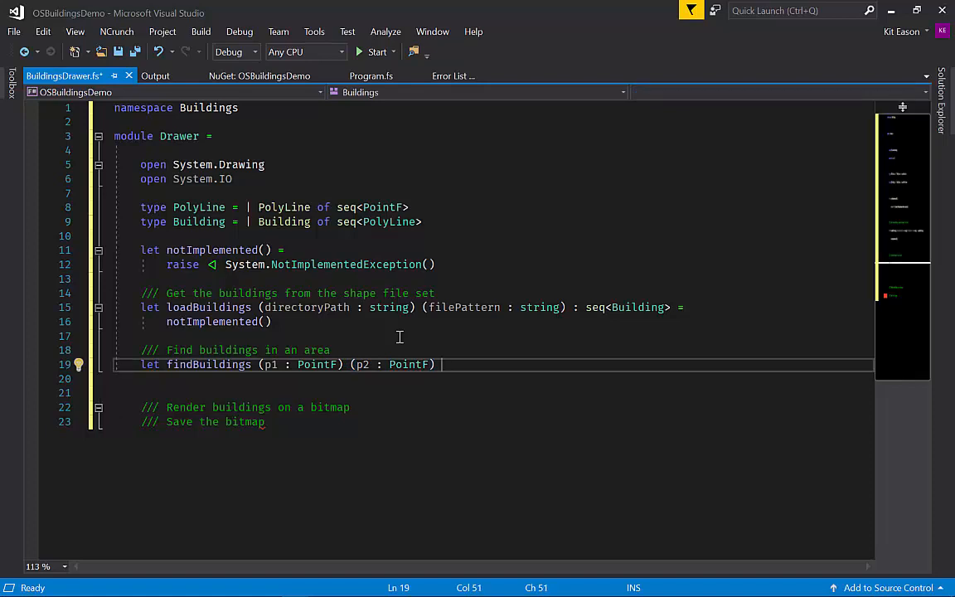
Add the building : Building seq parameter, Building seq return type and notImplemented() body
type("(")
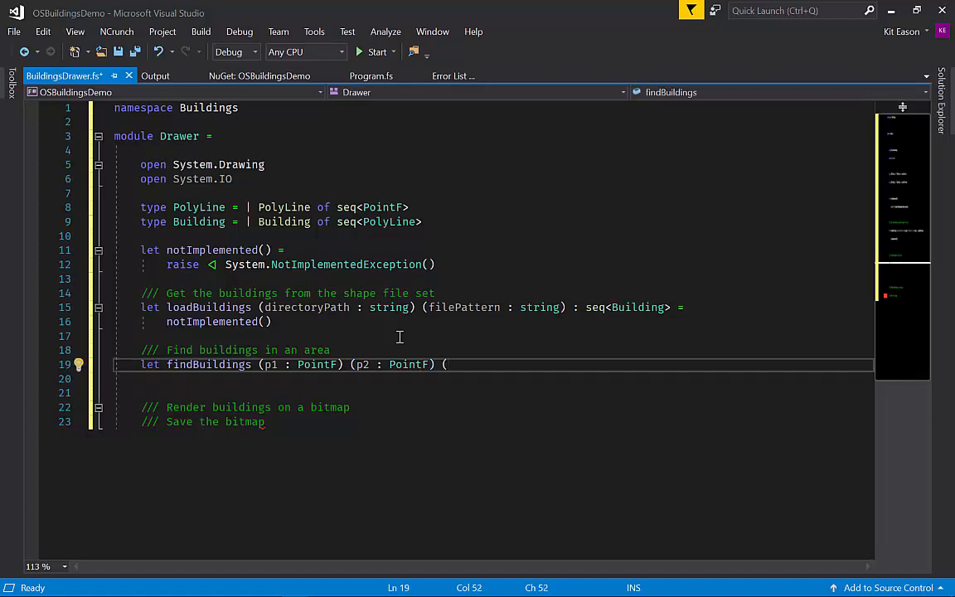
type("building :")
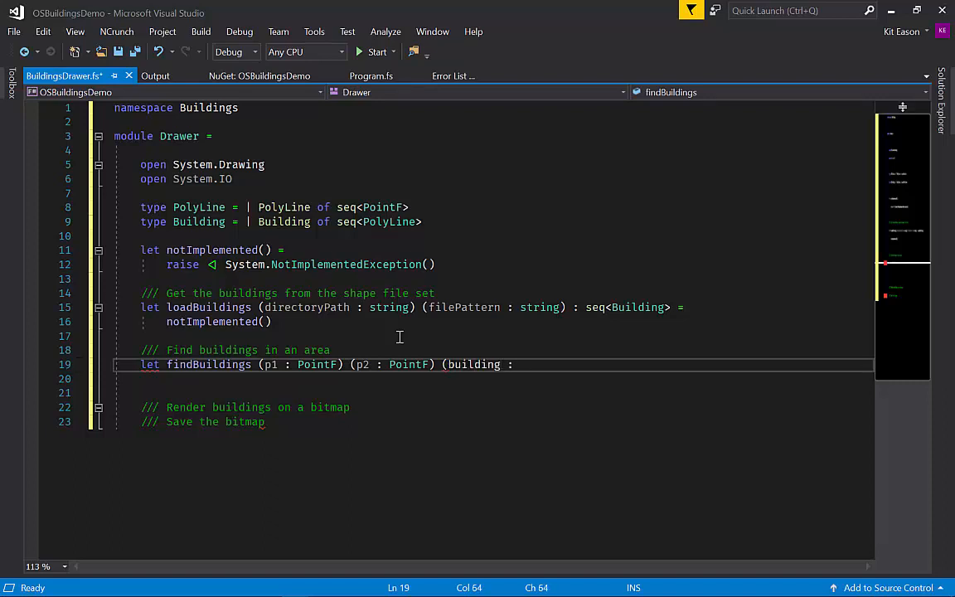
type("Building seq")
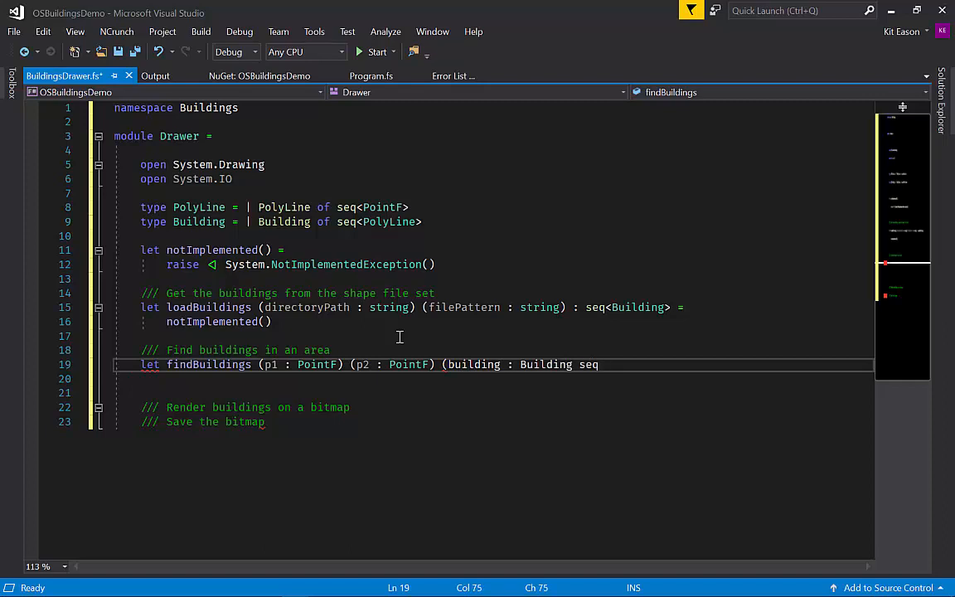
type(")")
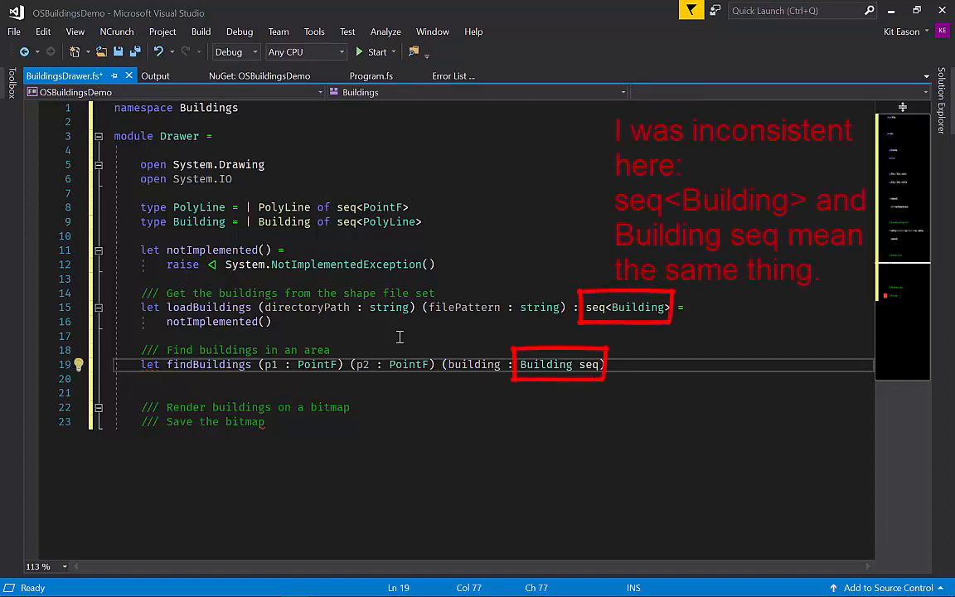
type(": Buil")
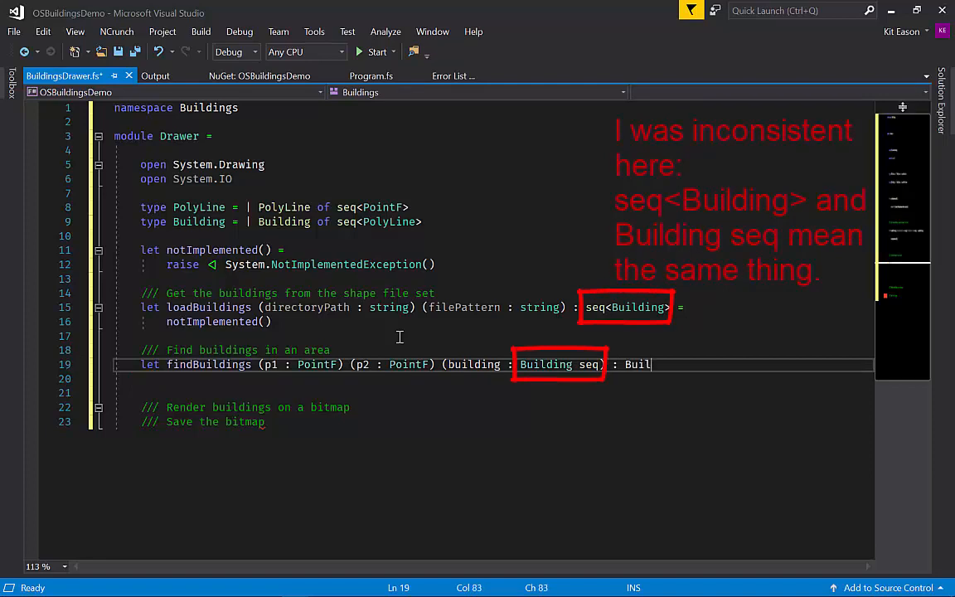
type("ding seq =")
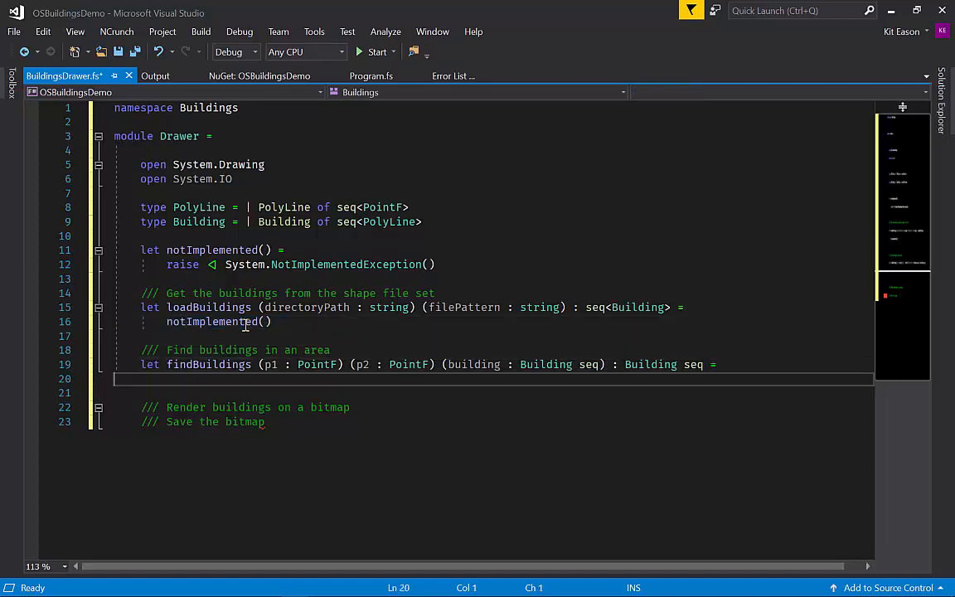
type("notImplemented()")
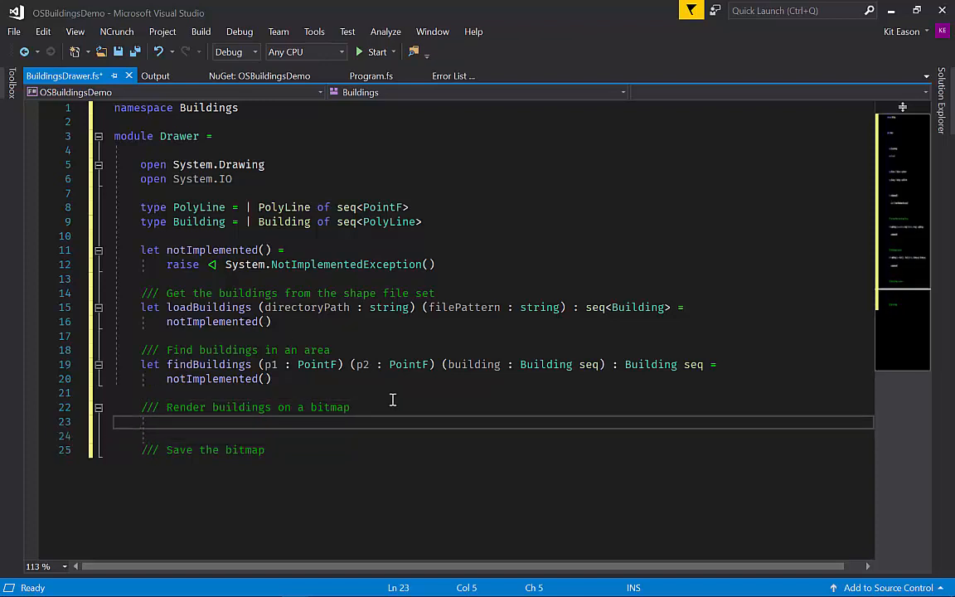
Start renderBuildings with corner parameters p1 and p2 of type PointF
type("let renderBuil")
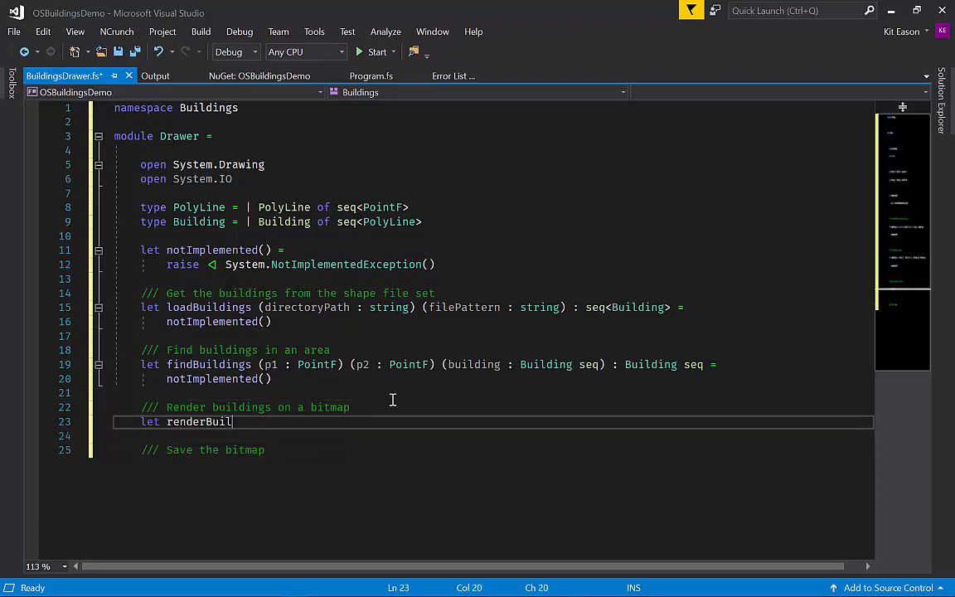
type("dings")
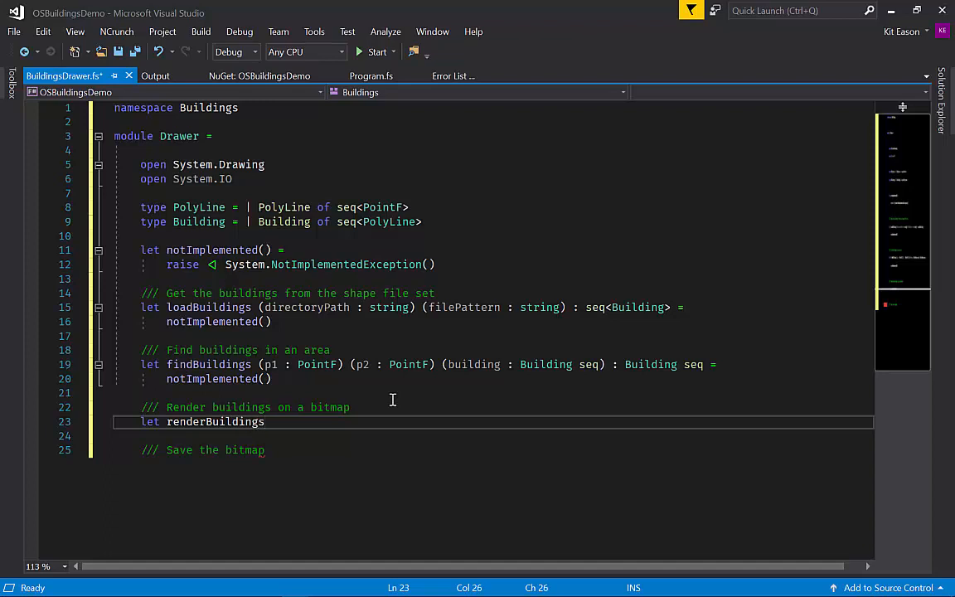
type("(p1 : Point")
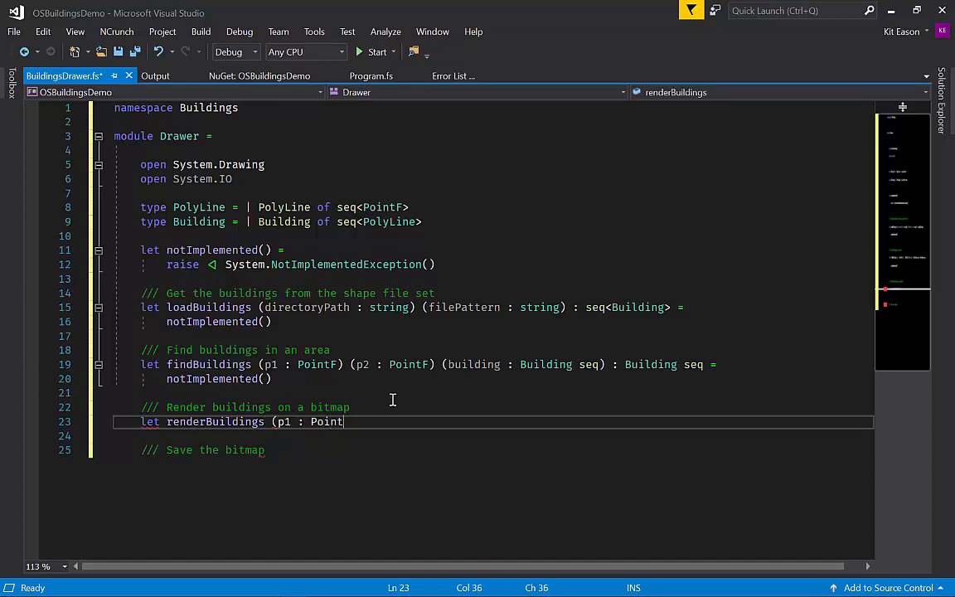
type("F) (")
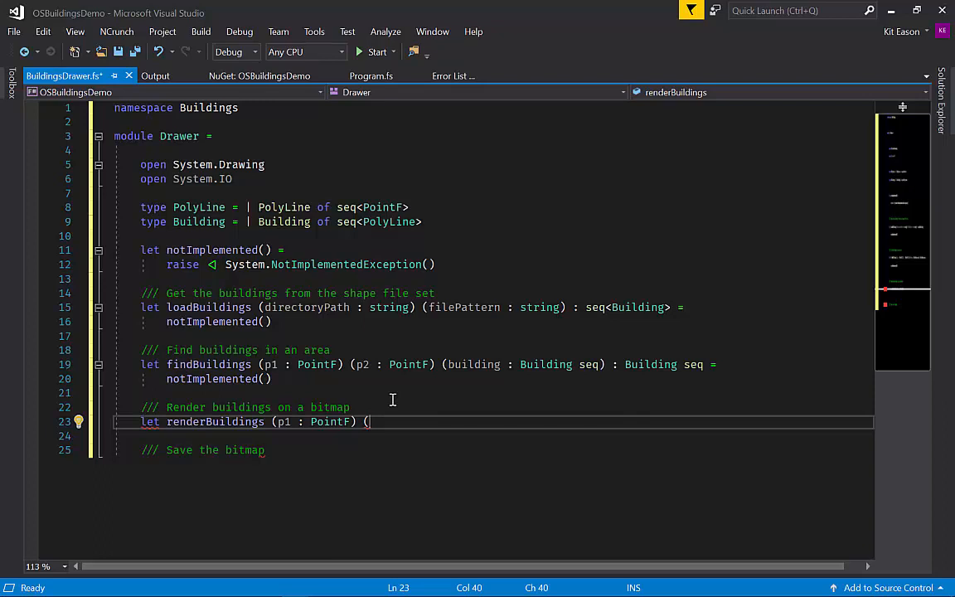
type("p2 : PointF)")
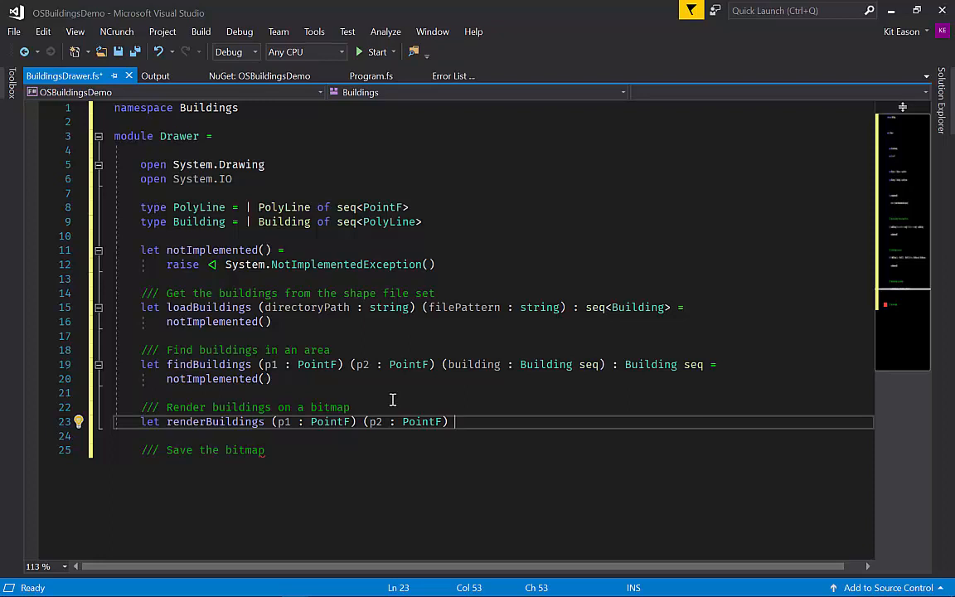
Add bitmapWidth : int, foreground/background : Color and buildings : Building seq parameters with notImplemented()
type("(bi")
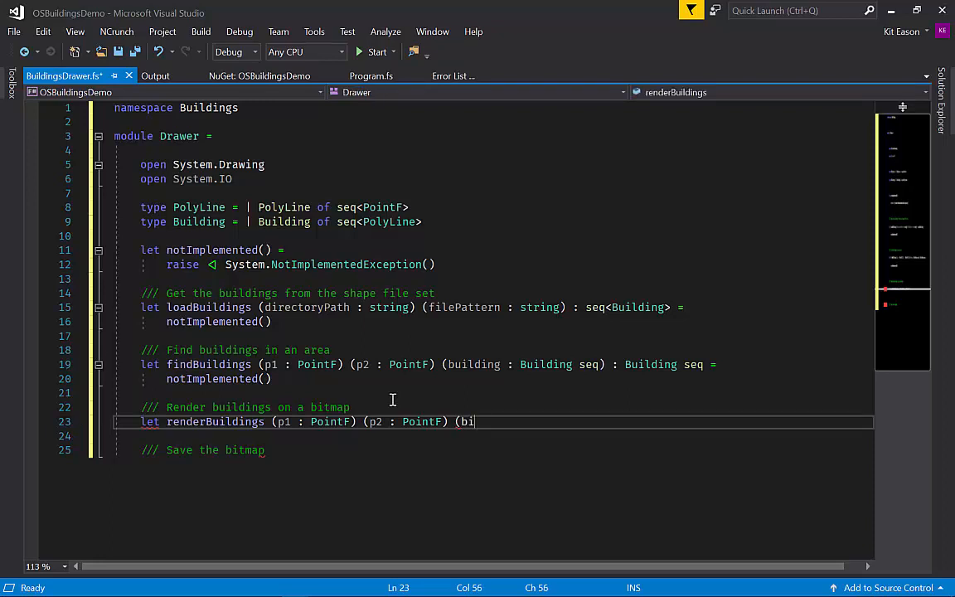
type("tmapWi")
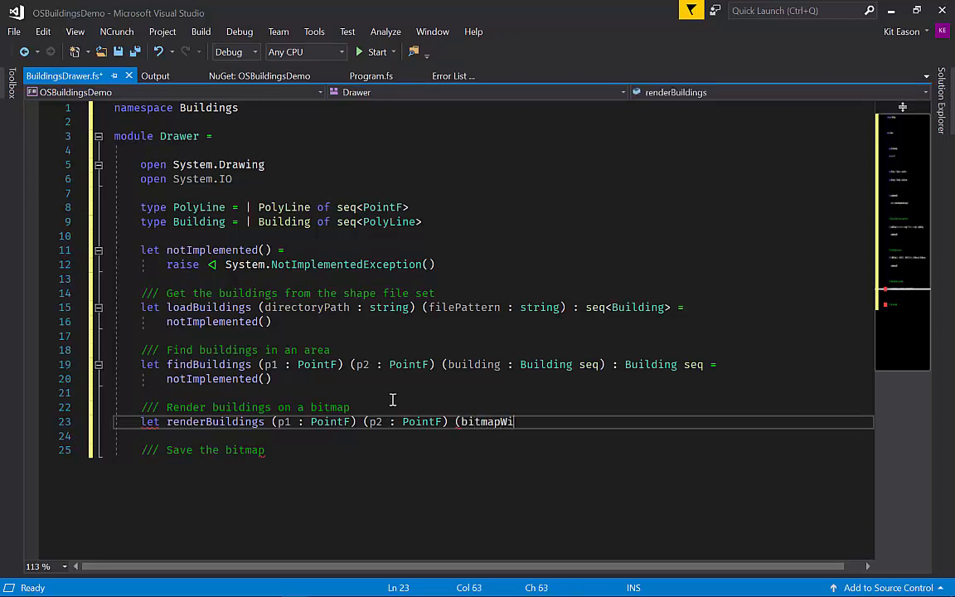
type("dth : int")
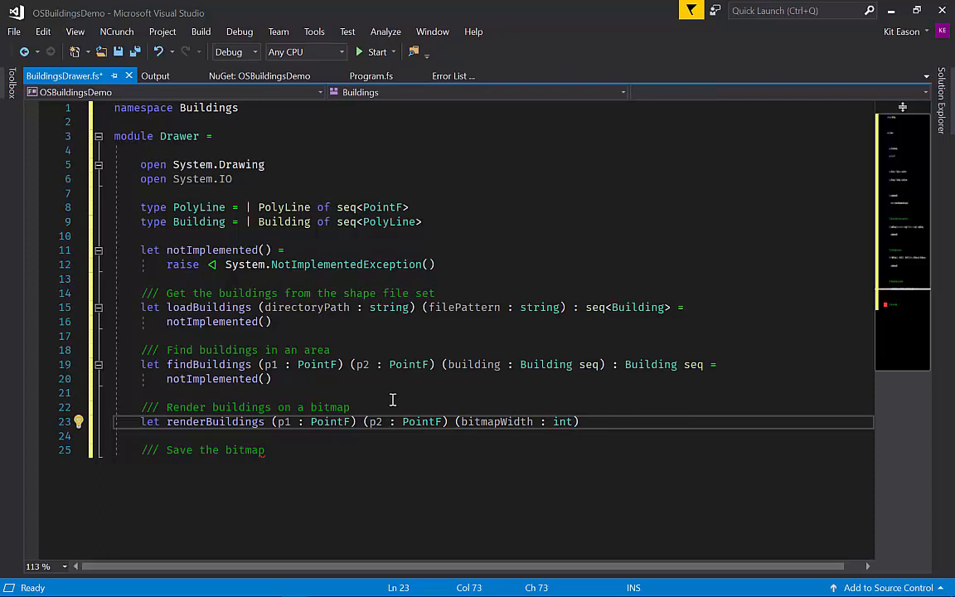
mouse_move(384, 399)
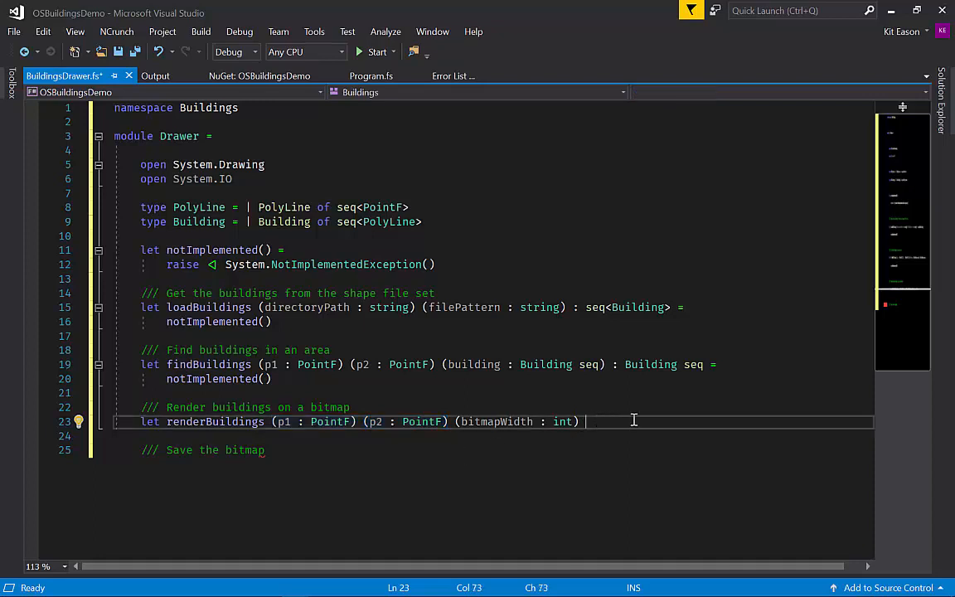
mouse_move(663, 447)
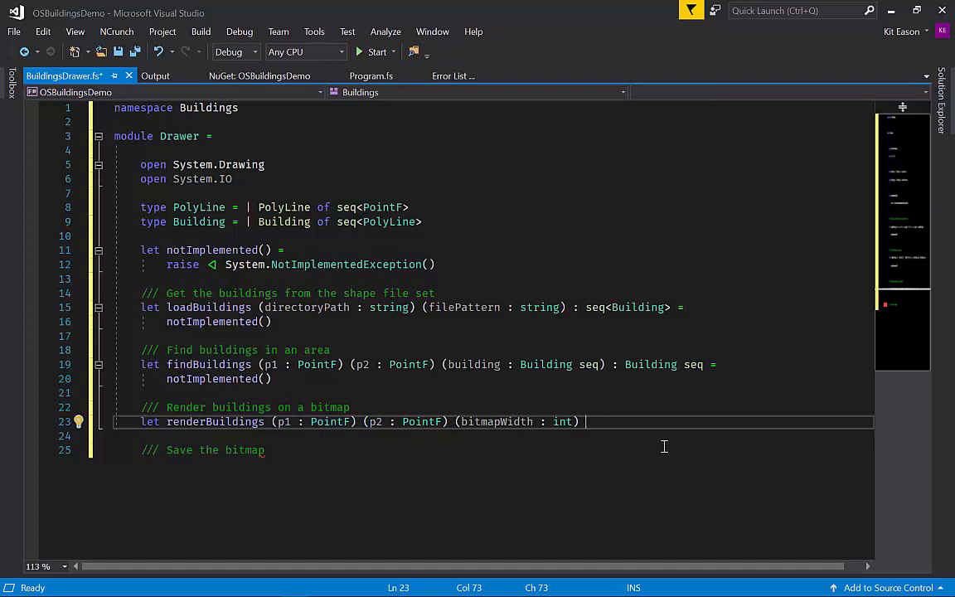
mouse_move(593, 290)
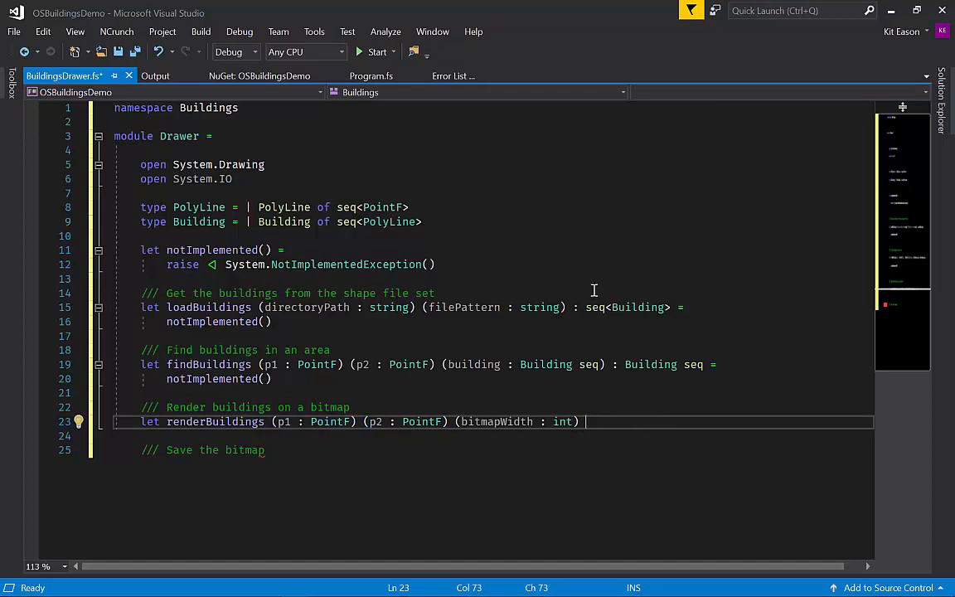
type("(")
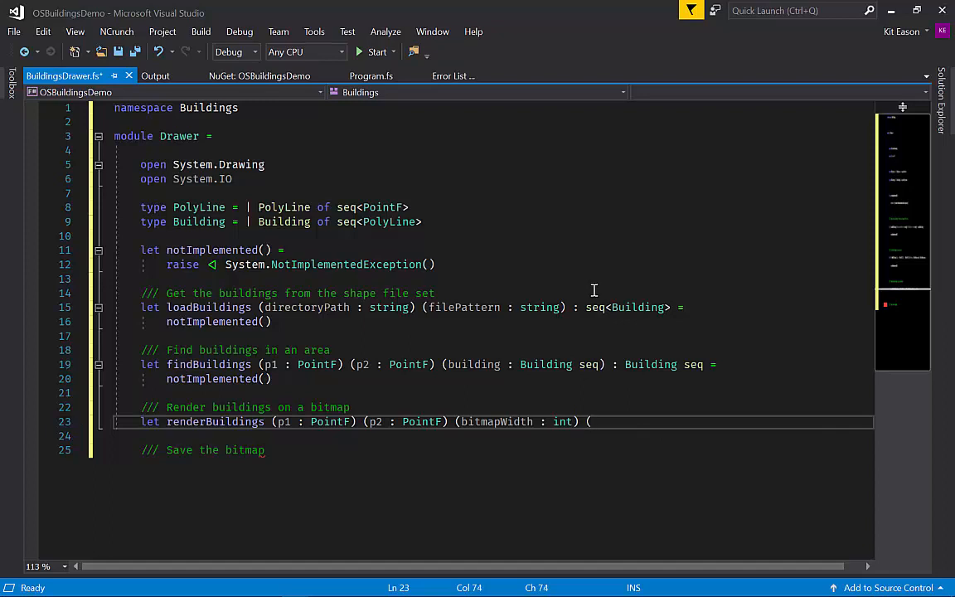
type("foreground : Color) (background : Color")
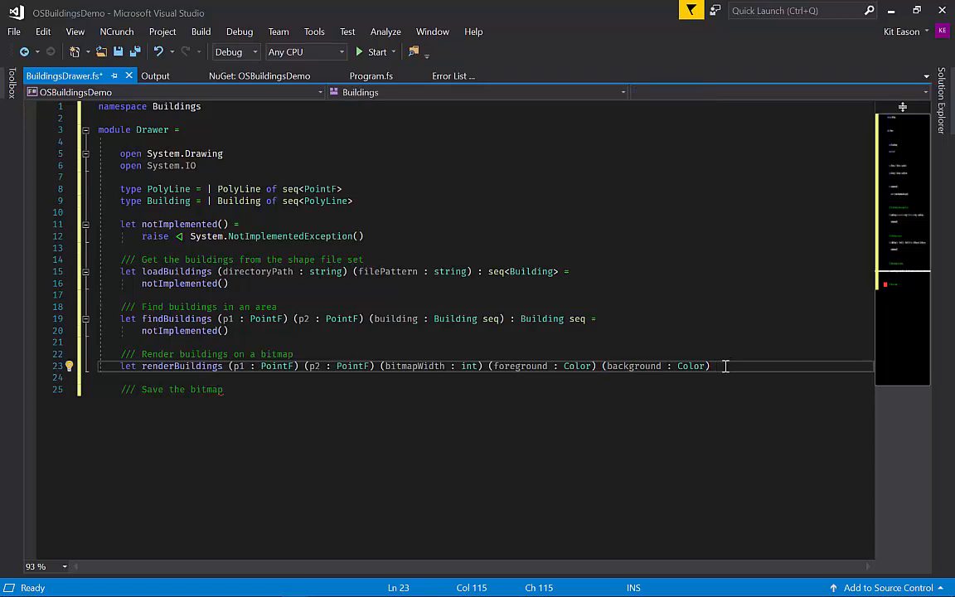
type("(")
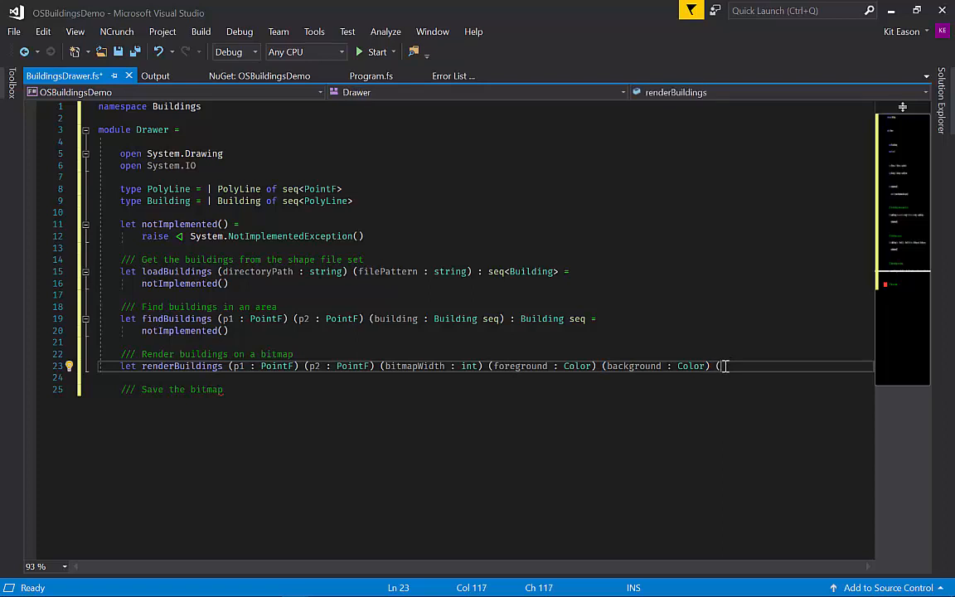
type("buildings : Building seq) :")
left_click(486, 376)
type("notImplemented(")
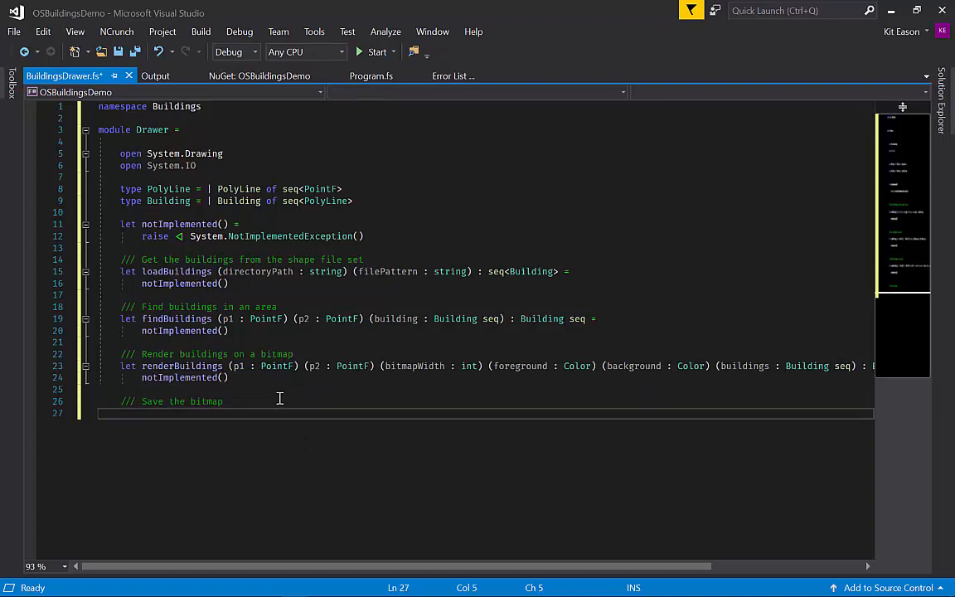
Declare saveBitmap taking a path string and a bitmap : Bitmap
type("let saveBit")
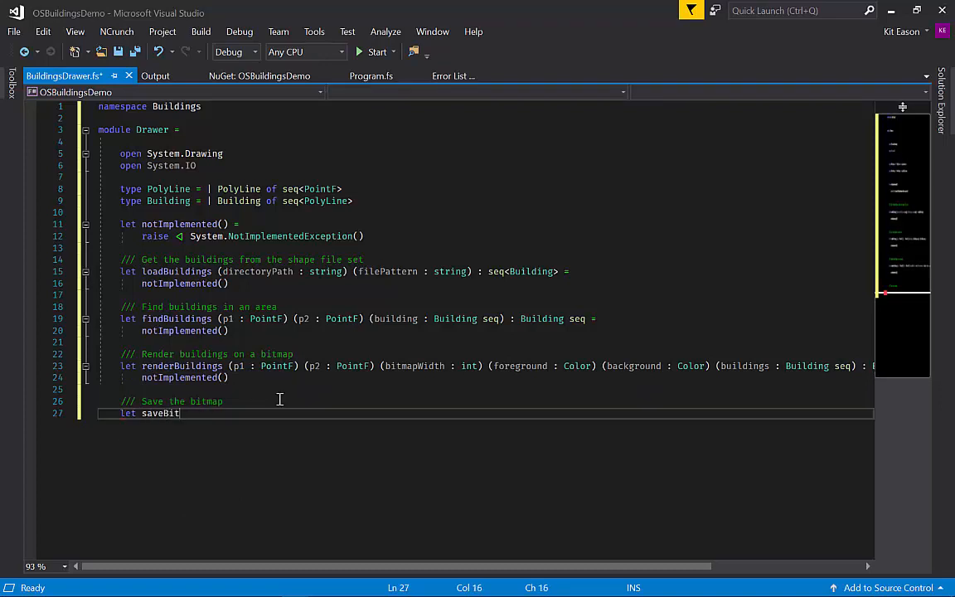
type("ma")
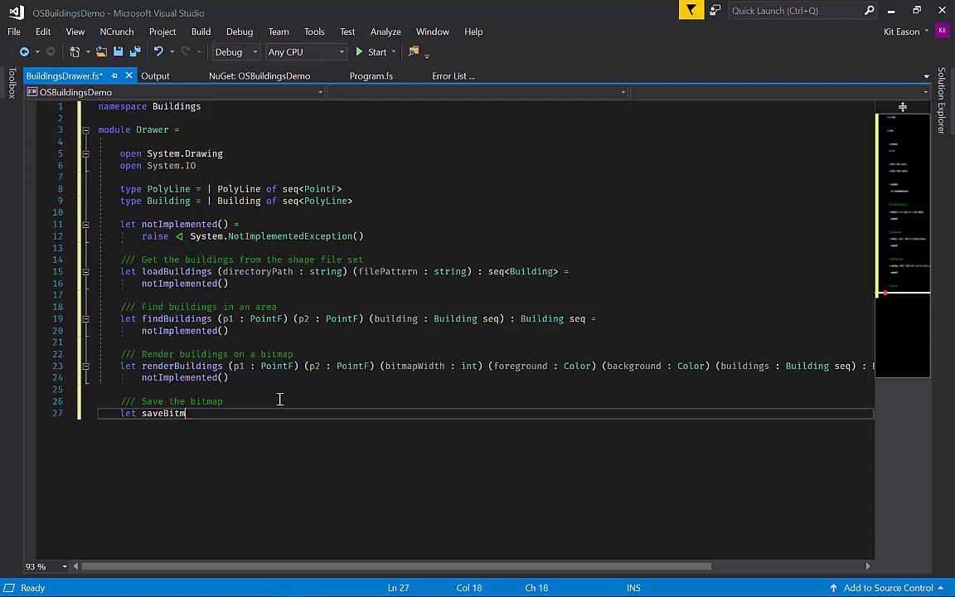
type("(path : string")
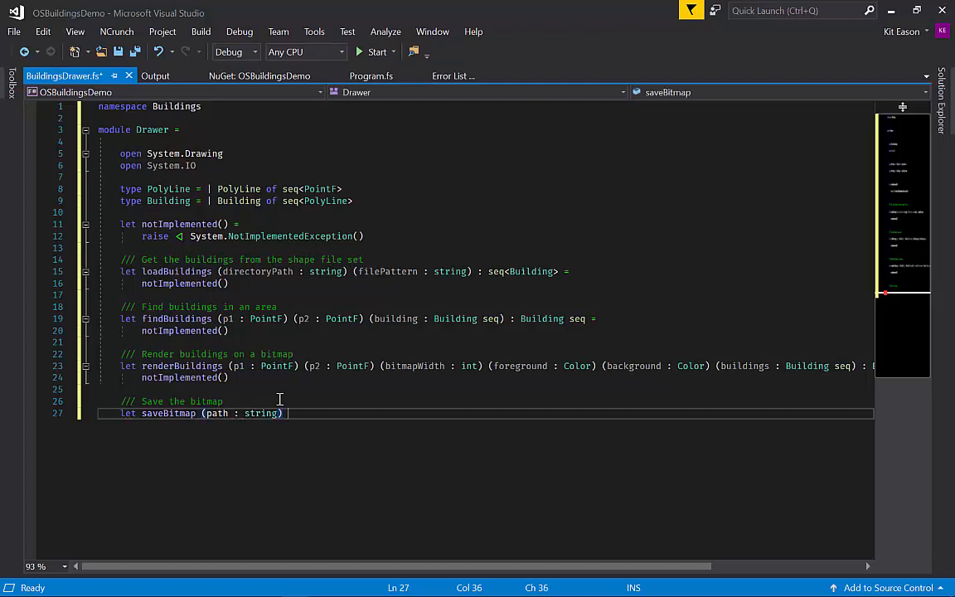
type("(")
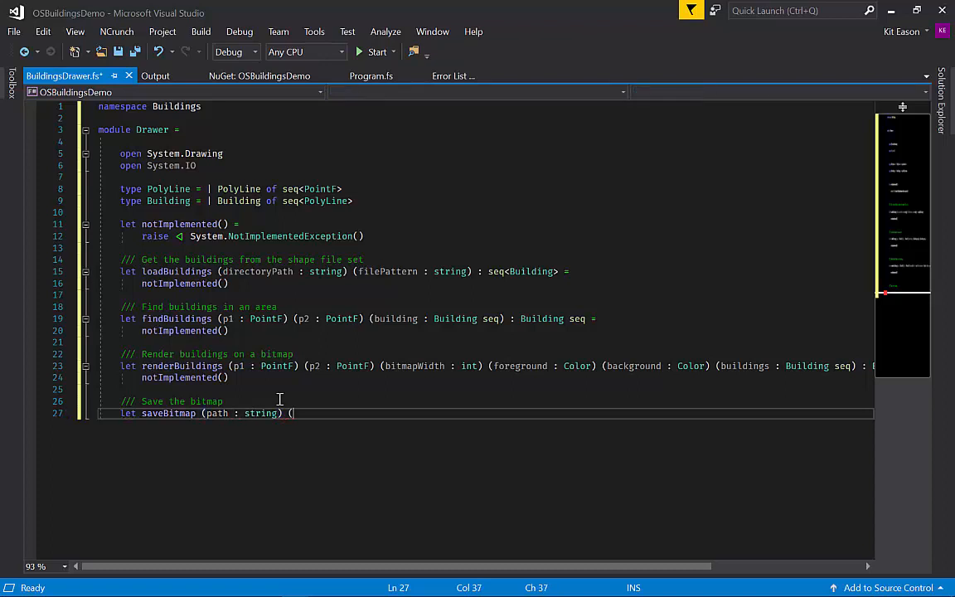
type("bitmap")
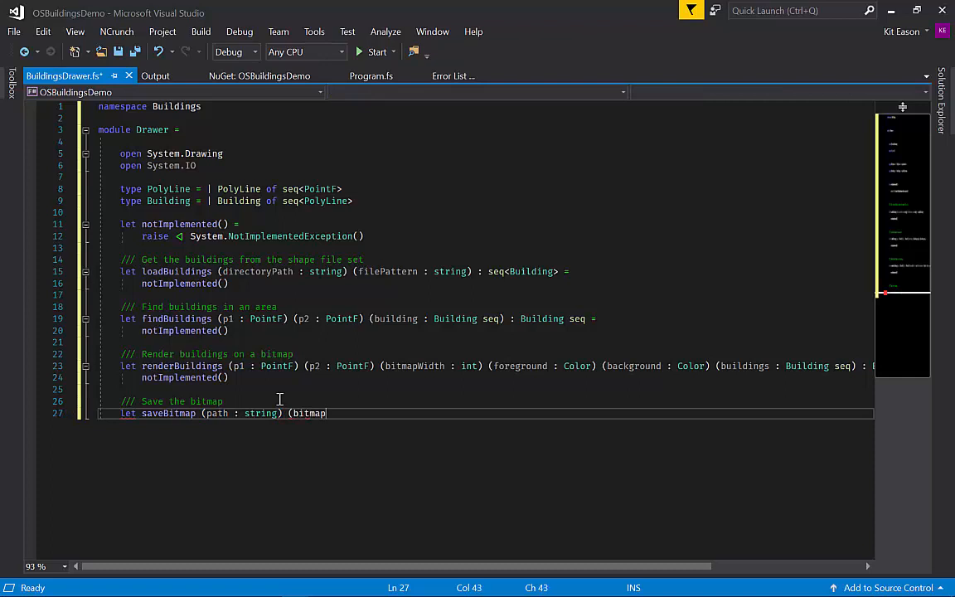
type(": Bitm")
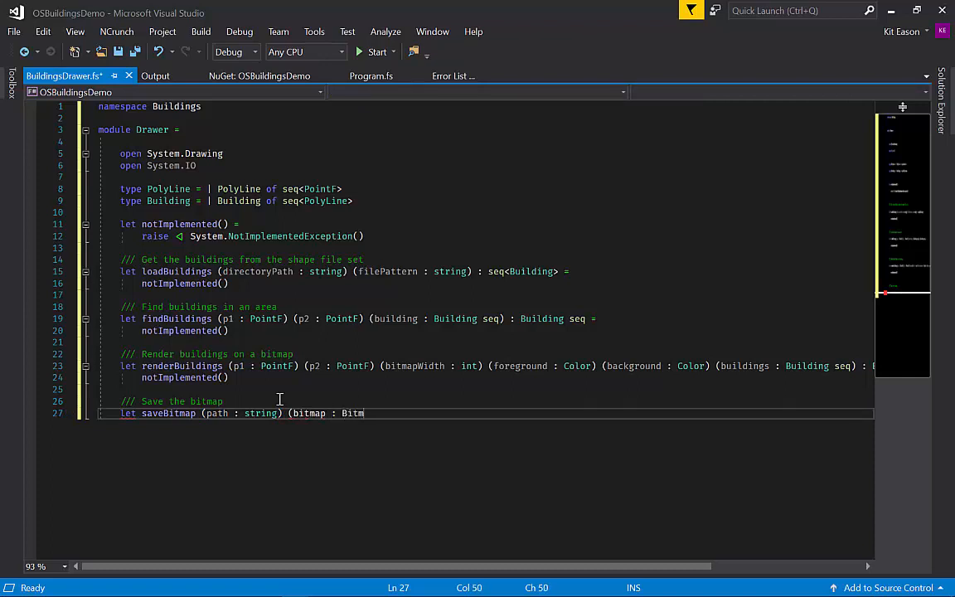
type("ap)")
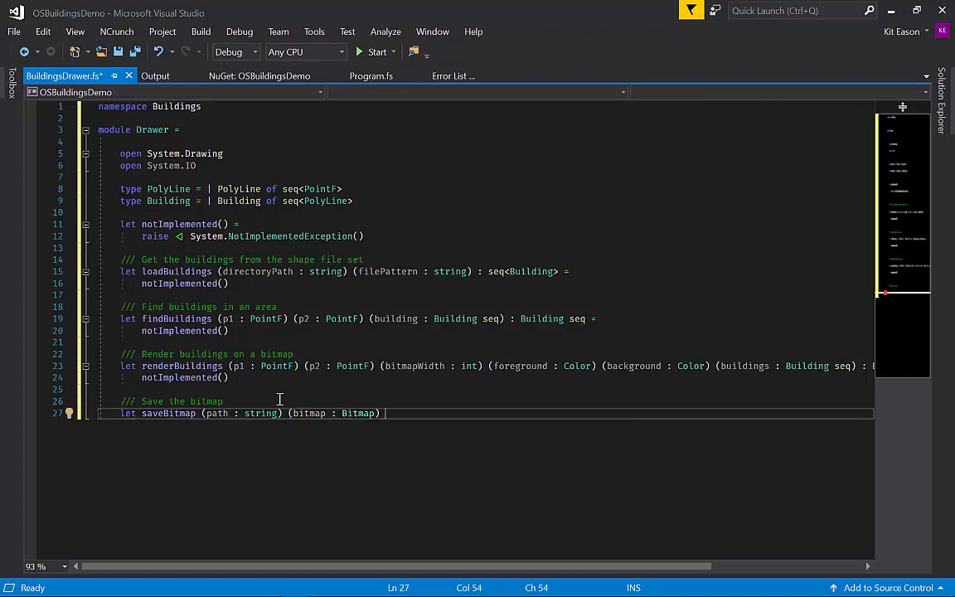
Give saveBitmap a unit return type and a notImplemented() body on an indented line
type(":")
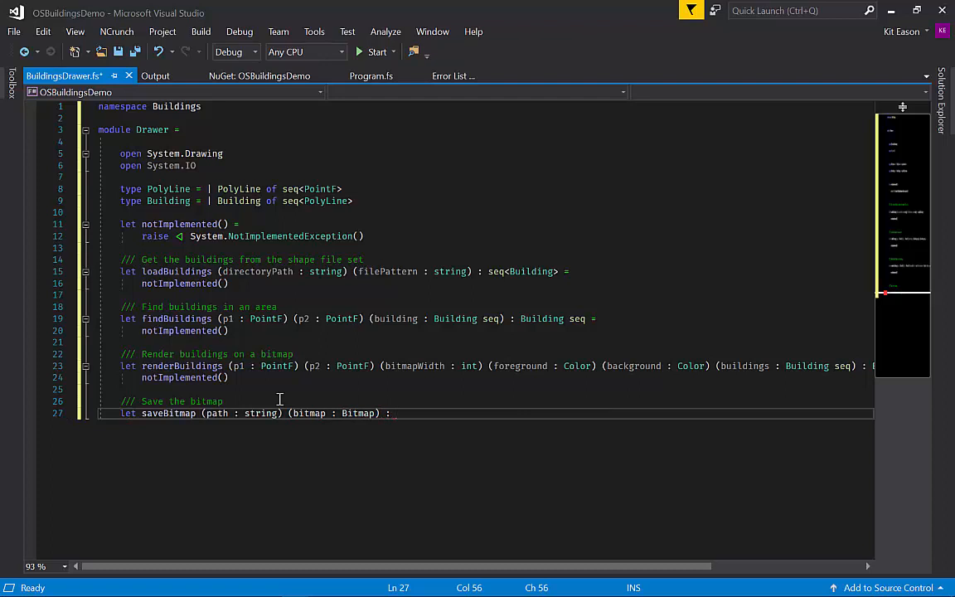
type("u")
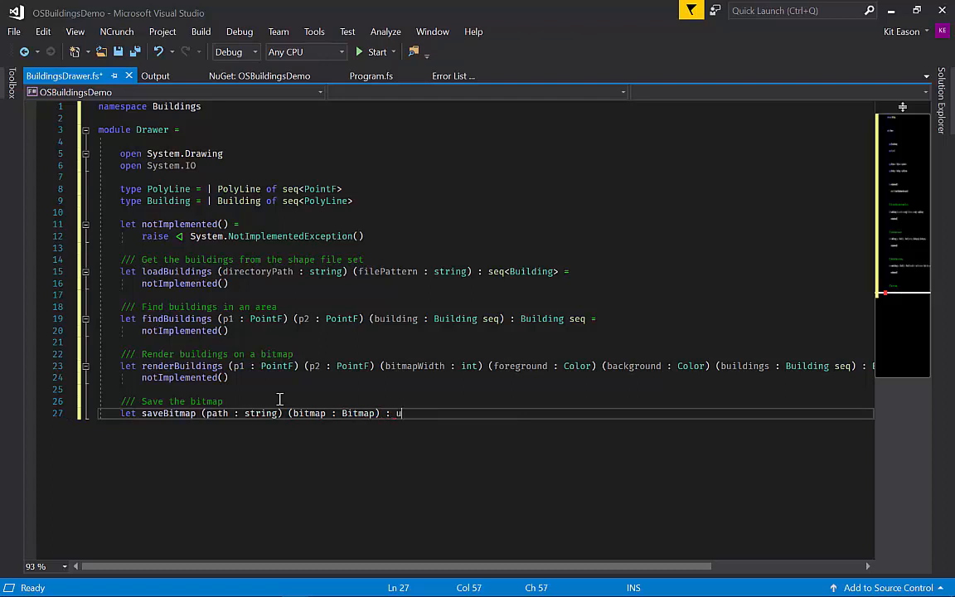
type("nit")
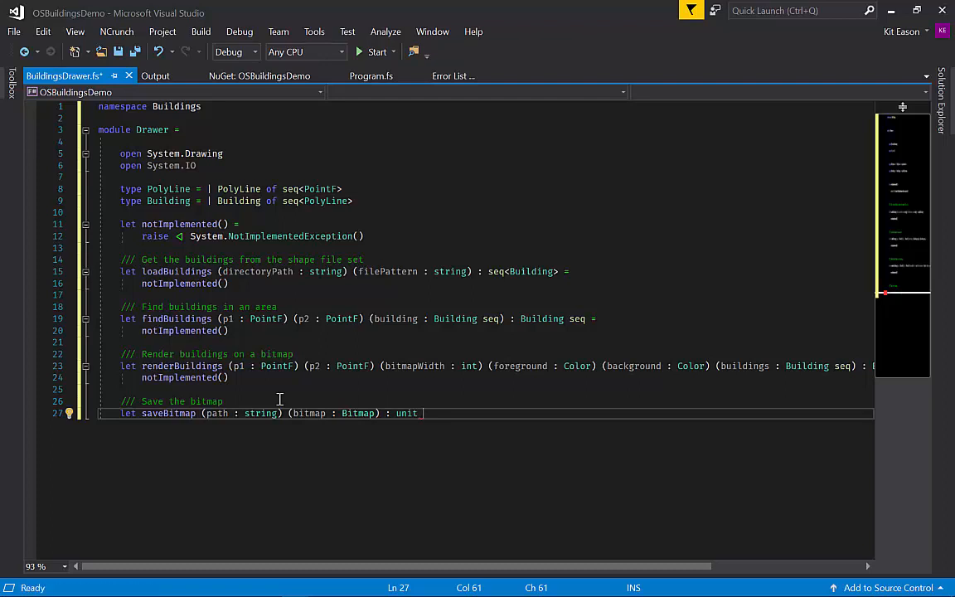
type("=")
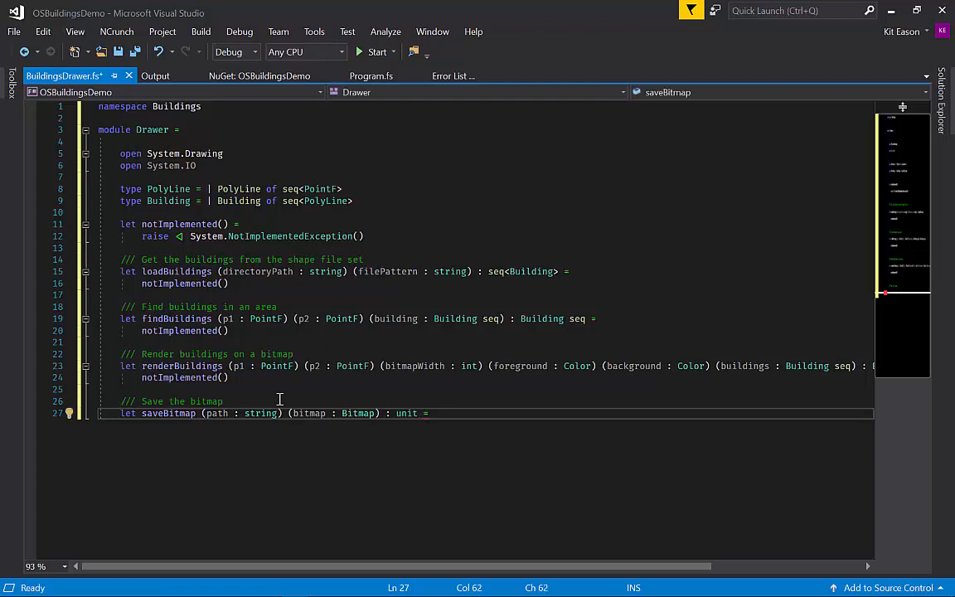
key("enter")
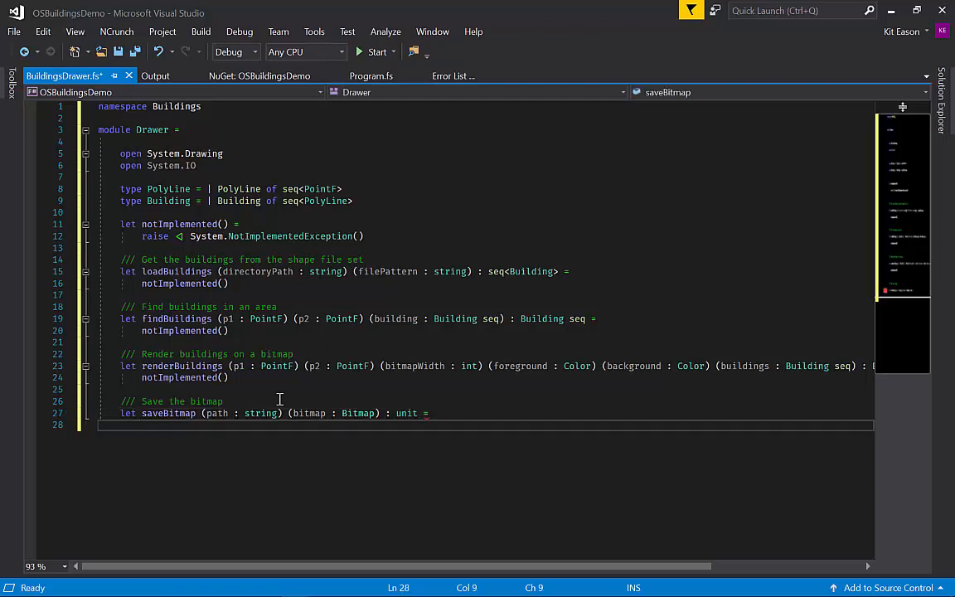
type("notImplemented")
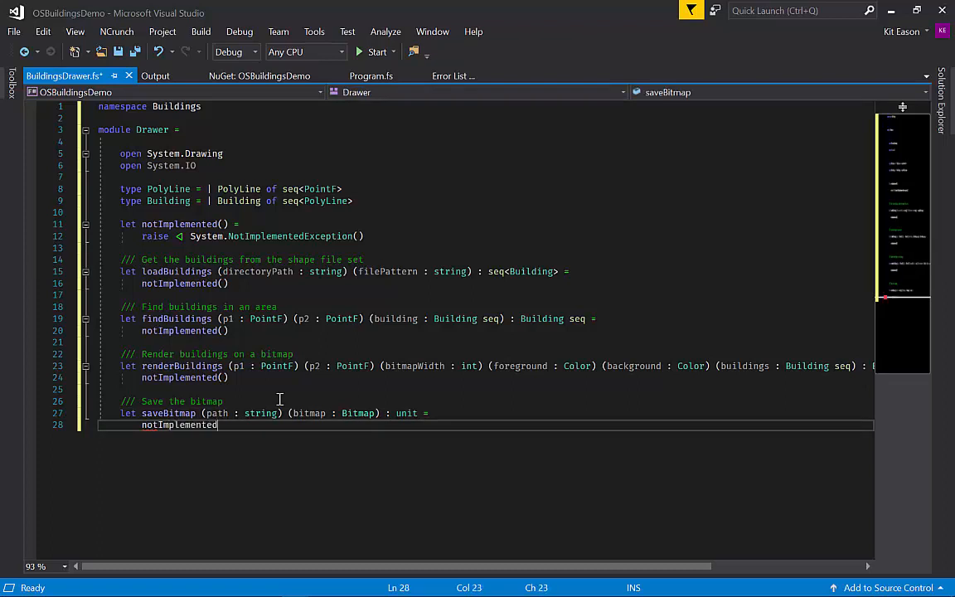
type("()")
type("let")
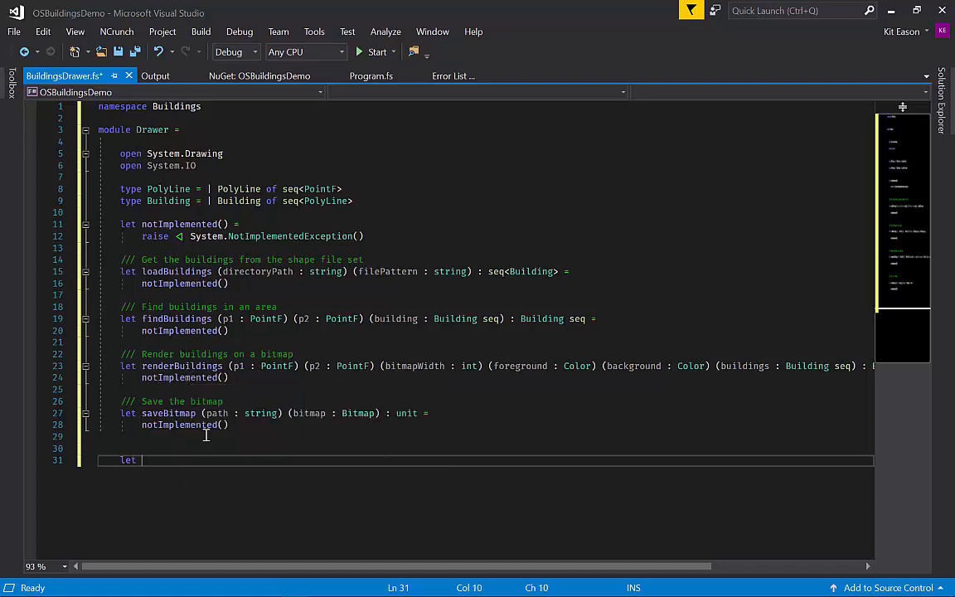
Declare drawBuildings with shapeFilePath and filePattern string parameters
type("drawBuildin")
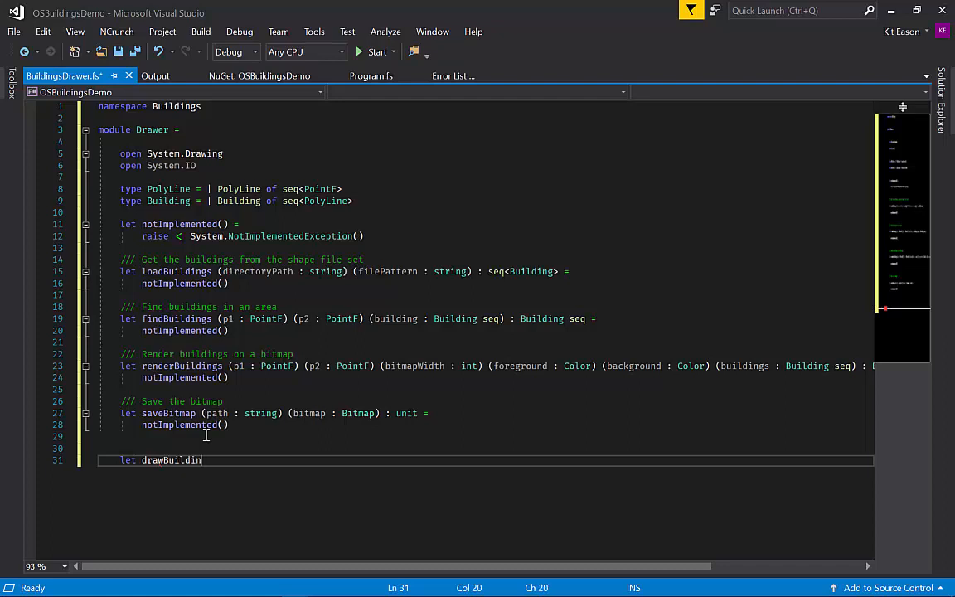
type("gs")
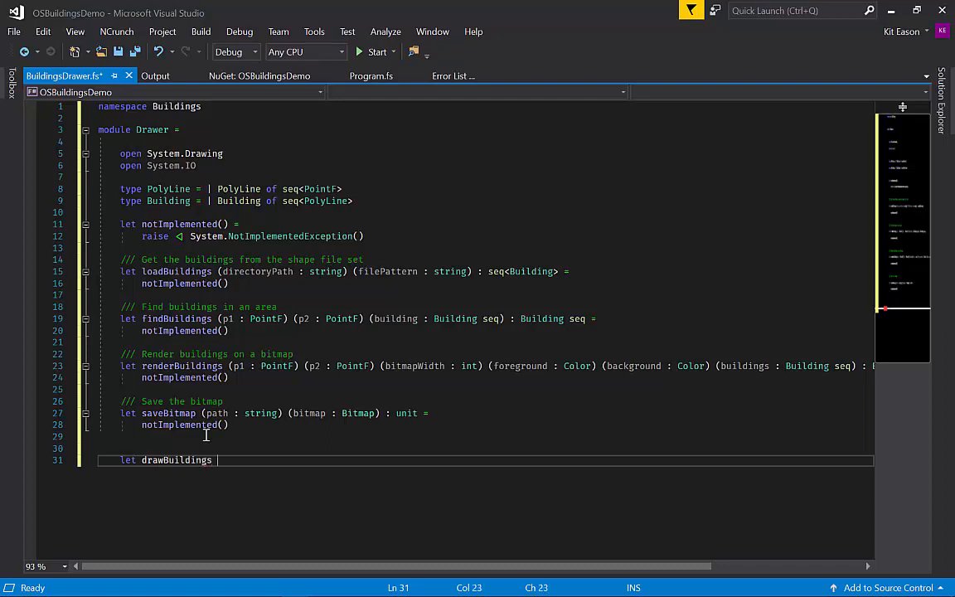
type("(")
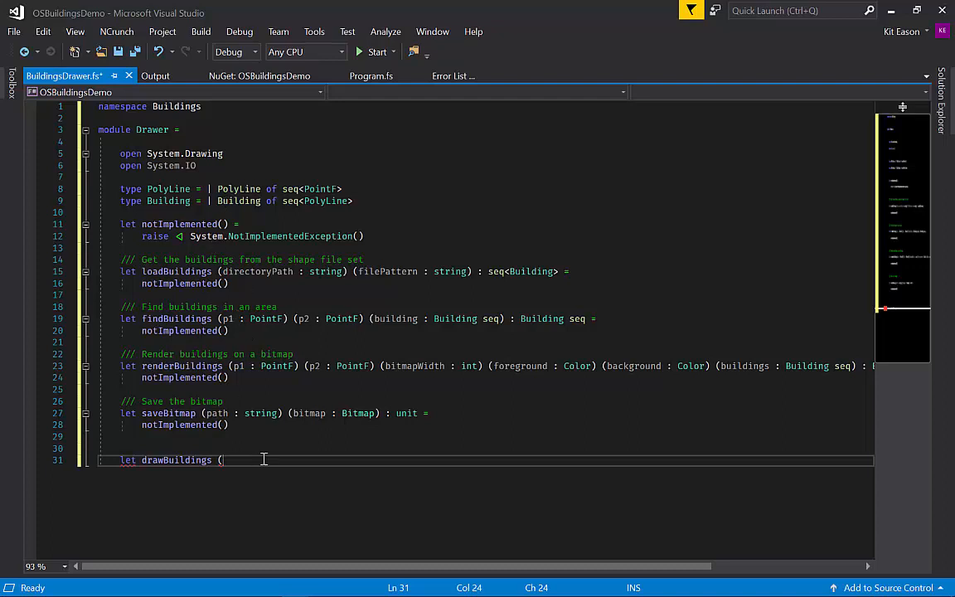
type("shapeFile")
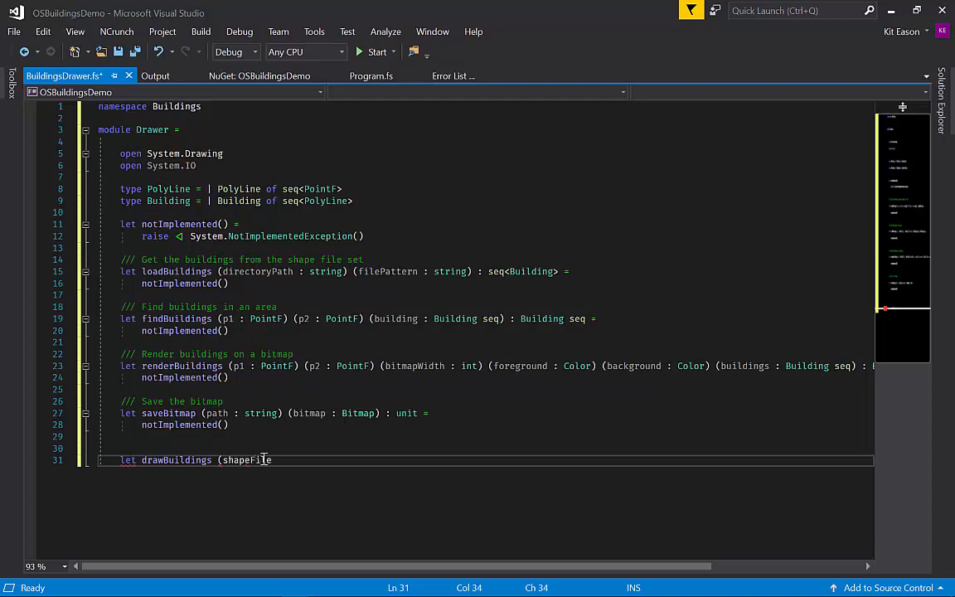
type("Path : st")
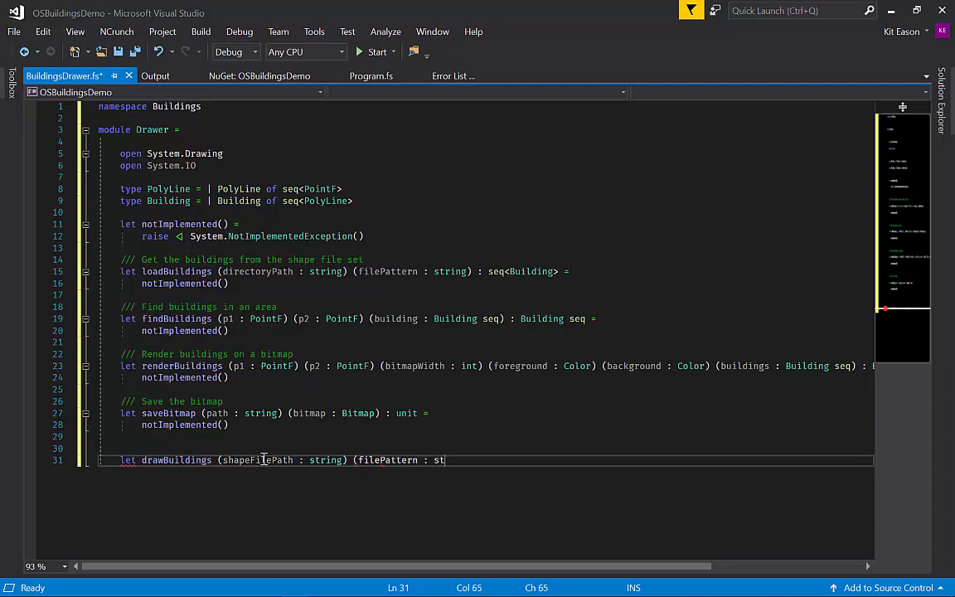
type("ring)")
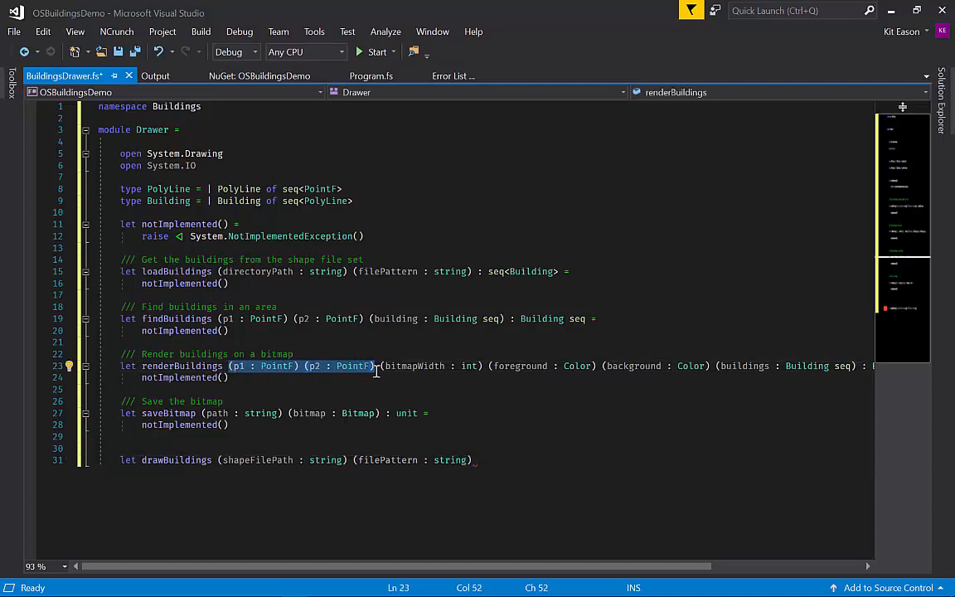
Add p1, p2 PointF corners, the width and colour parameters copied from renderBuildings, and saveFilePath
left_click(474, 461)
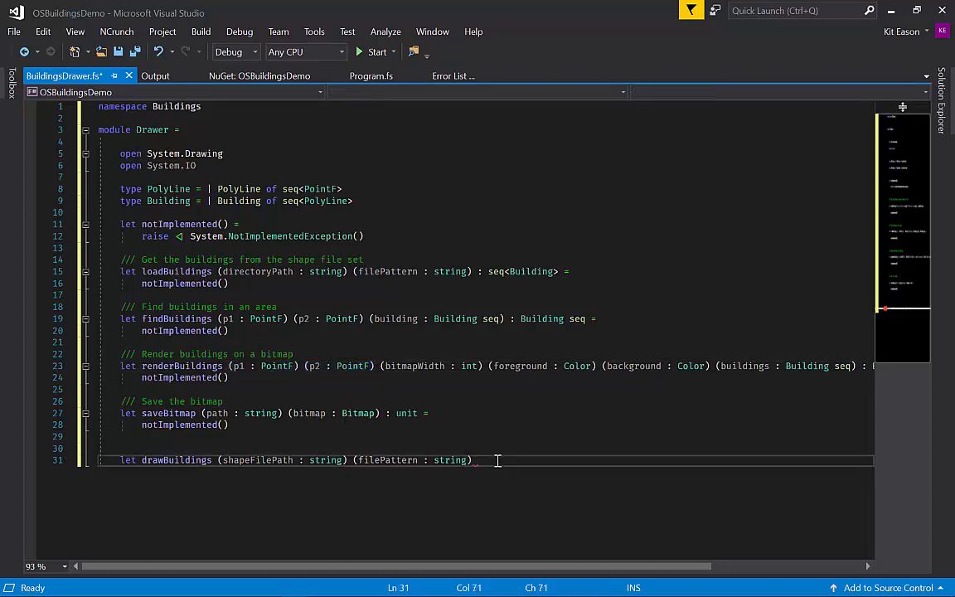
type("(p1 : PointF) (p2 : PointF)")
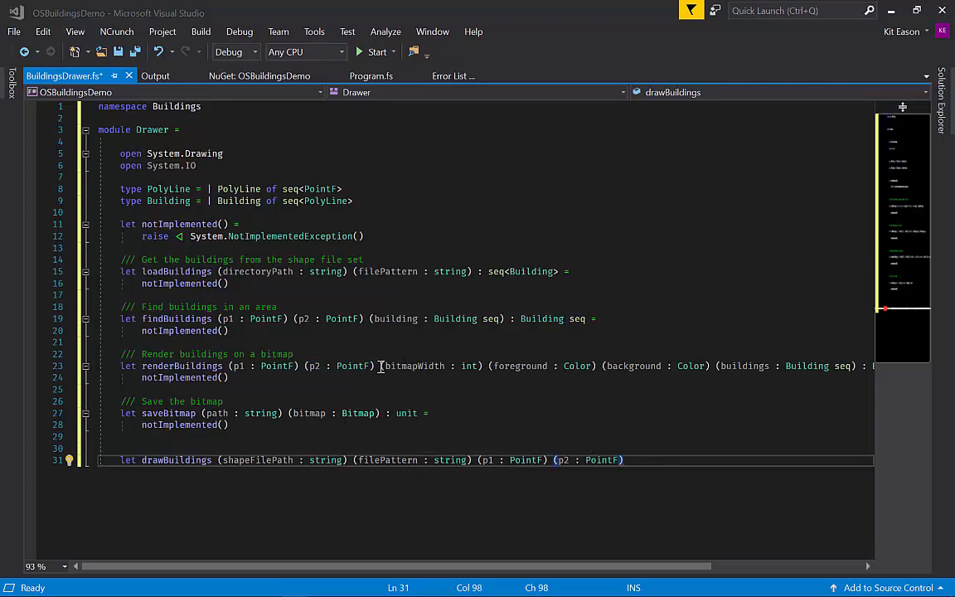
left_click_drag(382, 366, 712, 367)
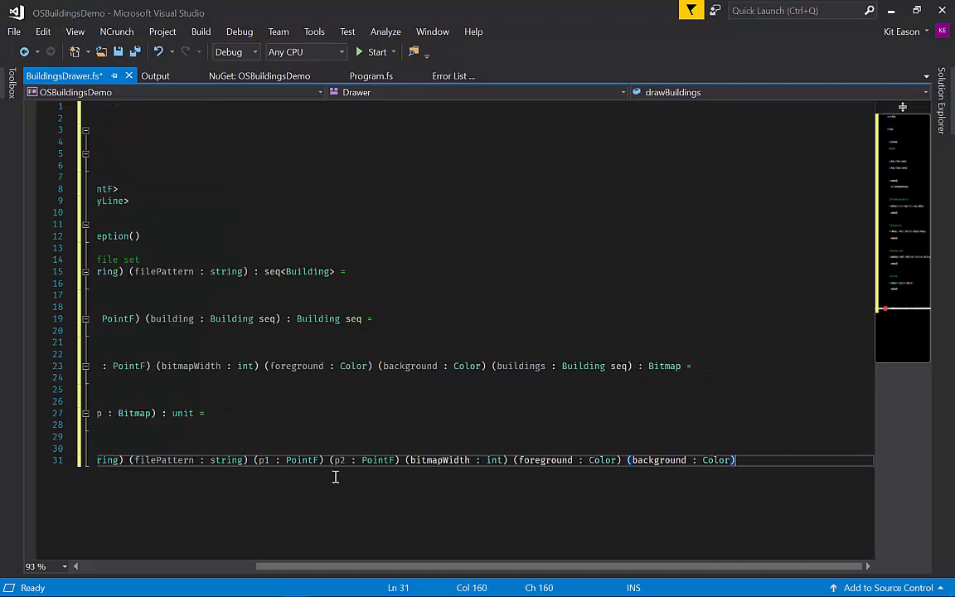
mouse_move(812, 492)
type(" (")
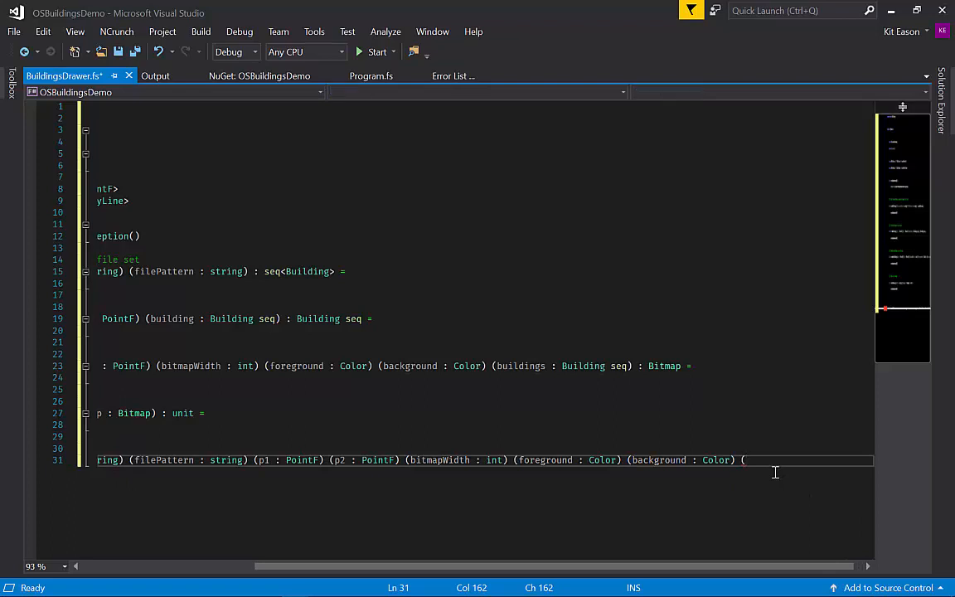
type("saveFile")
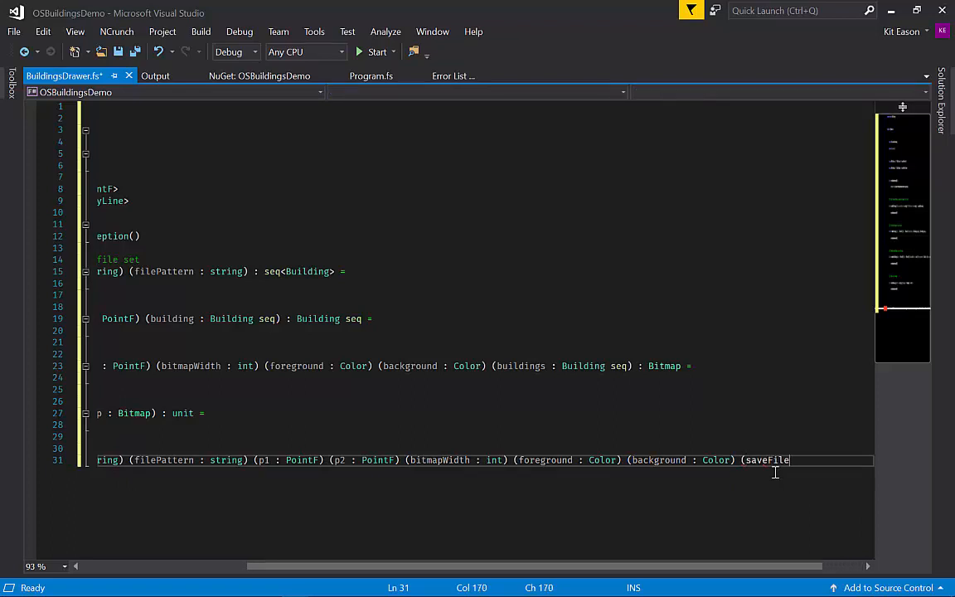
type("Path : st")
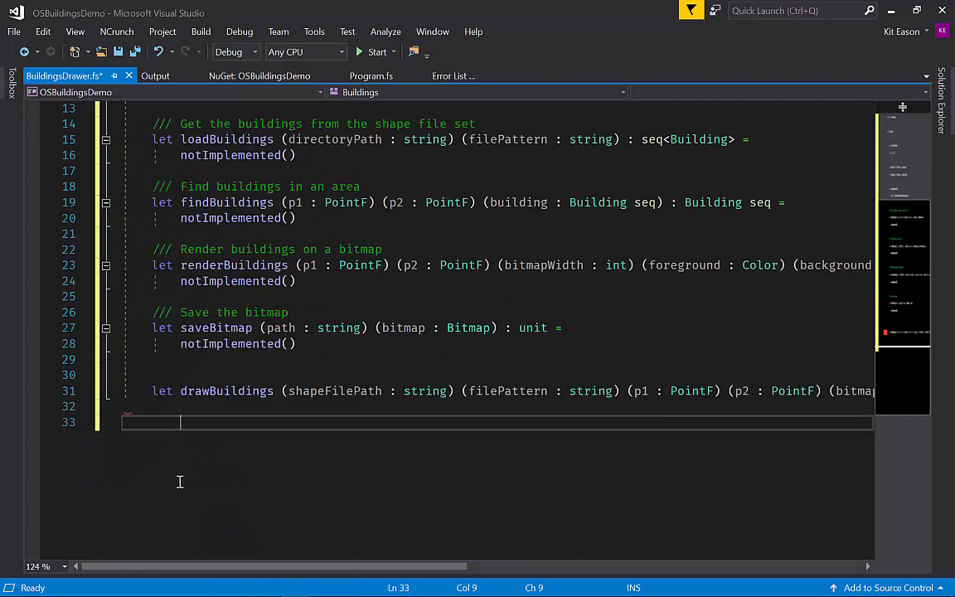
Write the drawBuildings body call loadBuildings shapeFilePath filePattern
type("loadBuilding")
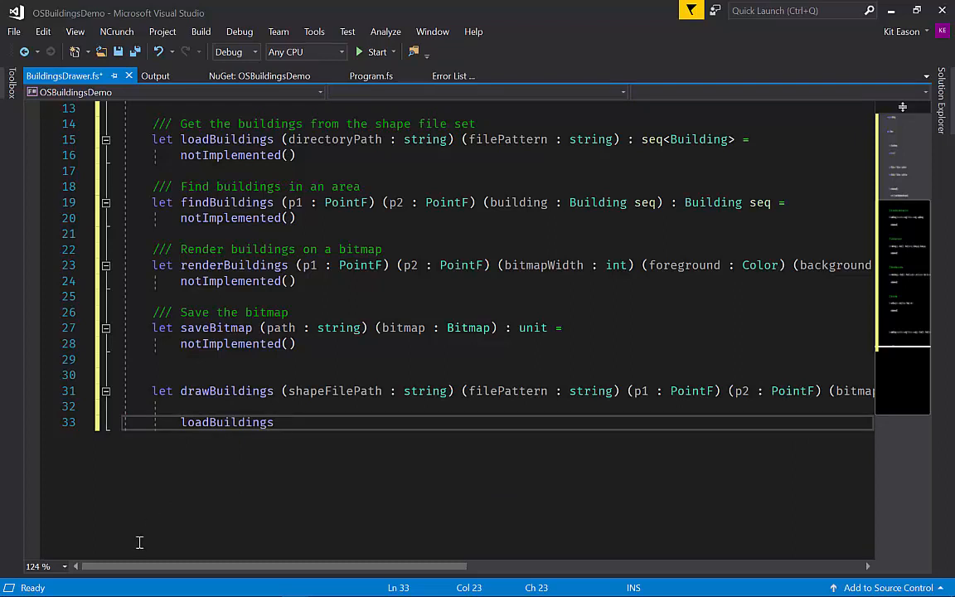
type("sha")
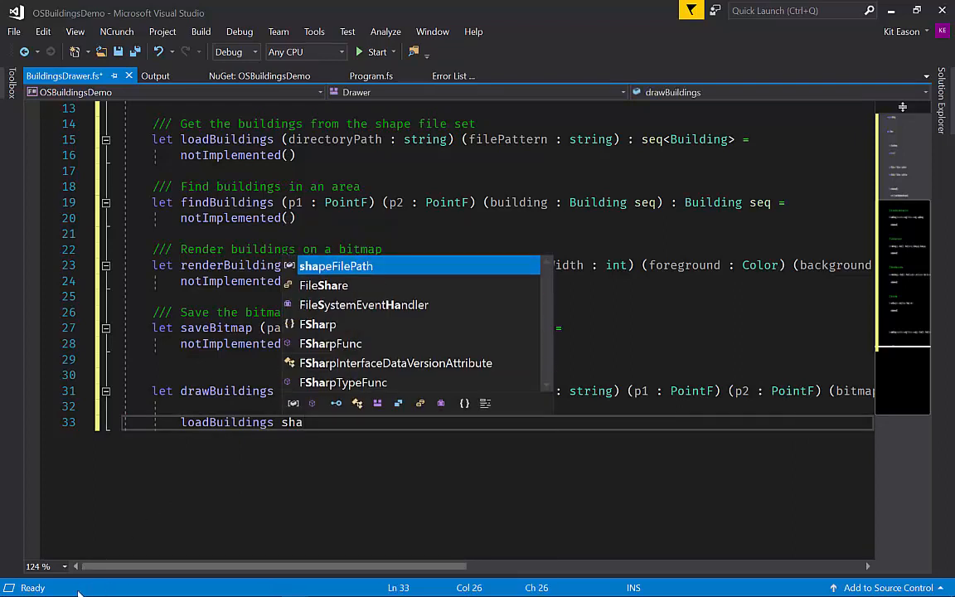
key("Tab")
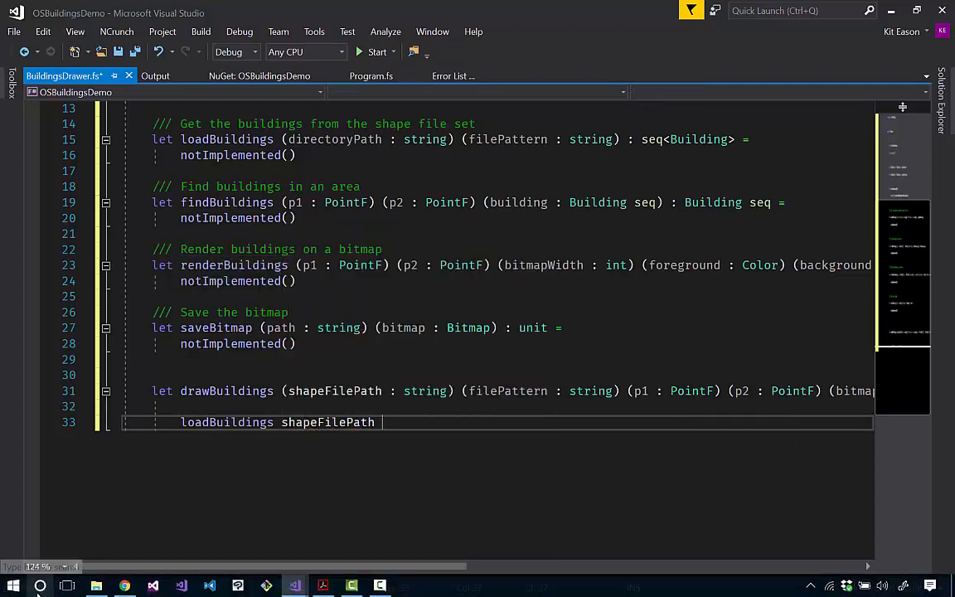
type("filePattern")
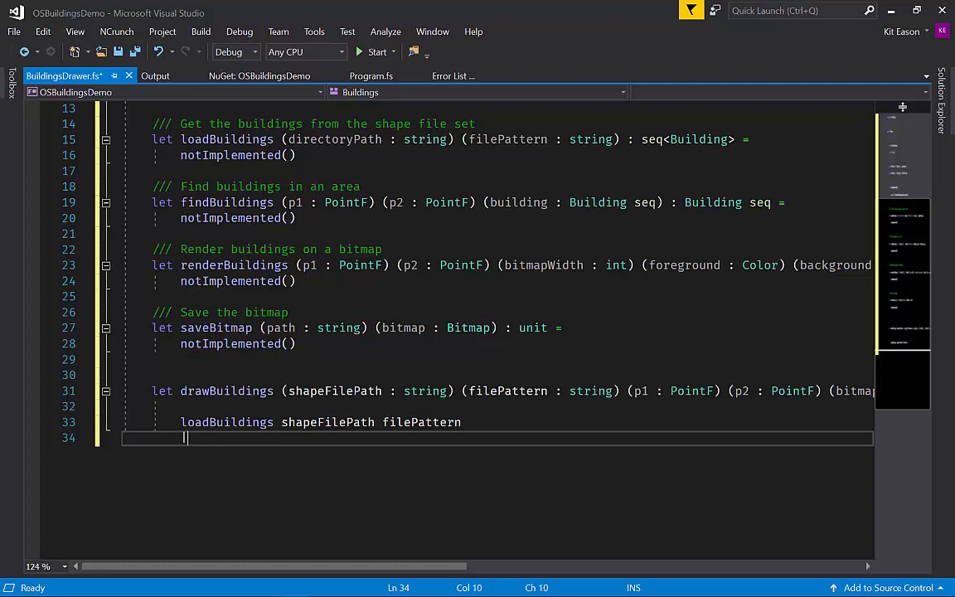
Pipe the result into findBuildings p1 and select findBuildings to check its definition
type("find")
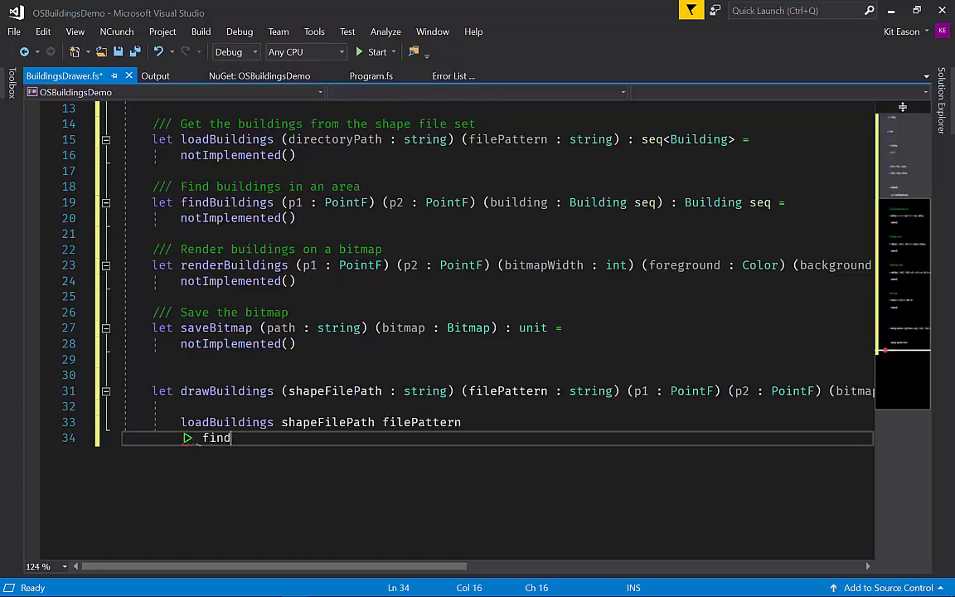
type("Buildings")
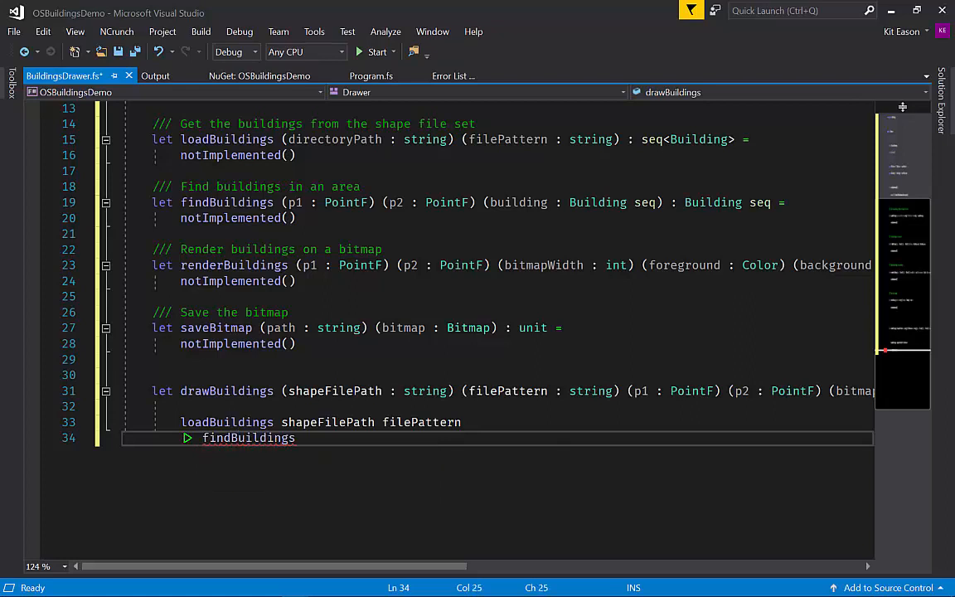
type("p1 p1")
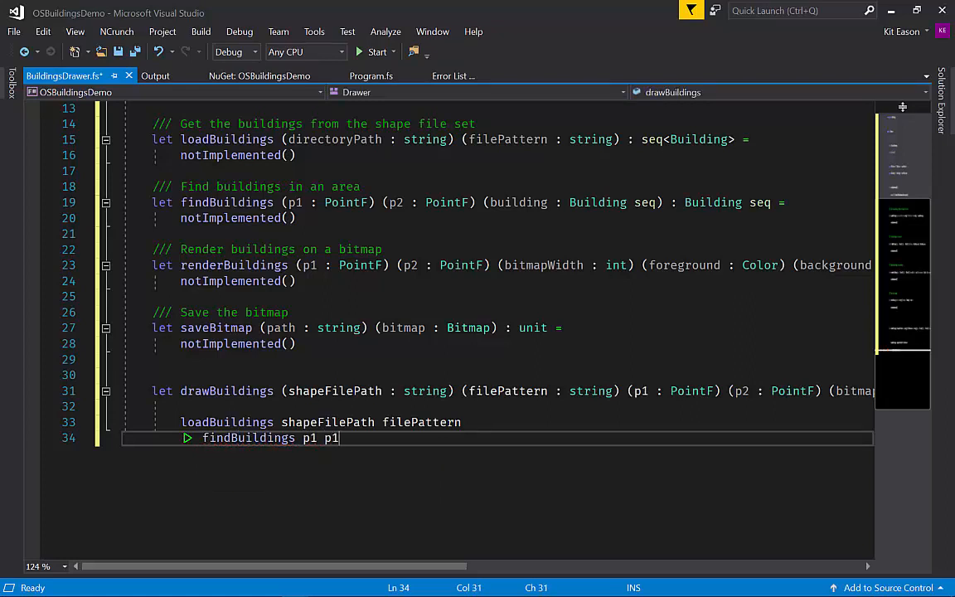
left_click(309, 437)
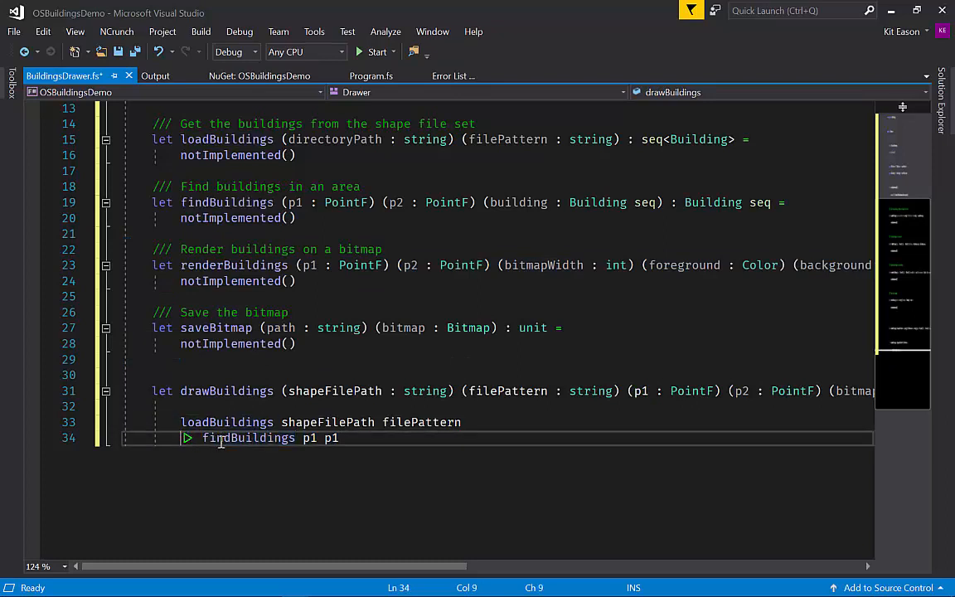
double_click(247, 438)
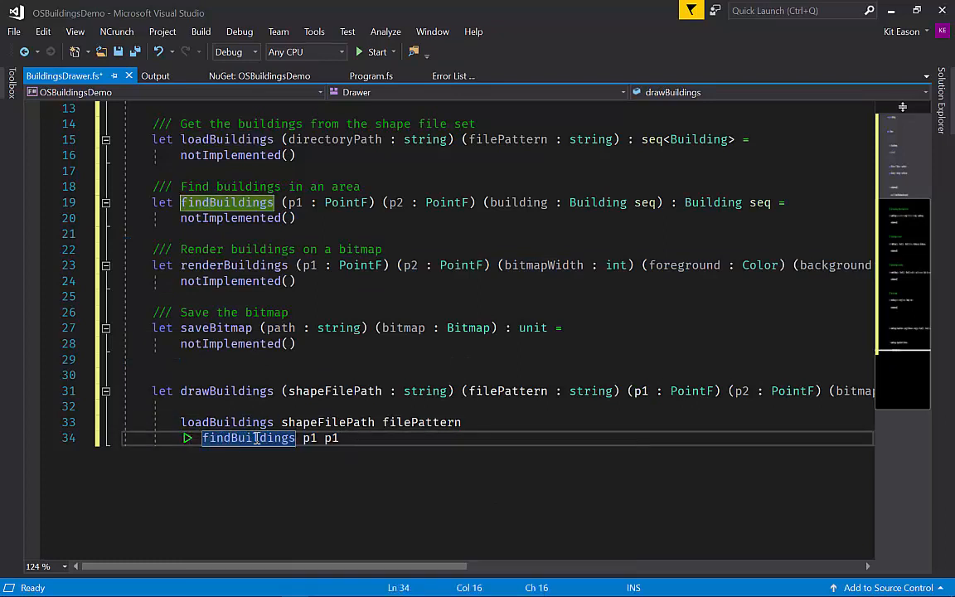
mouse_move(348, 462)
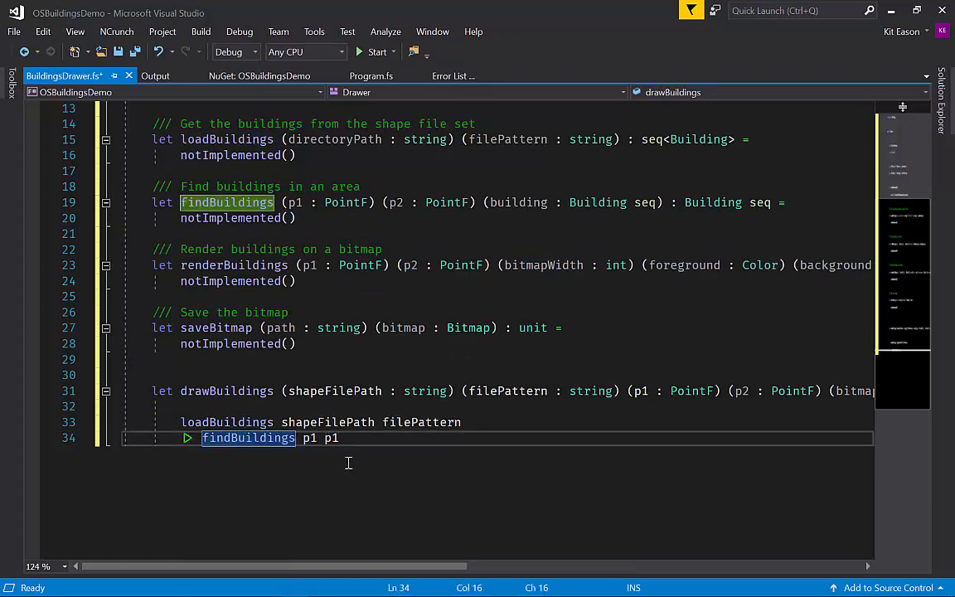
mouse_move(305, 467)
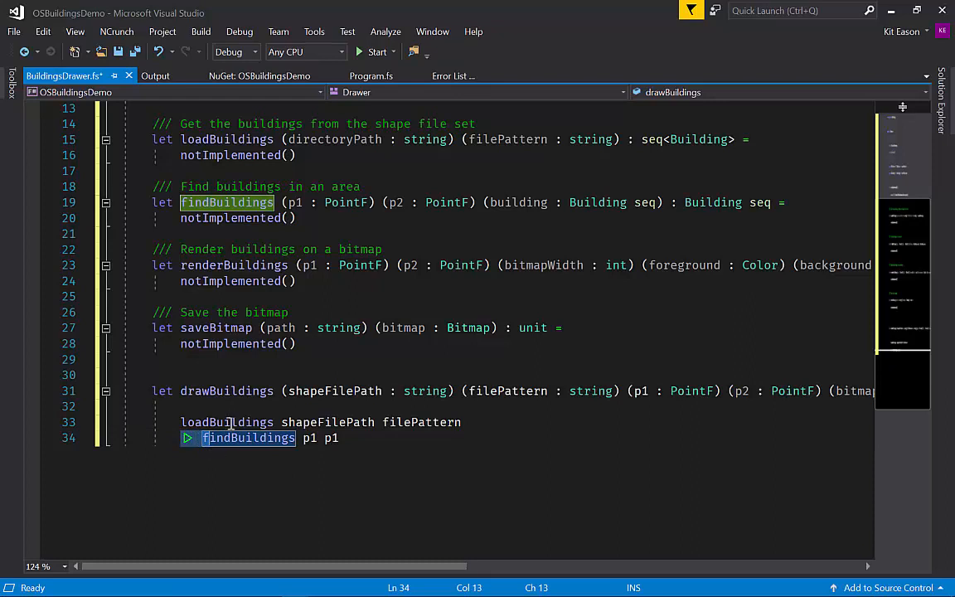
mouse_move(249, 438)
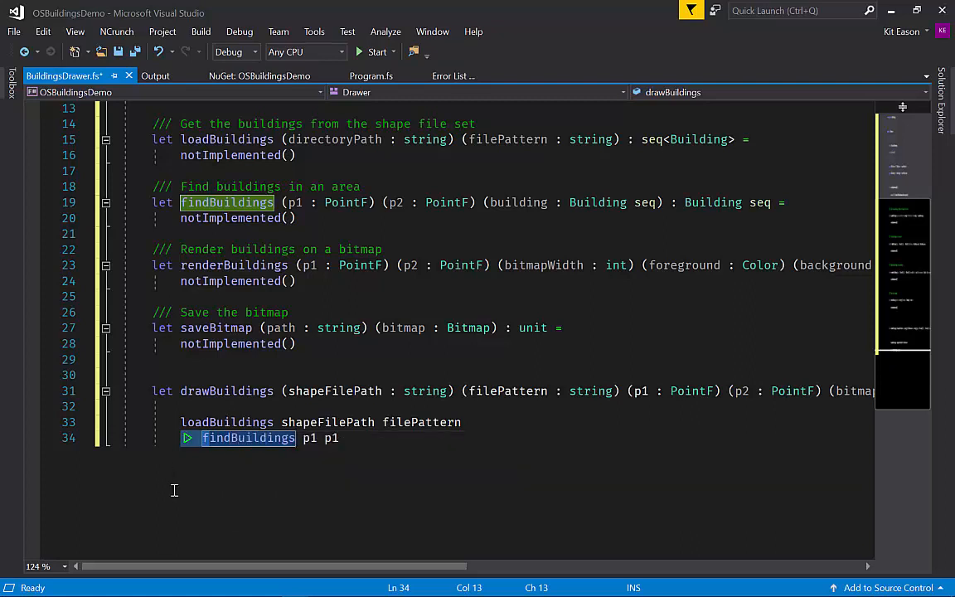
mouse_move(477, 202)
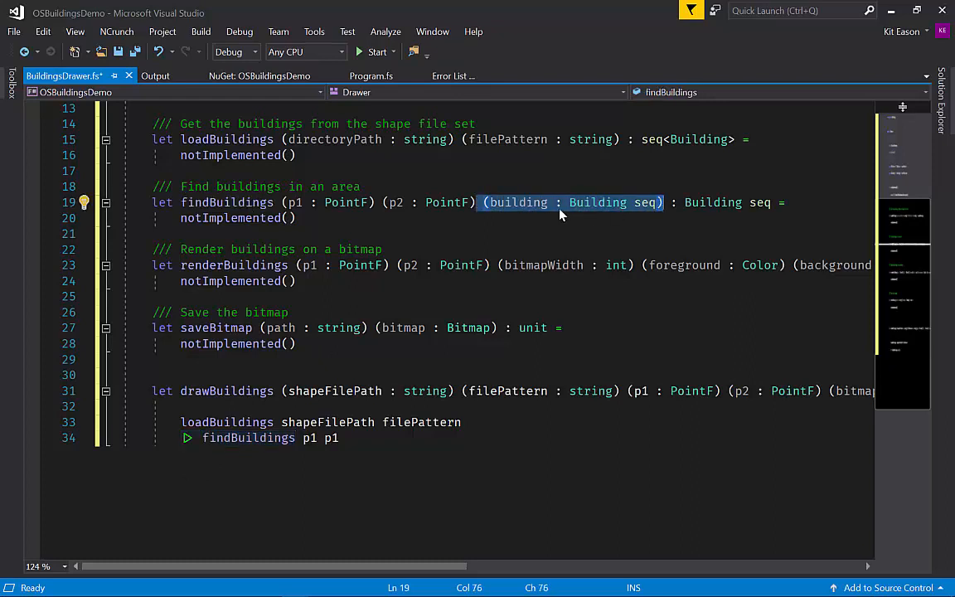
Insert the building : Building seq parameter into the findBuildings signature
key("Delete")
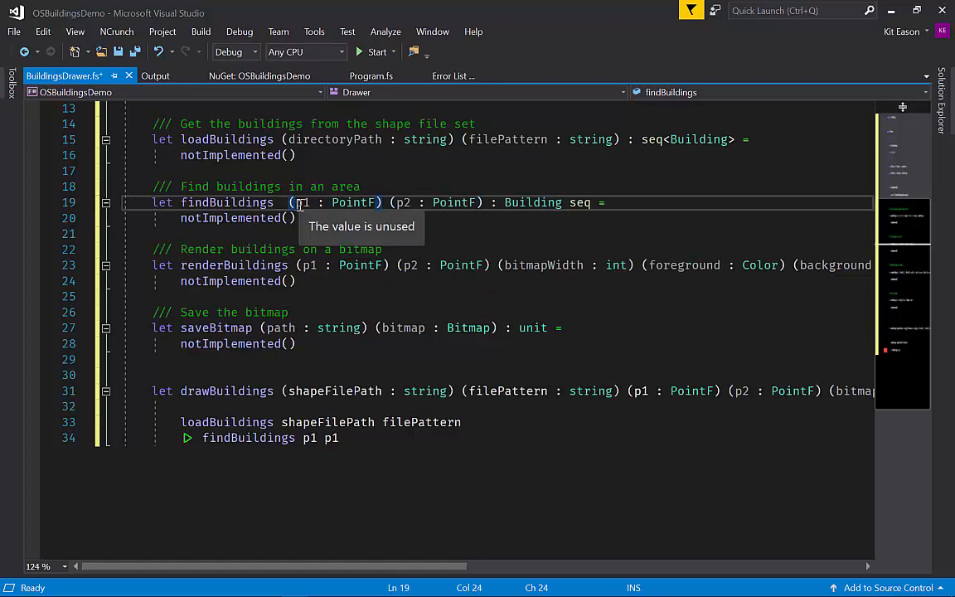
type("building : Building seq)")
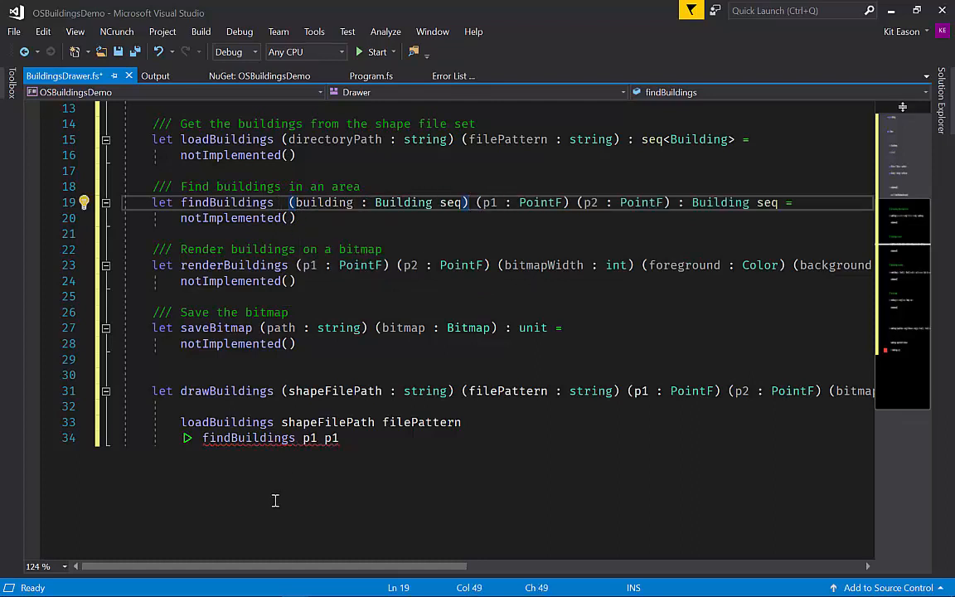
mouse_move(206, 474)
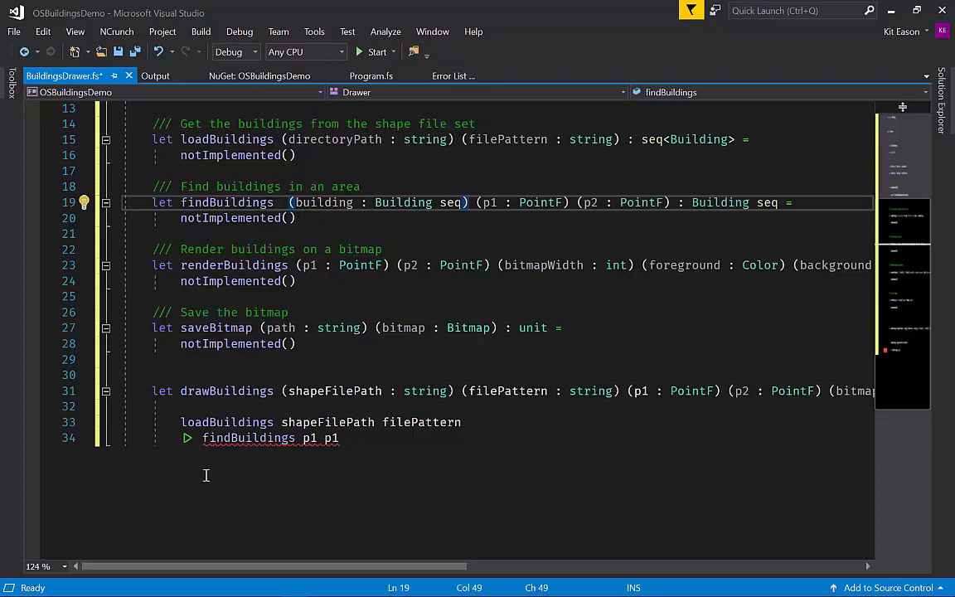
mouse_move(197, 476)
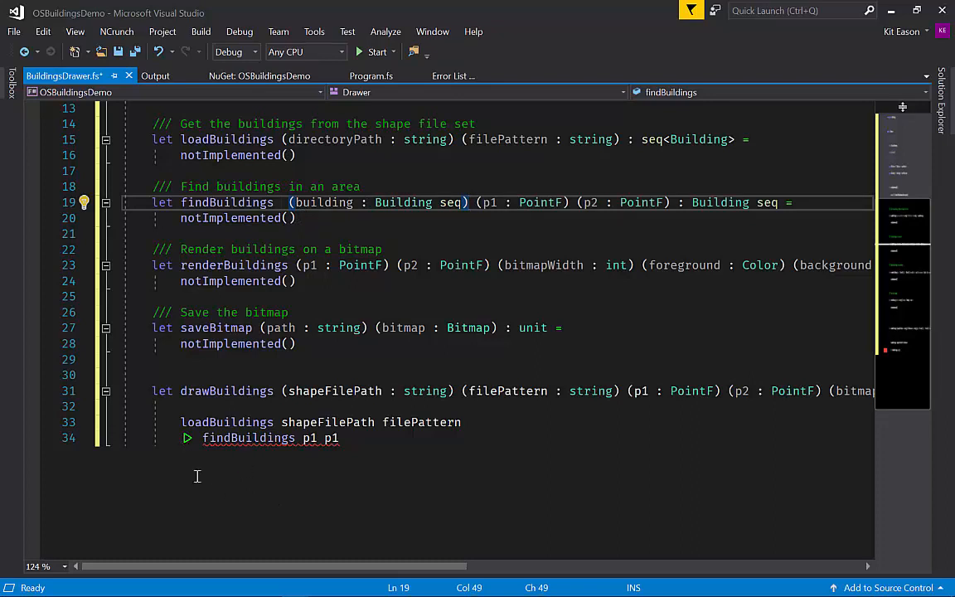
mouse_move(209, 478)
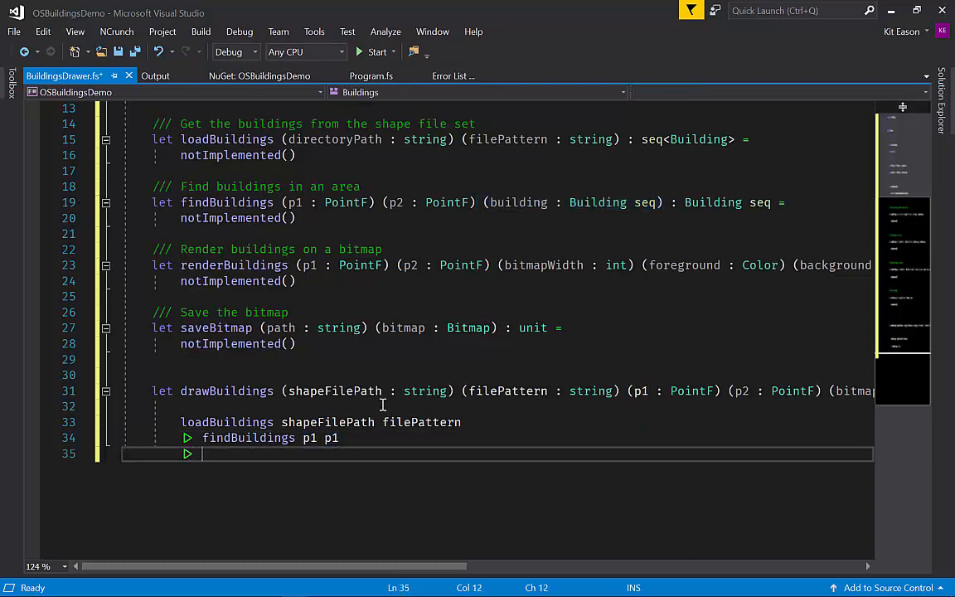
Fix findBuildings to p1 p2 and pipe into renderBuildings p1 p2 bitmapWidth foreground background
type("r")
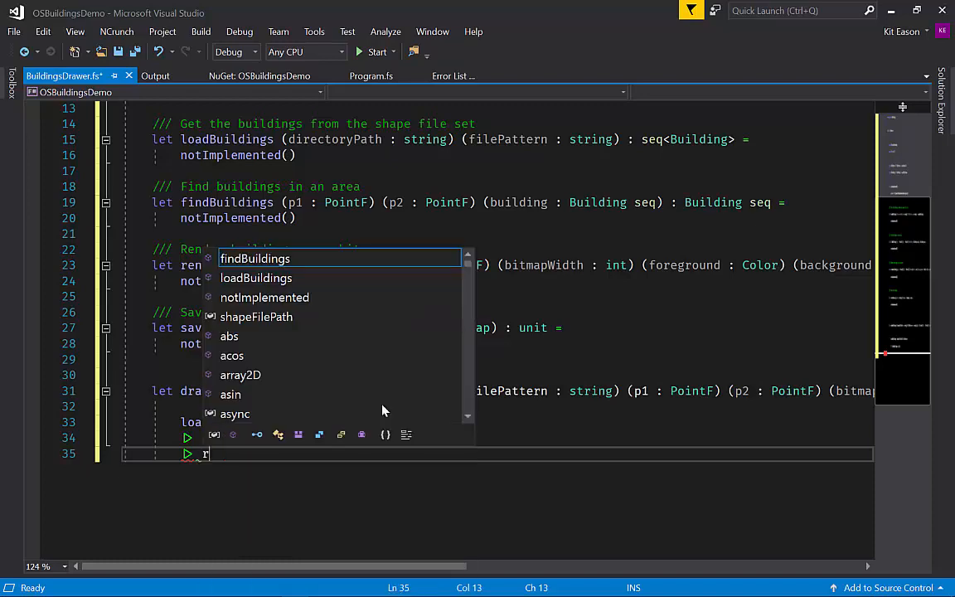
type("enderBuildings p1")
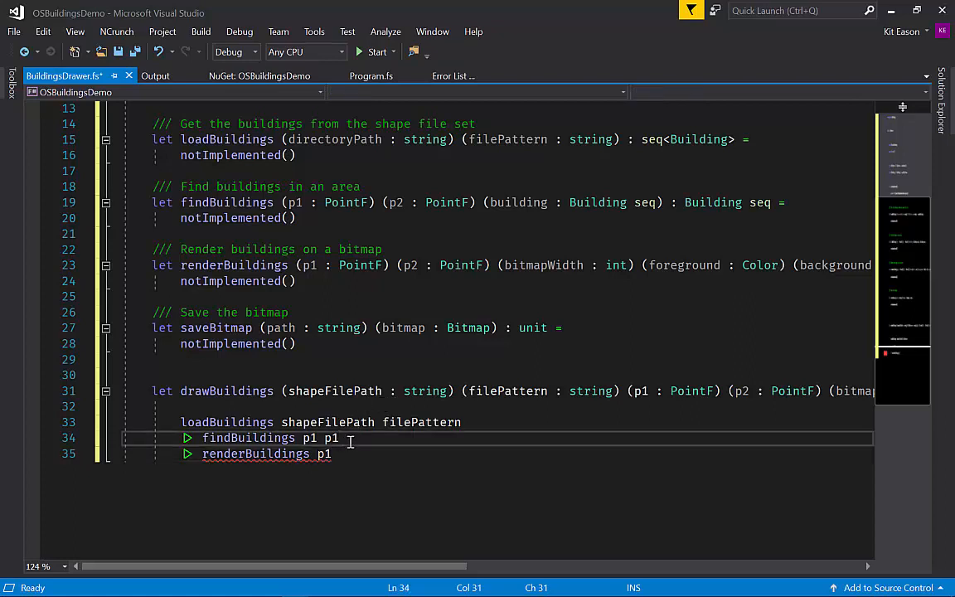
type("p2")
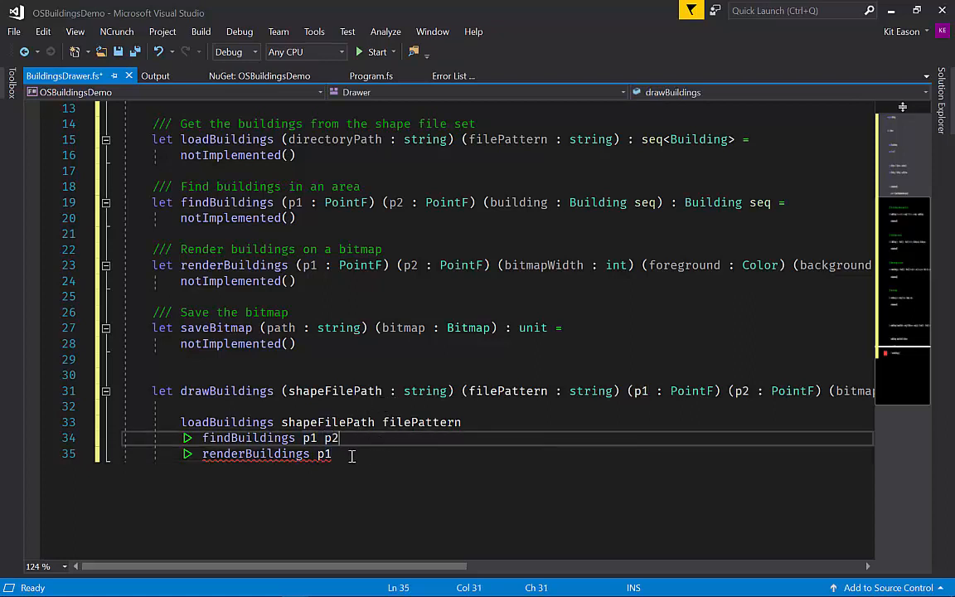
type("p2")
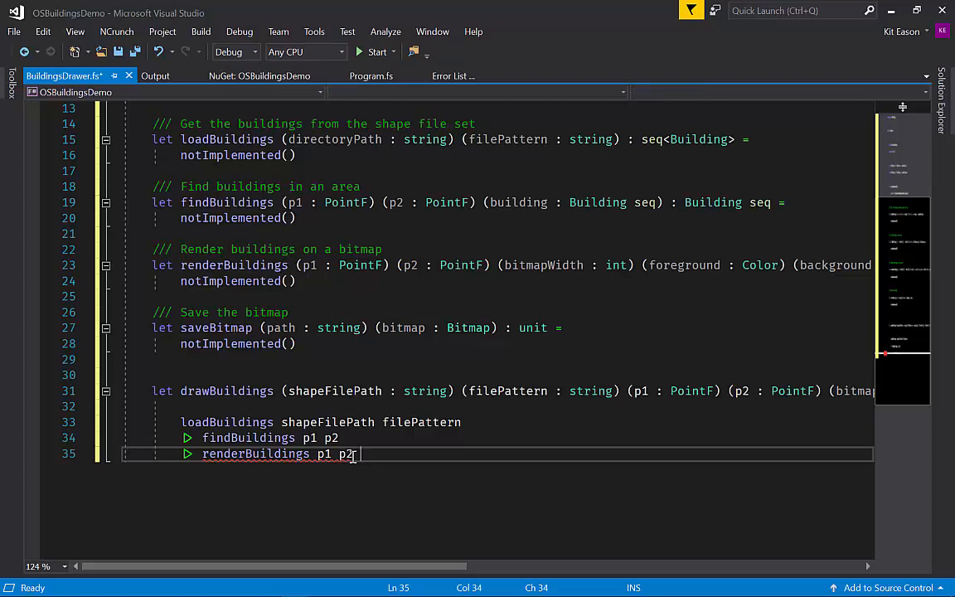
type("b")
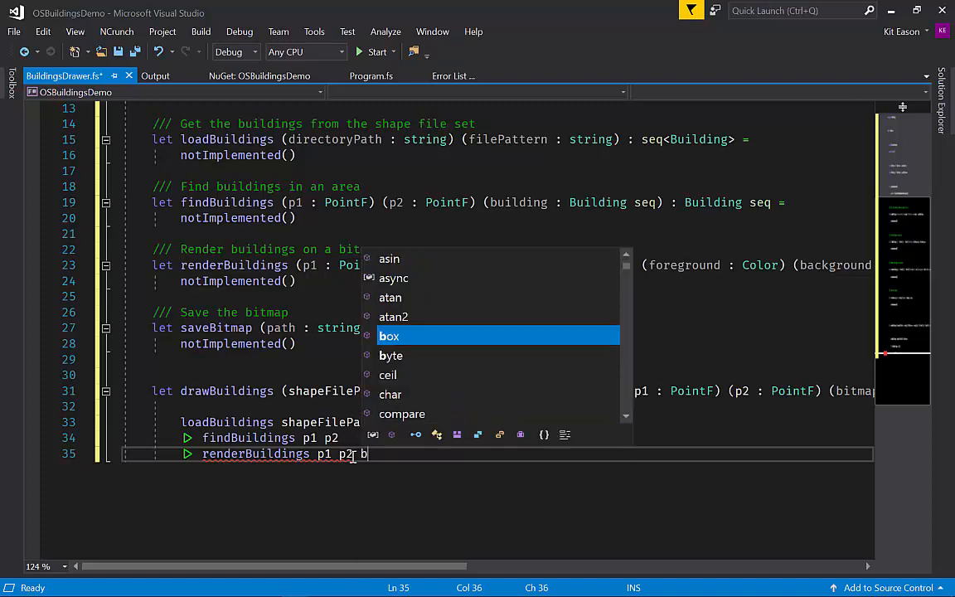
type("itmapwi")
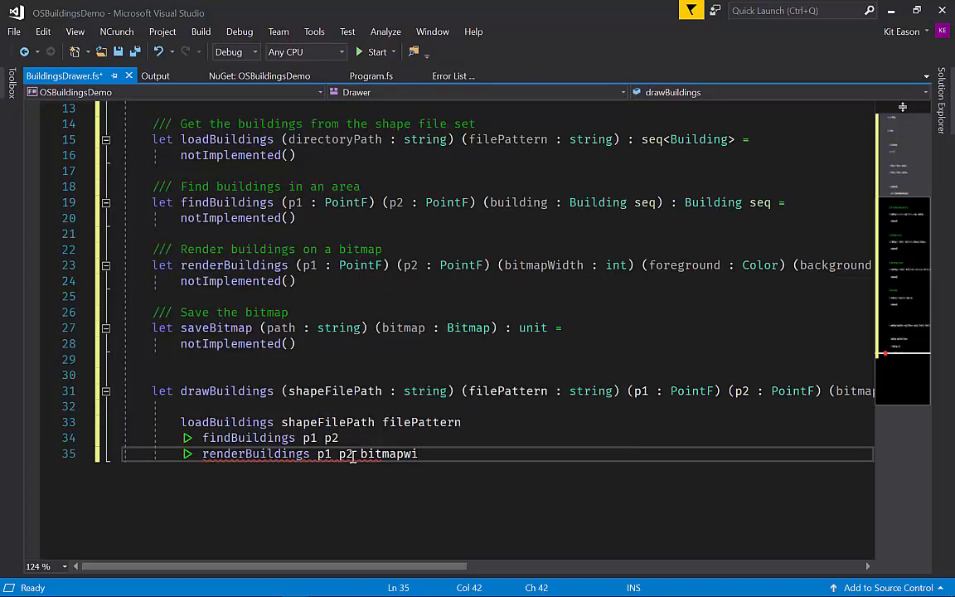
type("Width fore")
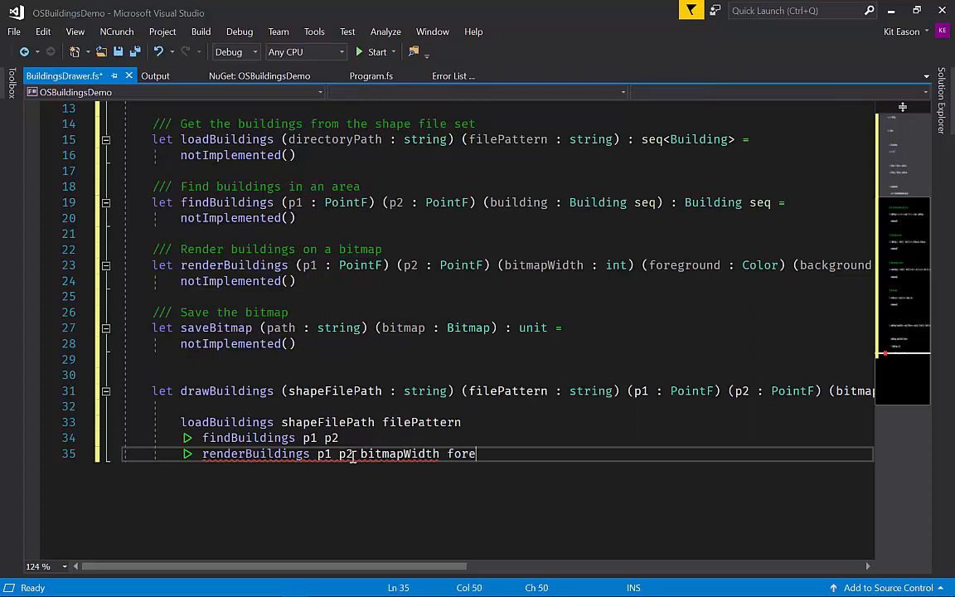
type("ground background")
type("|>")
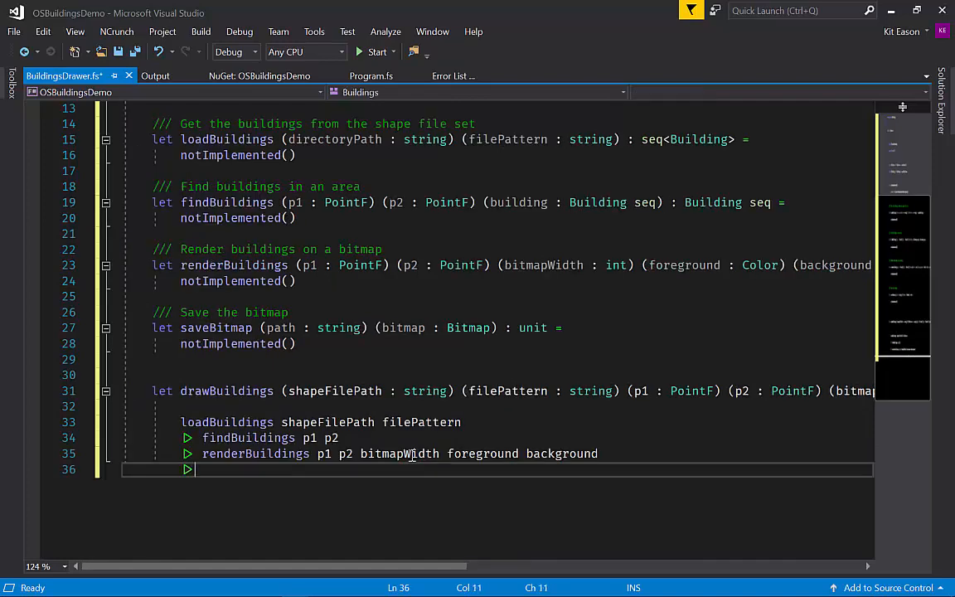
Pipe the rendered bitmap into saveBitmap saveFilePath
type("sav")
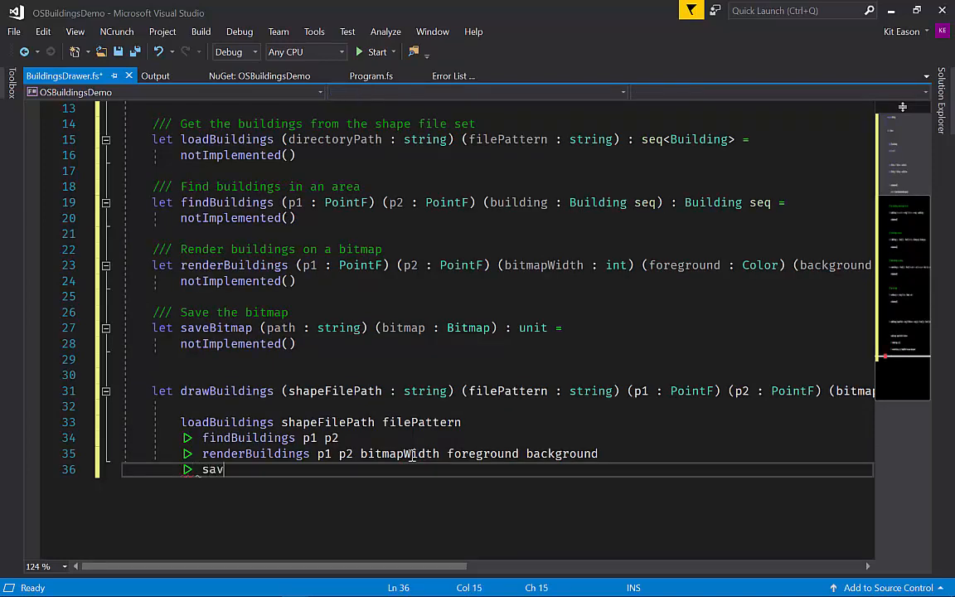
type("eBitmap")
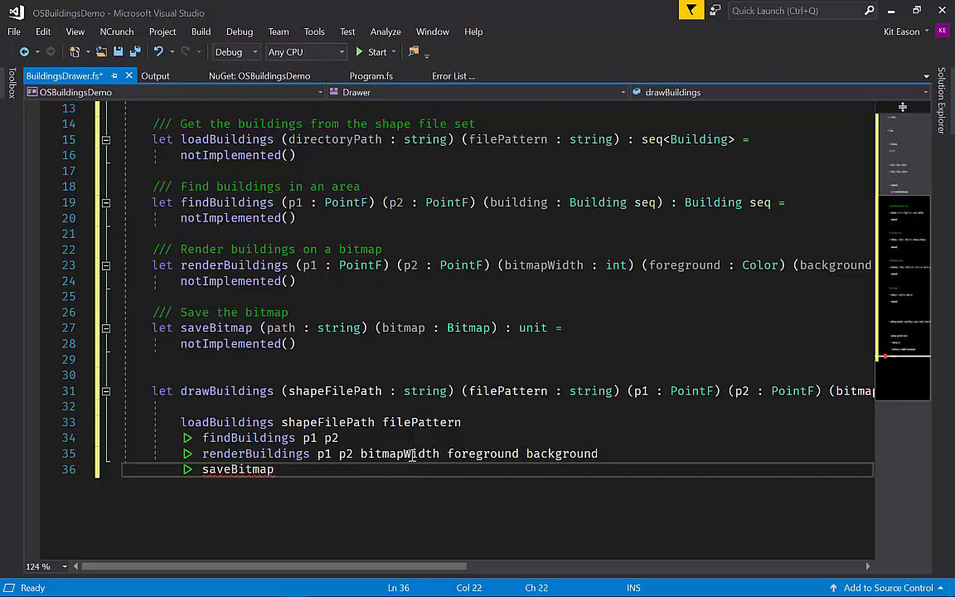
type("sav")
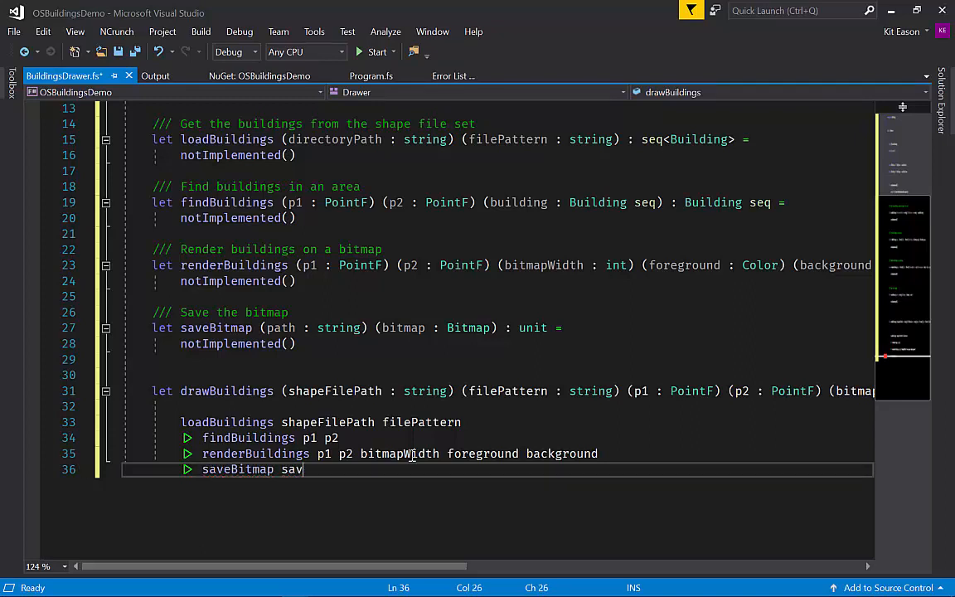
type("eFil")
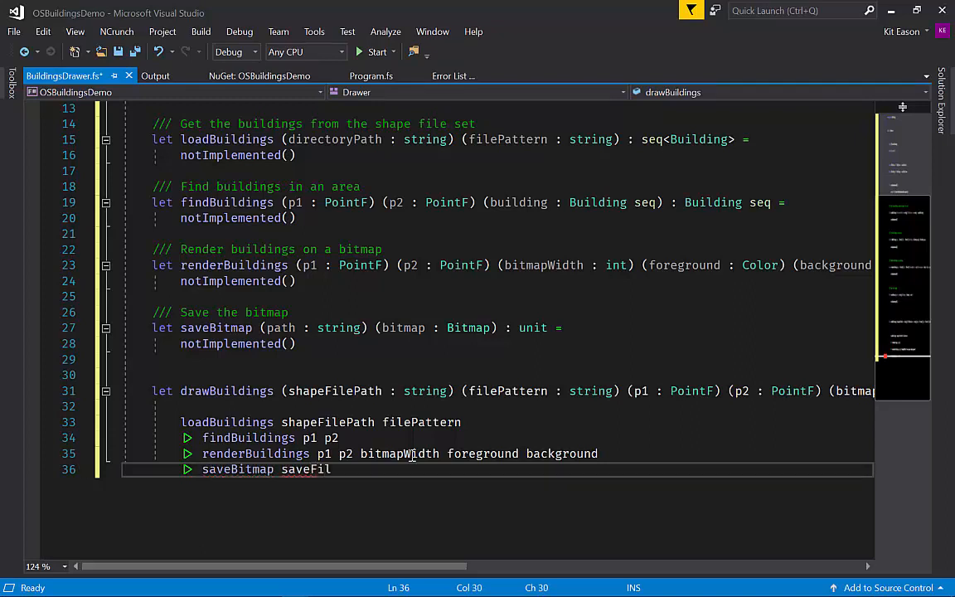
type("ePat")
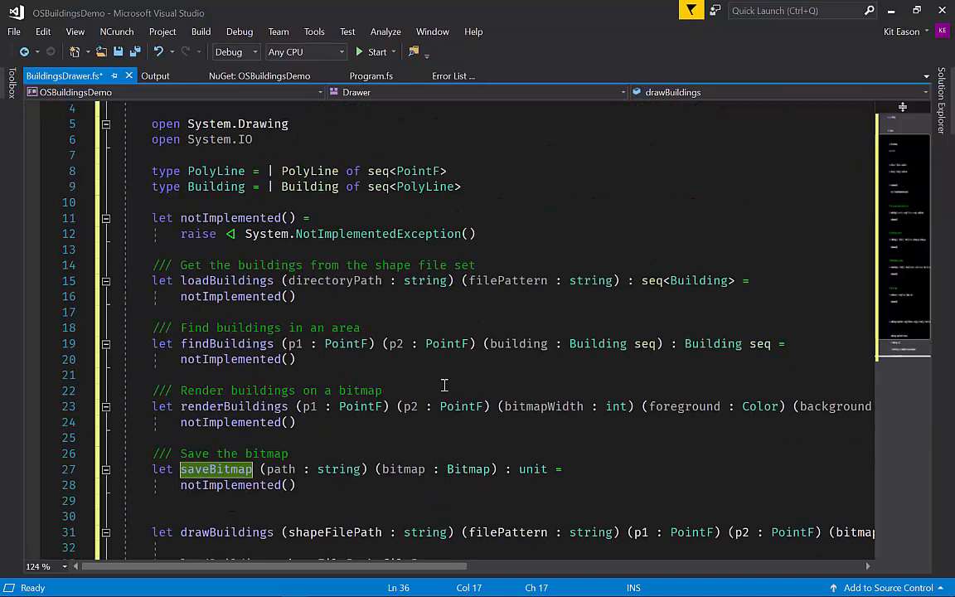
scroll("down", 3)
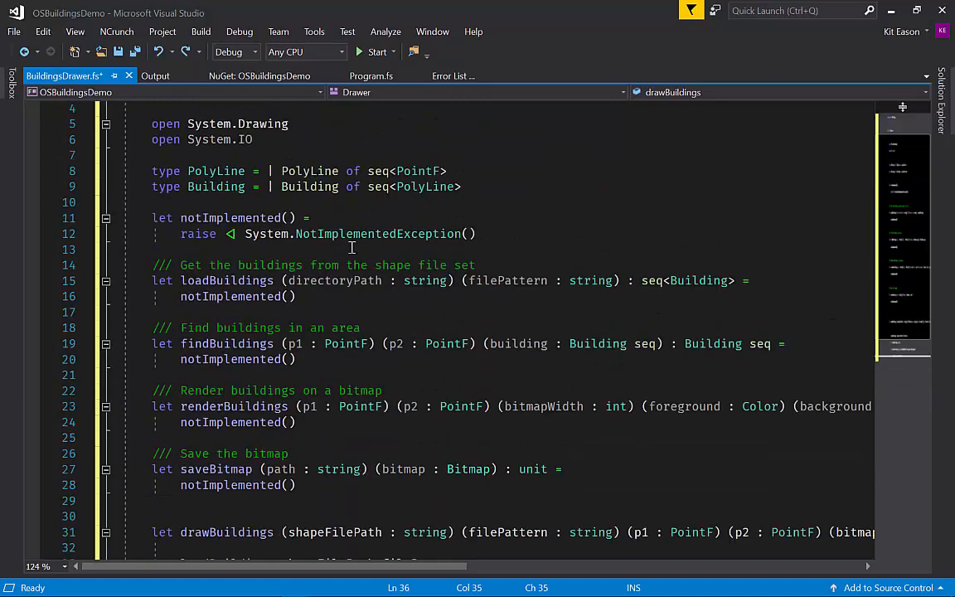
double_click(222, 295)
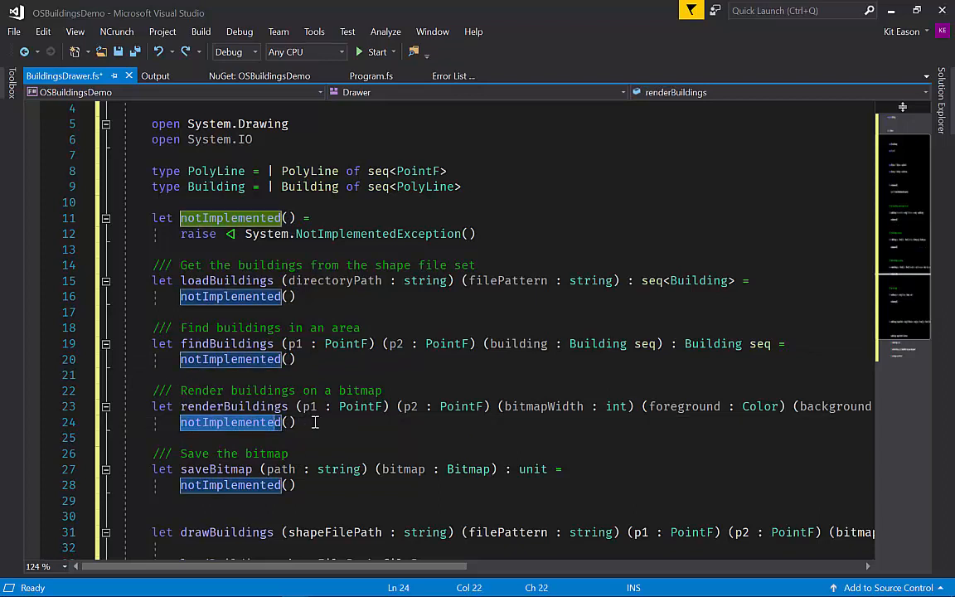
mouse_move(339, 407)
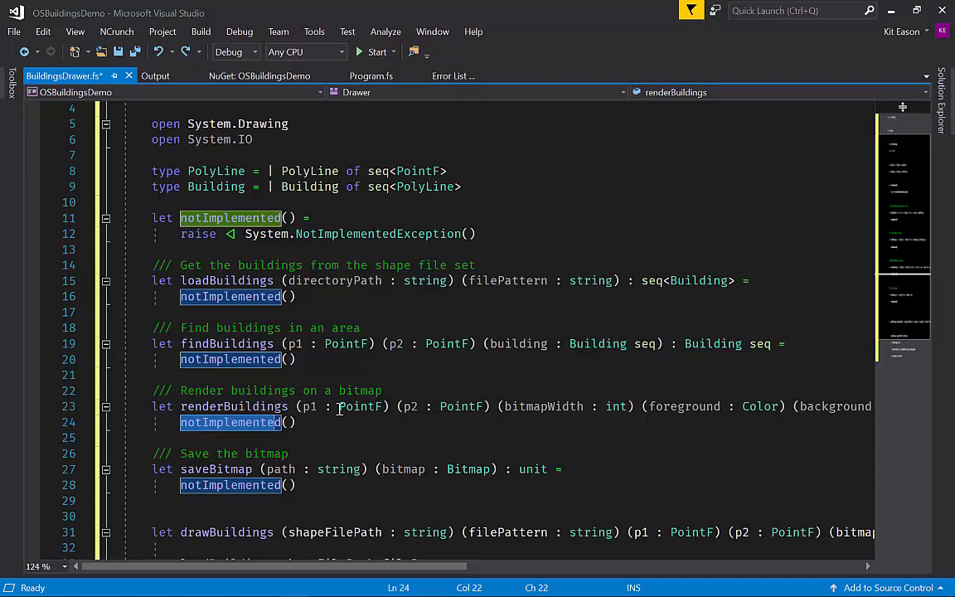
scroll("down", 3)
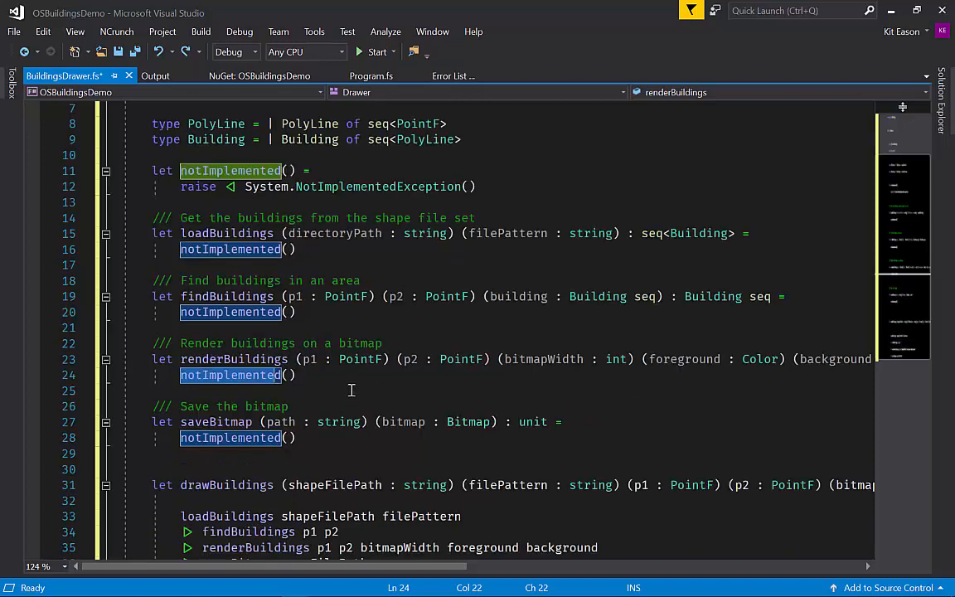
mouse_move(364, 374)
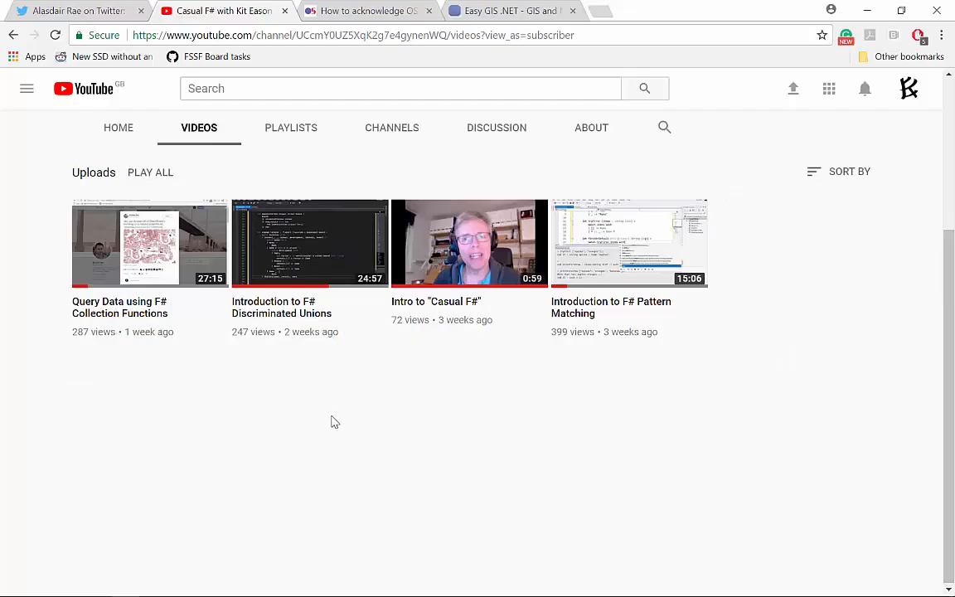
Show the shapefile tweet, the OS OpenData acknowledgements page, then the Easy GIS .NET homepage
left_click(75, 10)
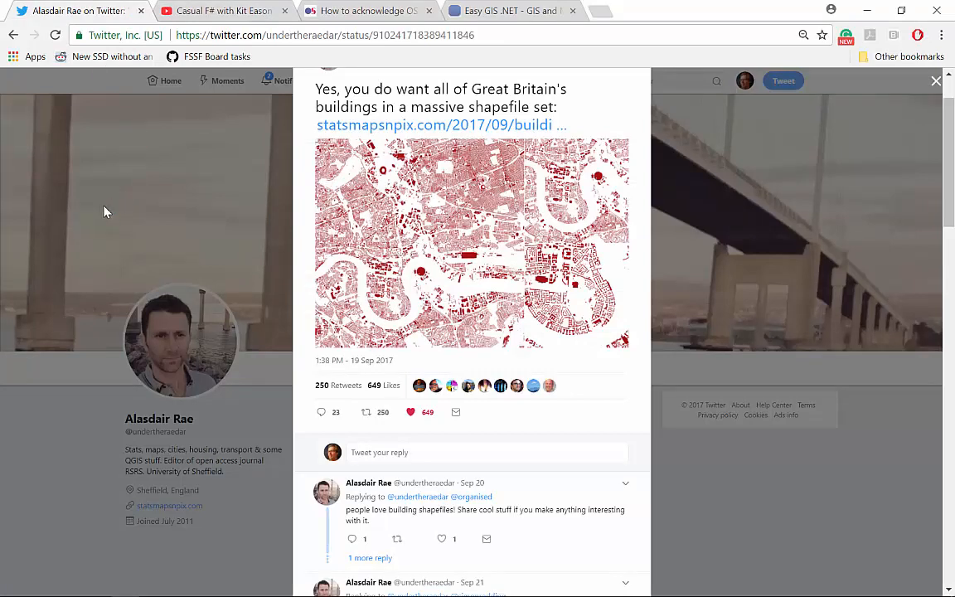
mouse_move(369, 10)
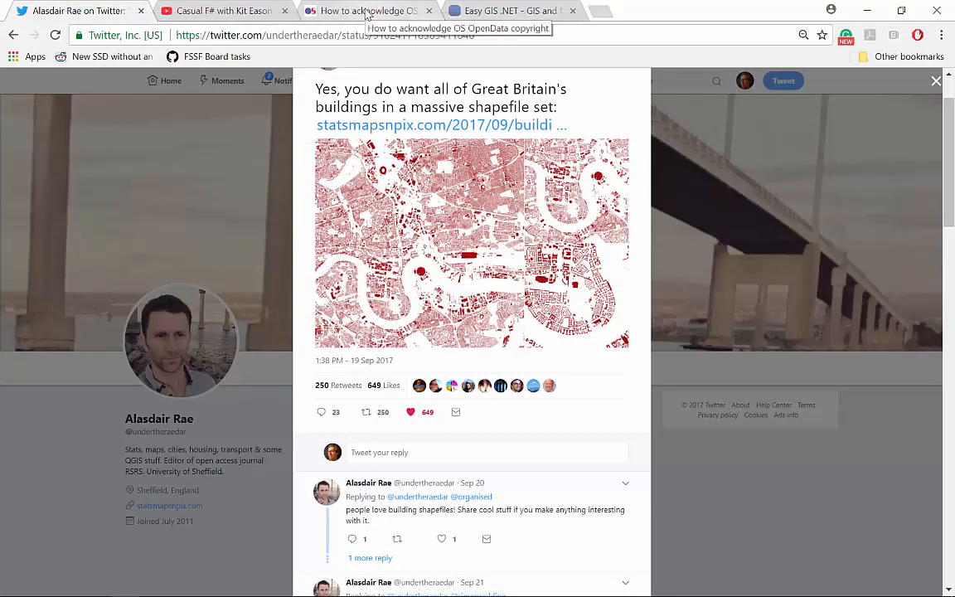
left_click(368, 10)
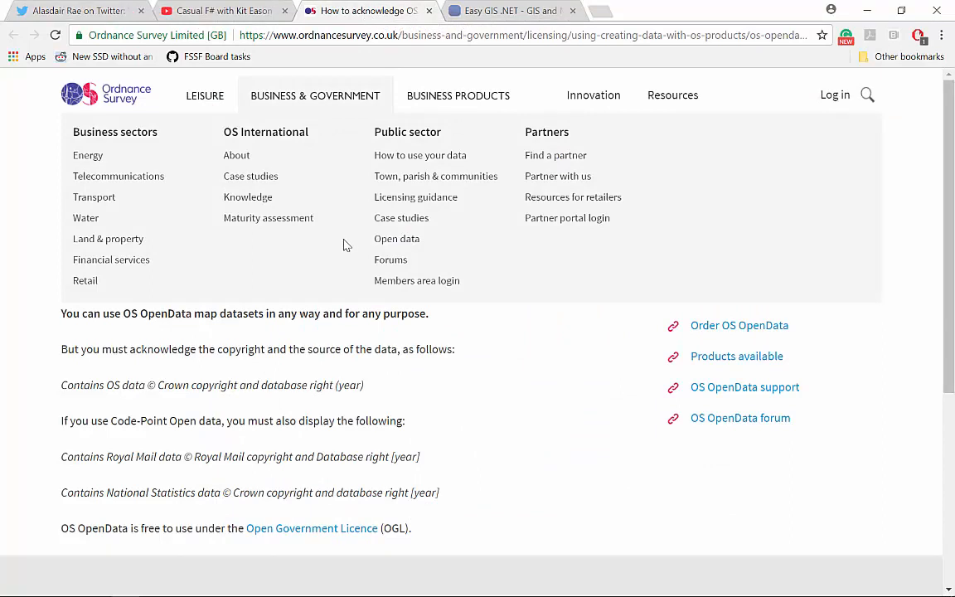
mouse_move(307, 404)
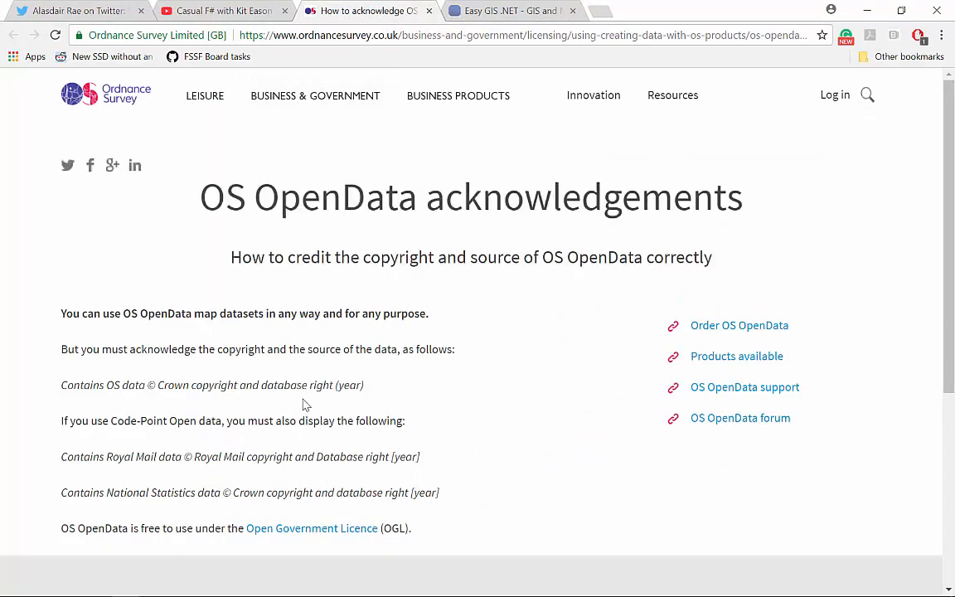
mouse_move(235, 404)
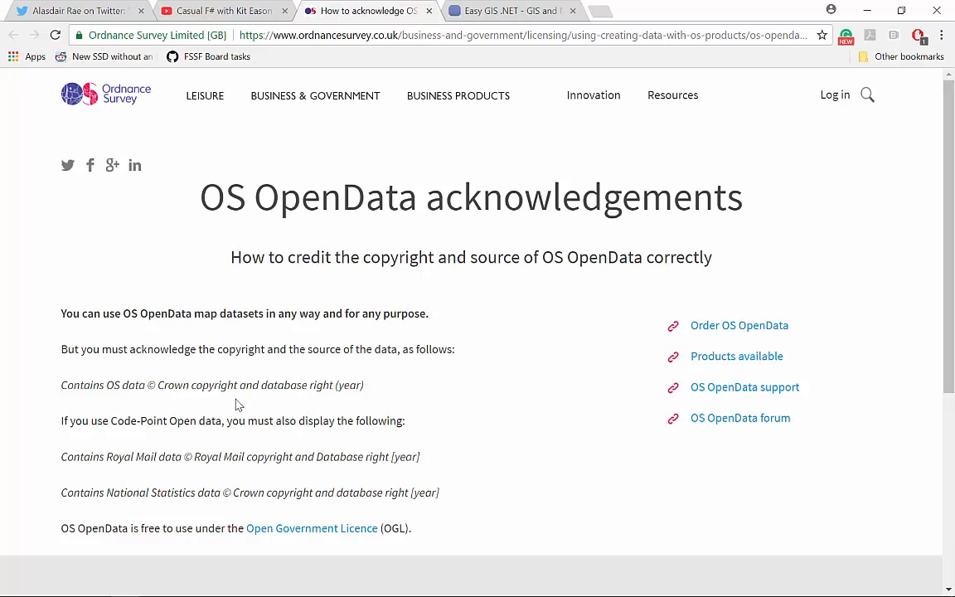
mouse_move(219, 400)
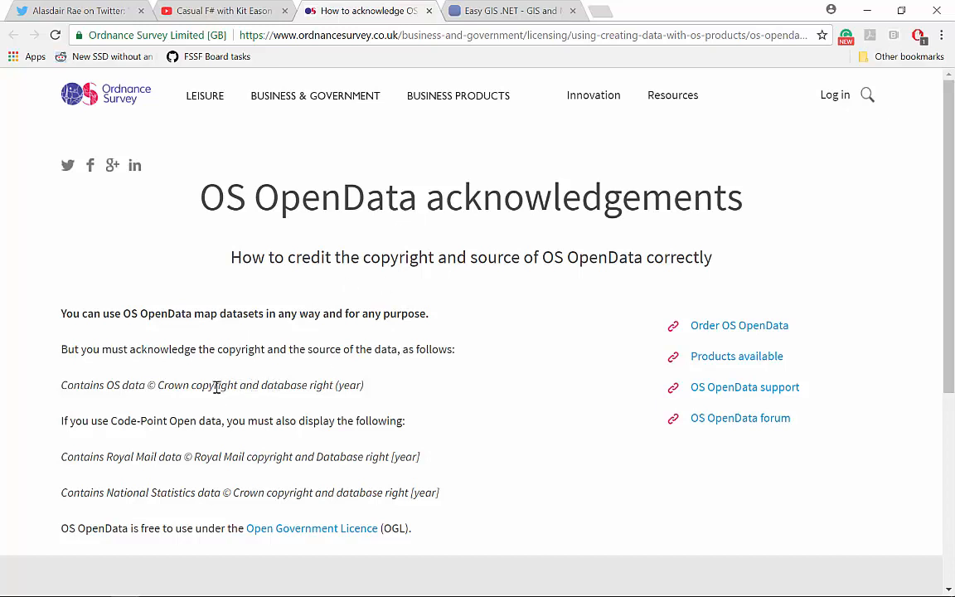
left_click(505, 10)
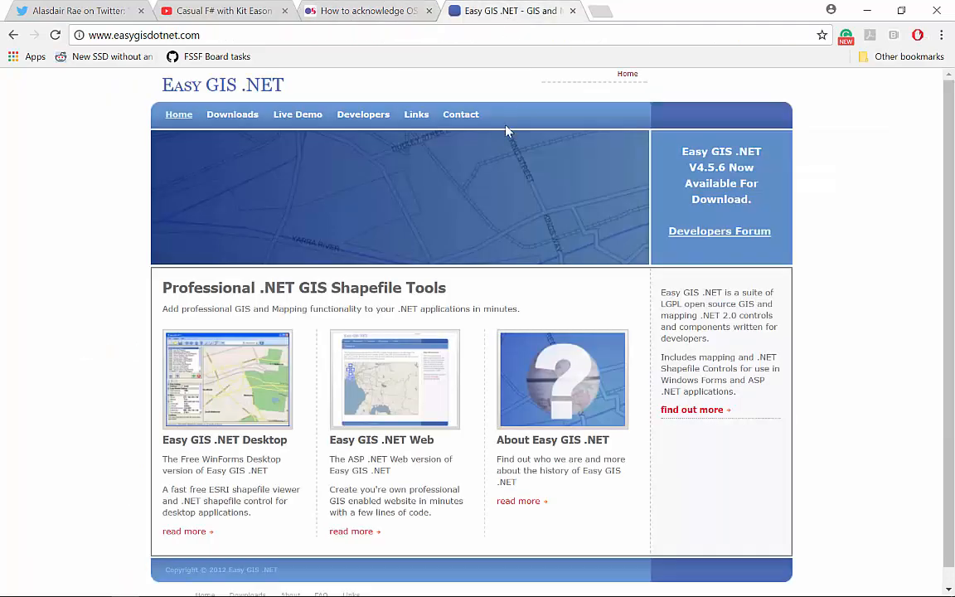